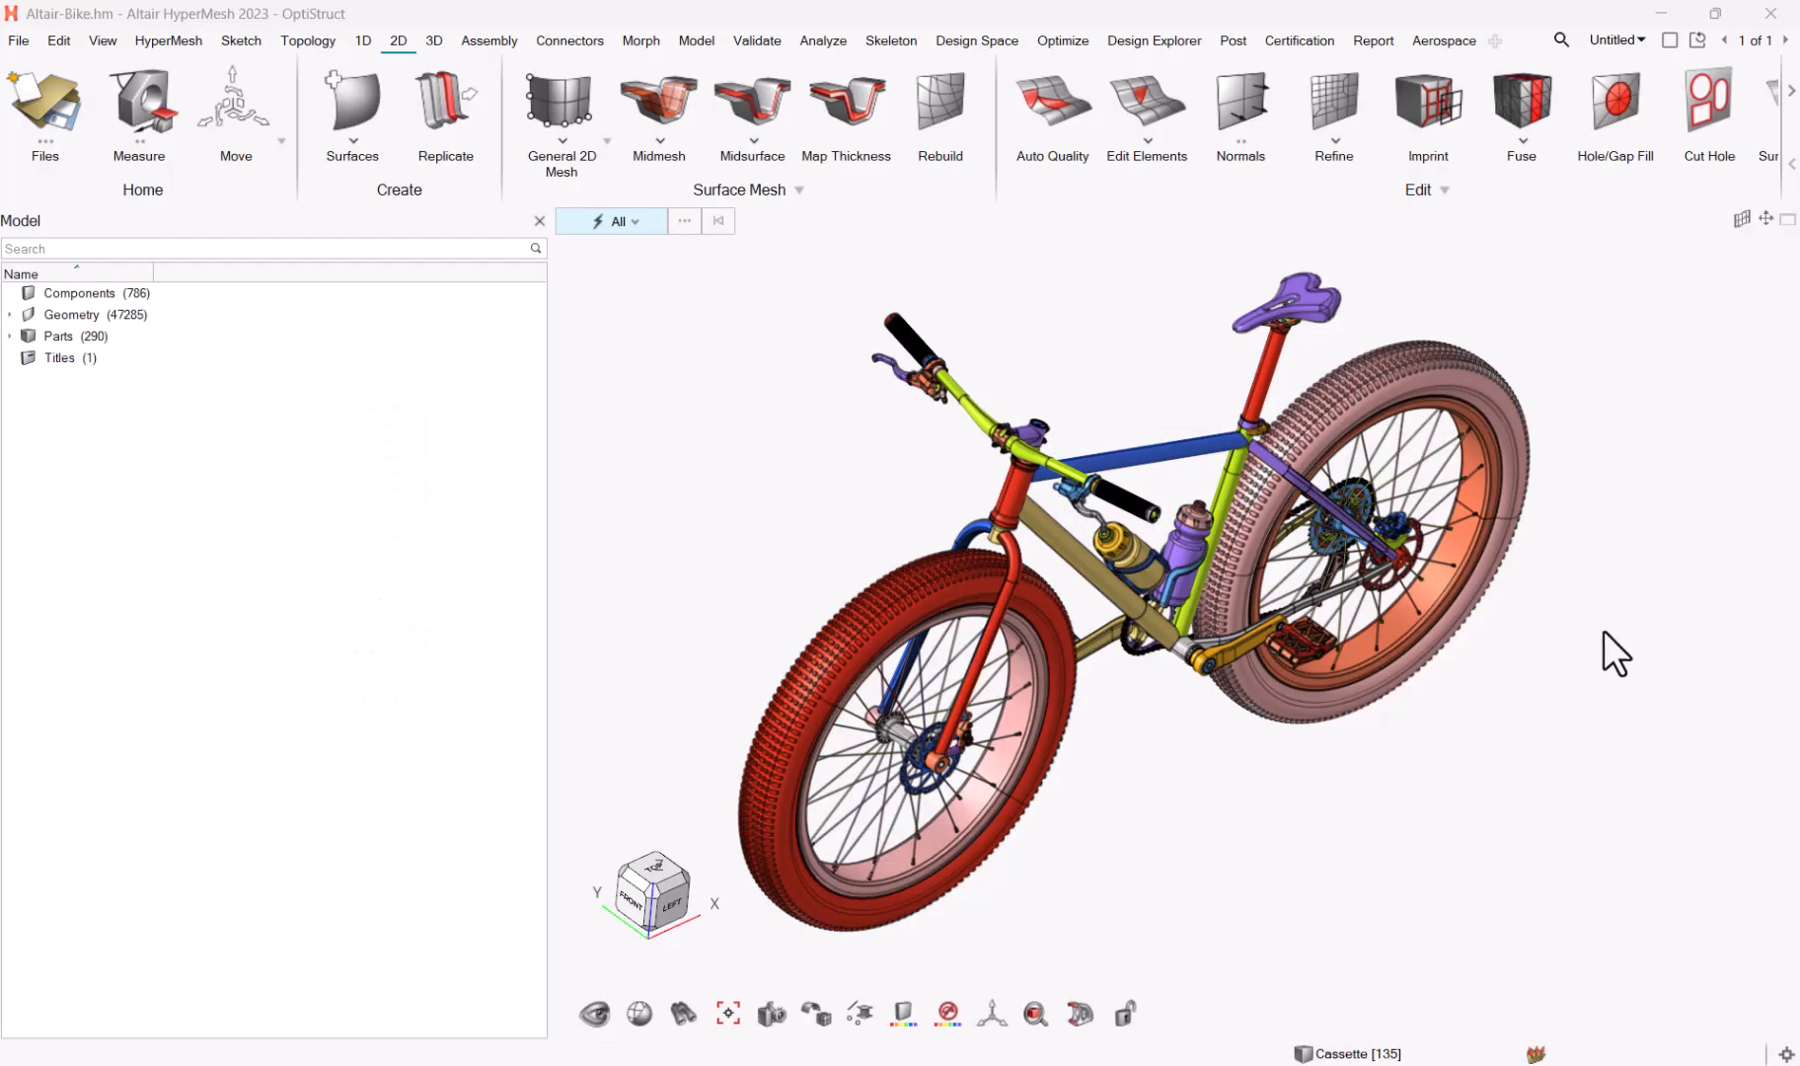
pyautogui.moveTo(1605, 724)
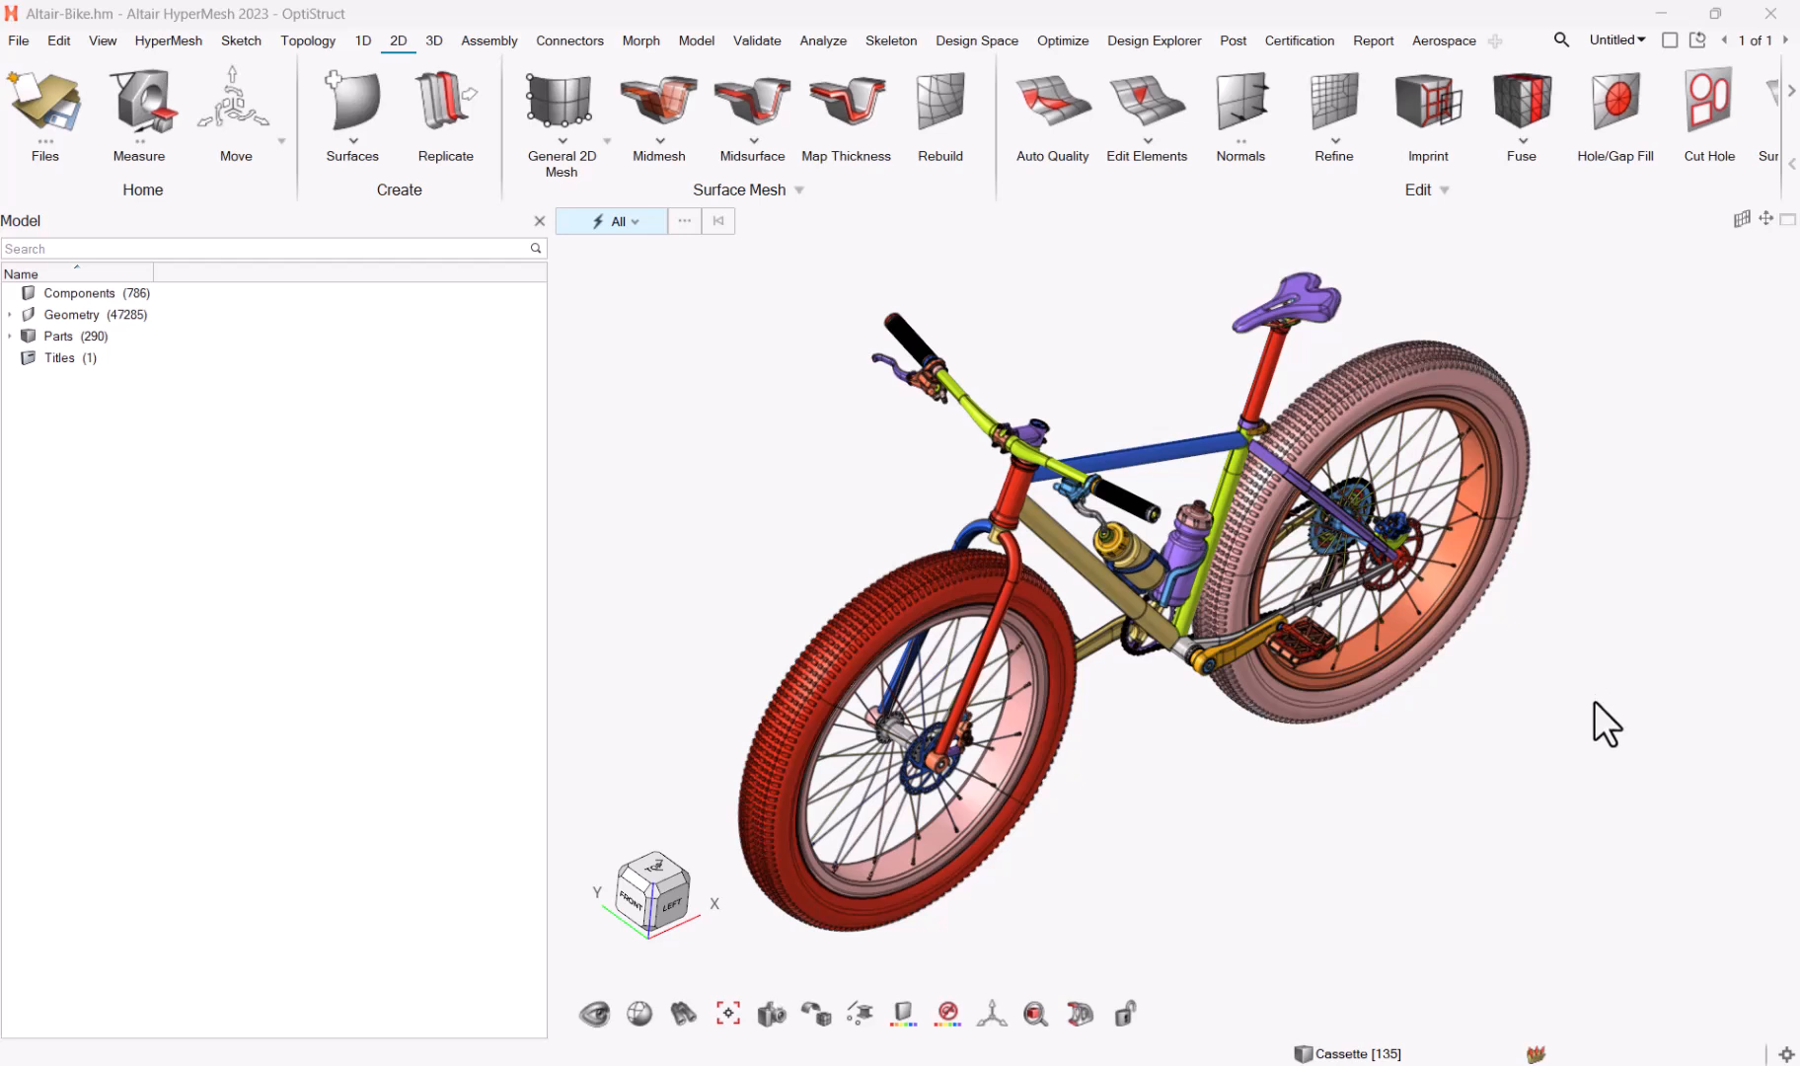
pyautogui.moveTo(1603, 764)
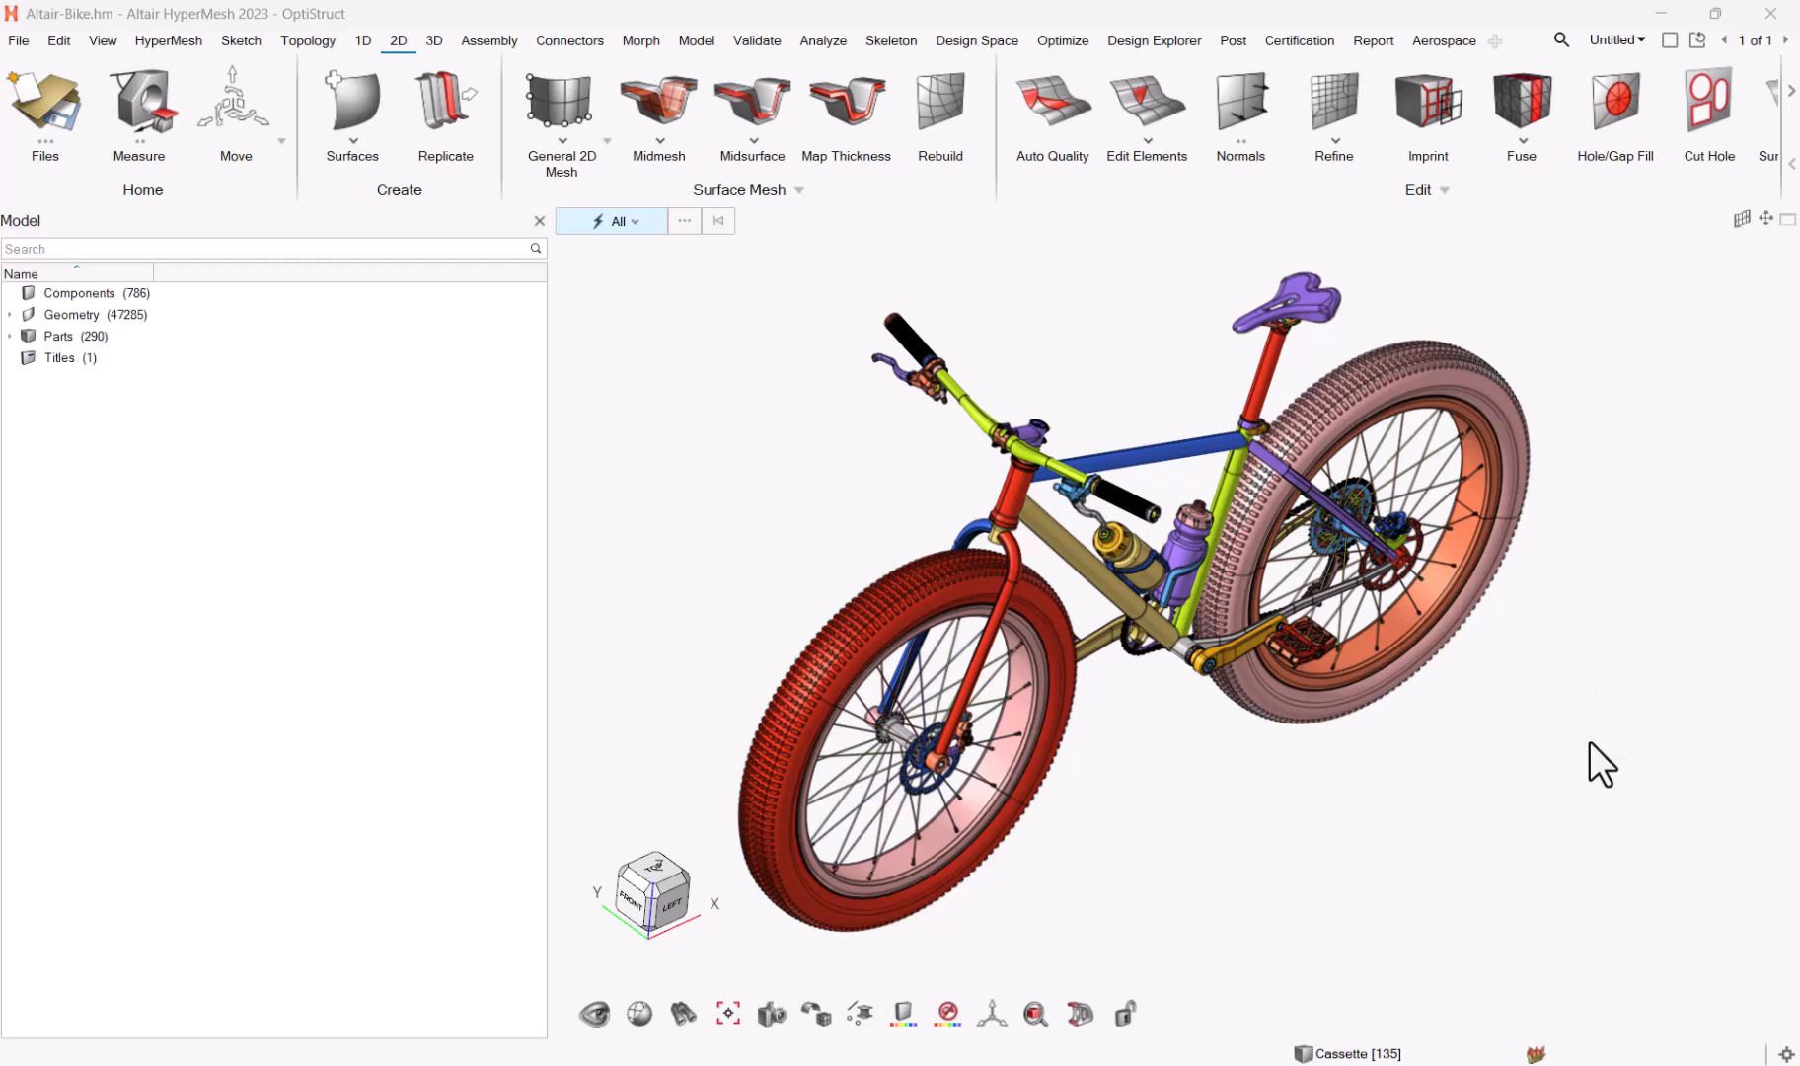
pyautogui.moveTo(1595, 762)
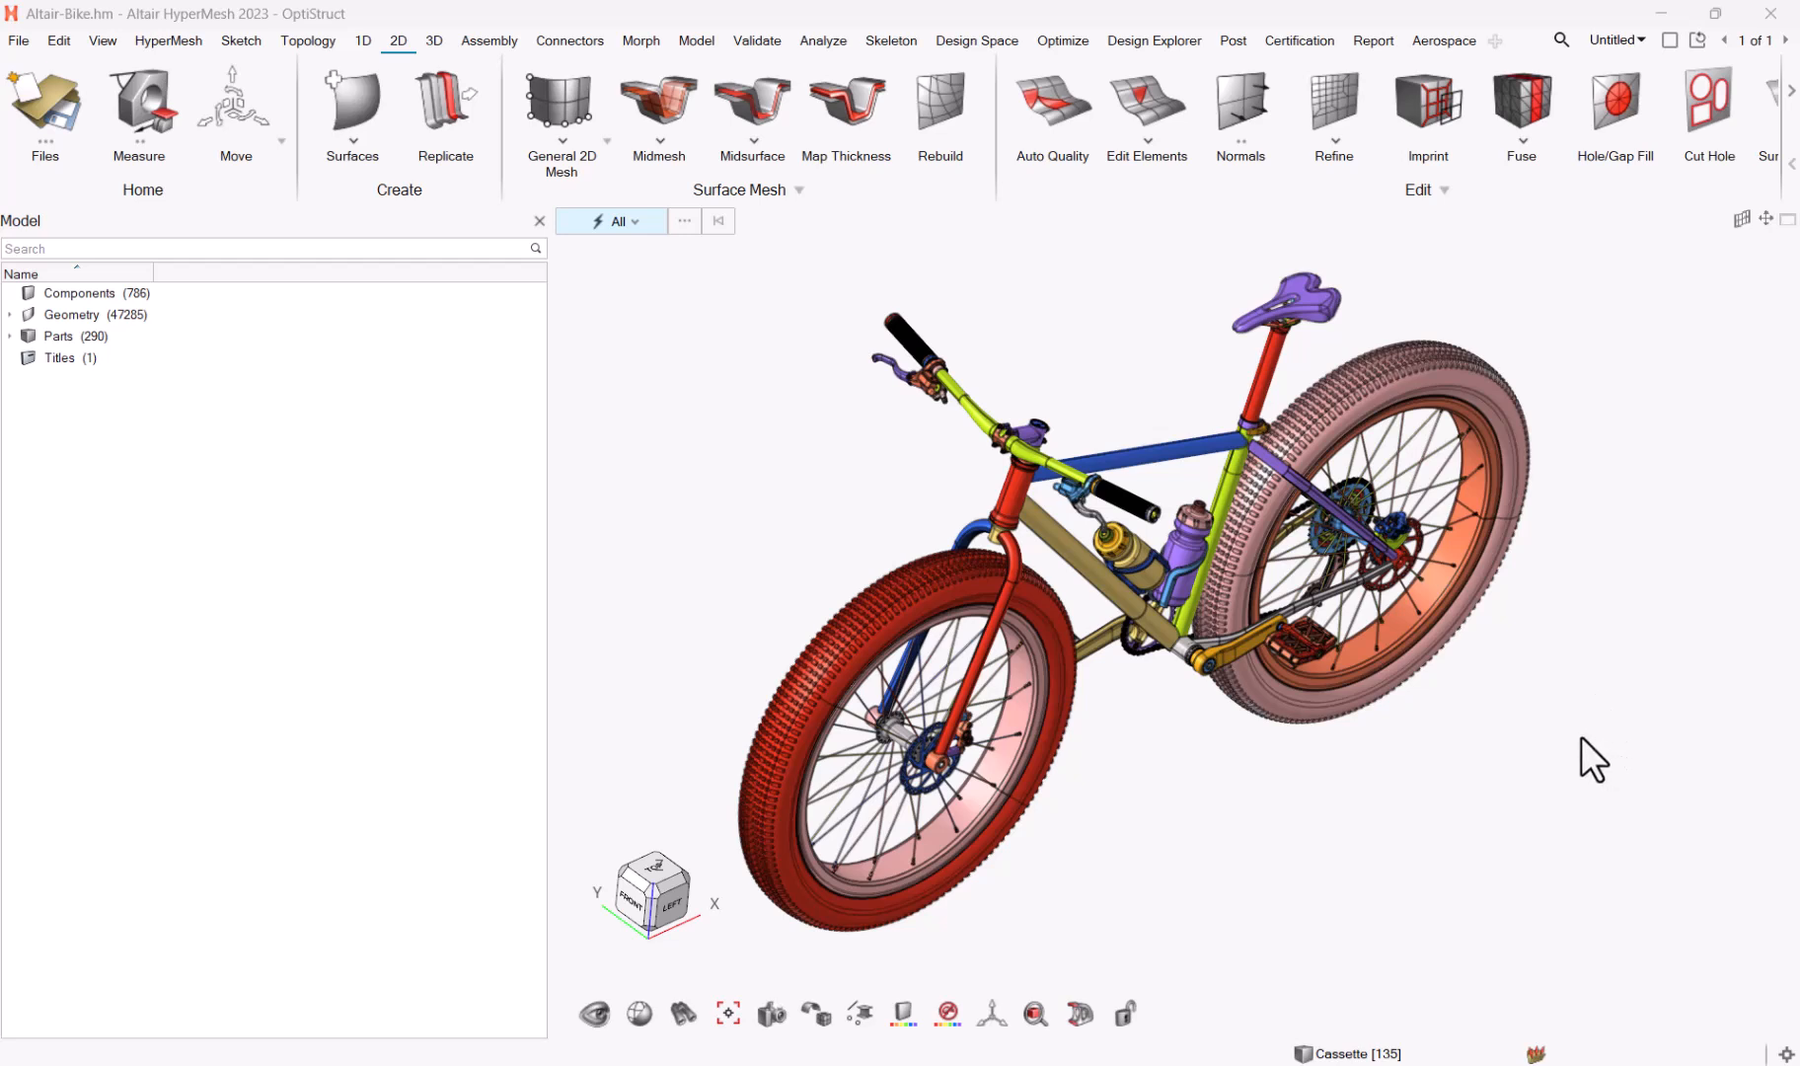
pyautogui.moveTo(1475, 816)
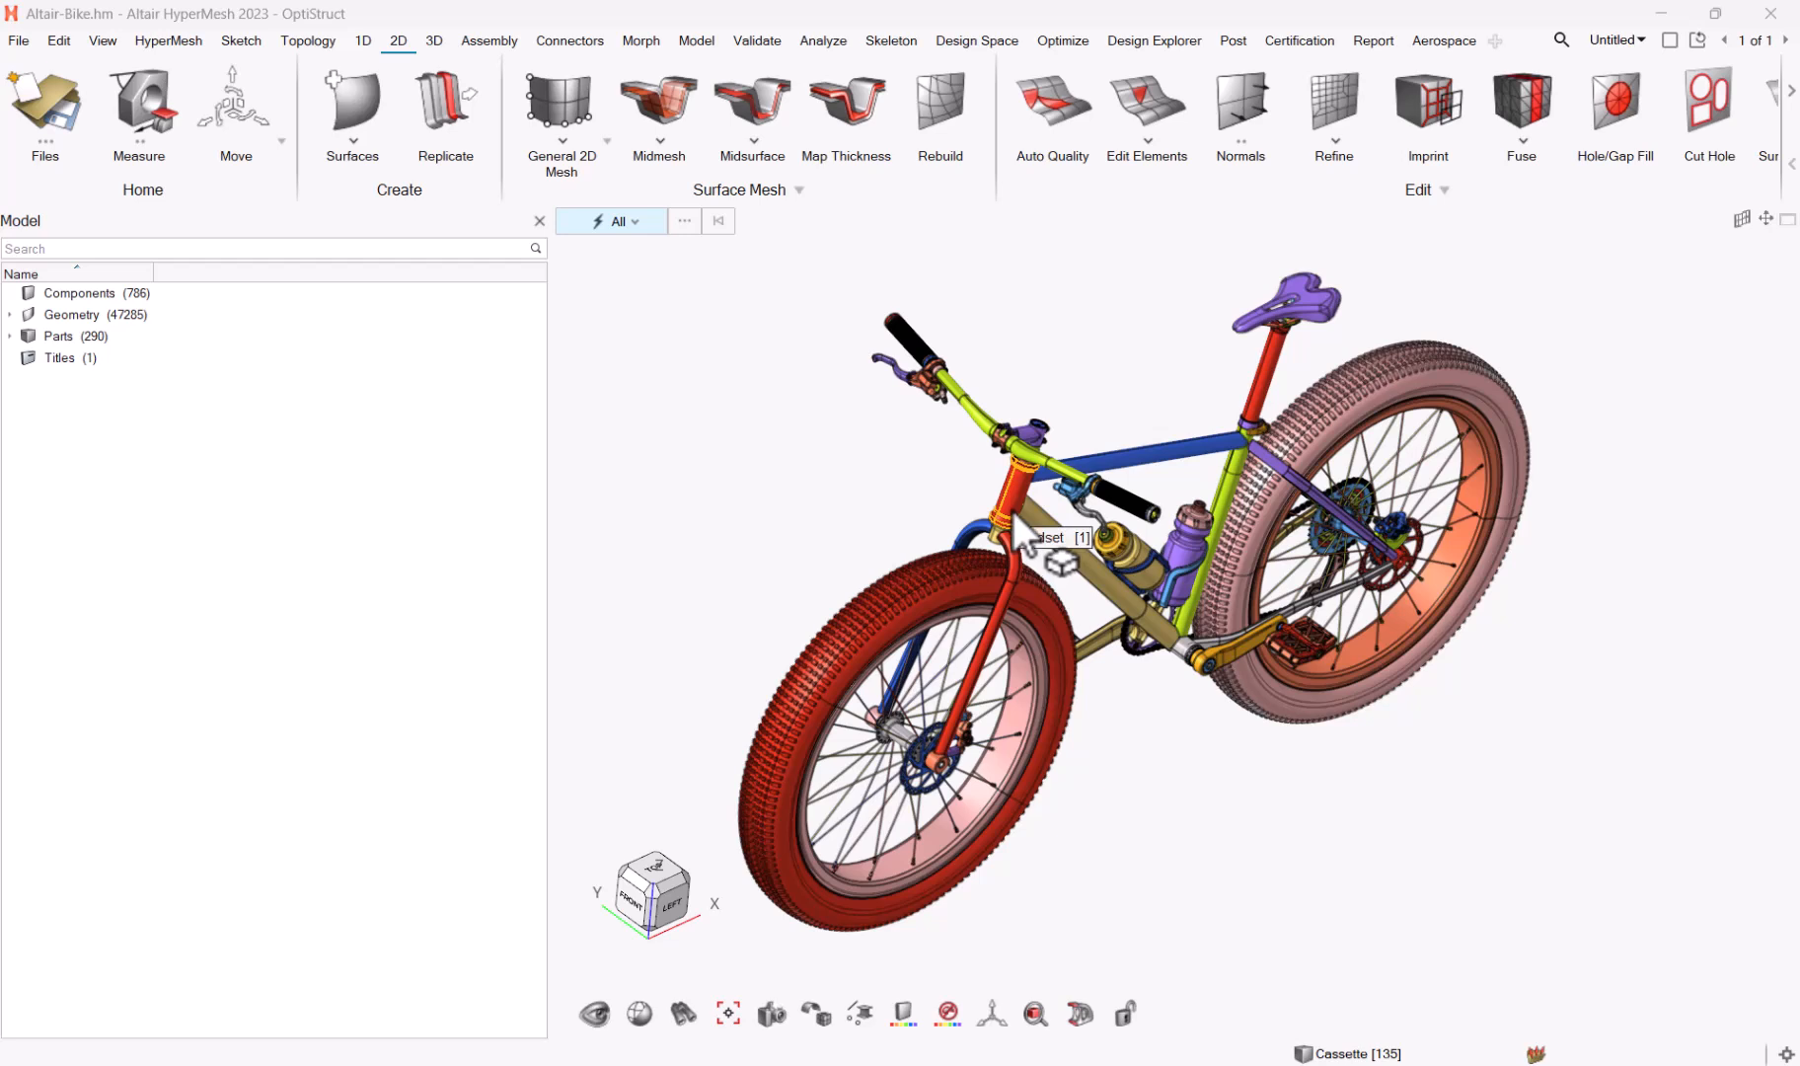
pyautogui.moveTo(1018, 539)
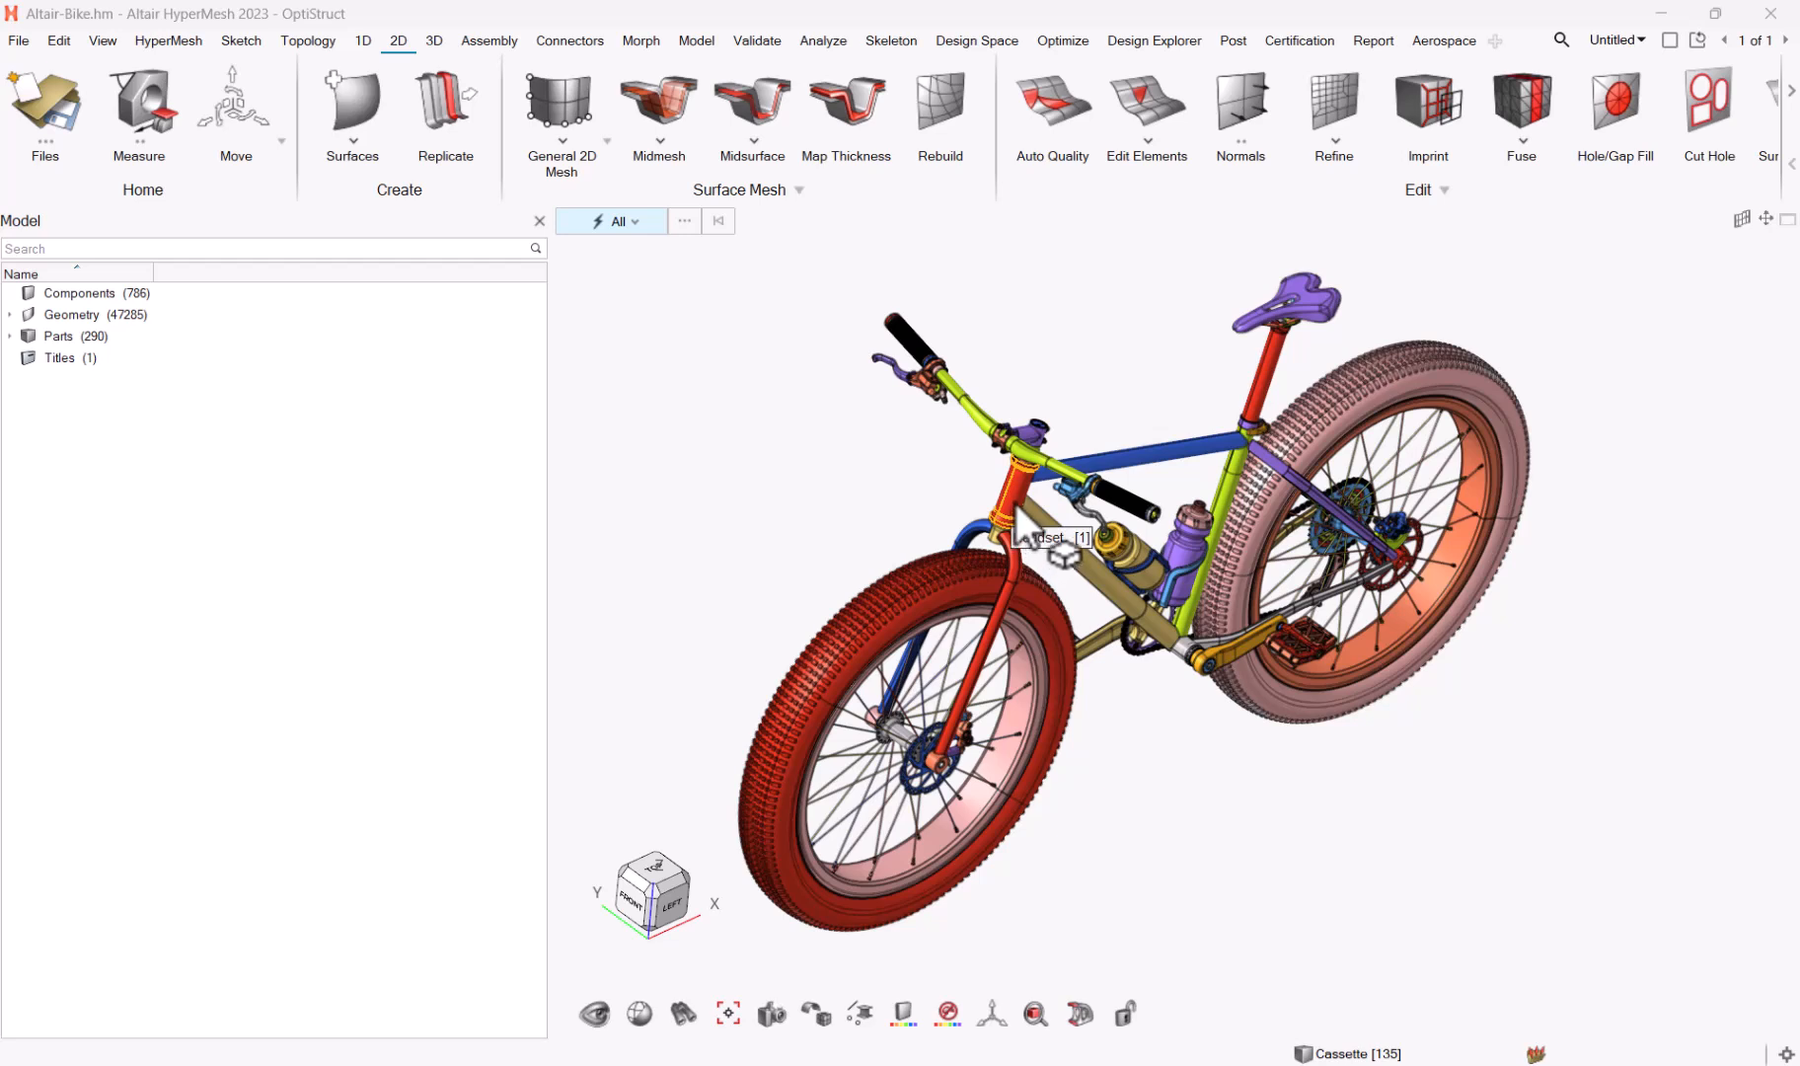
# Isolate the red head tube, zoom it to fill the view, and show it from the front.
pyautogui.click(1038, 535)
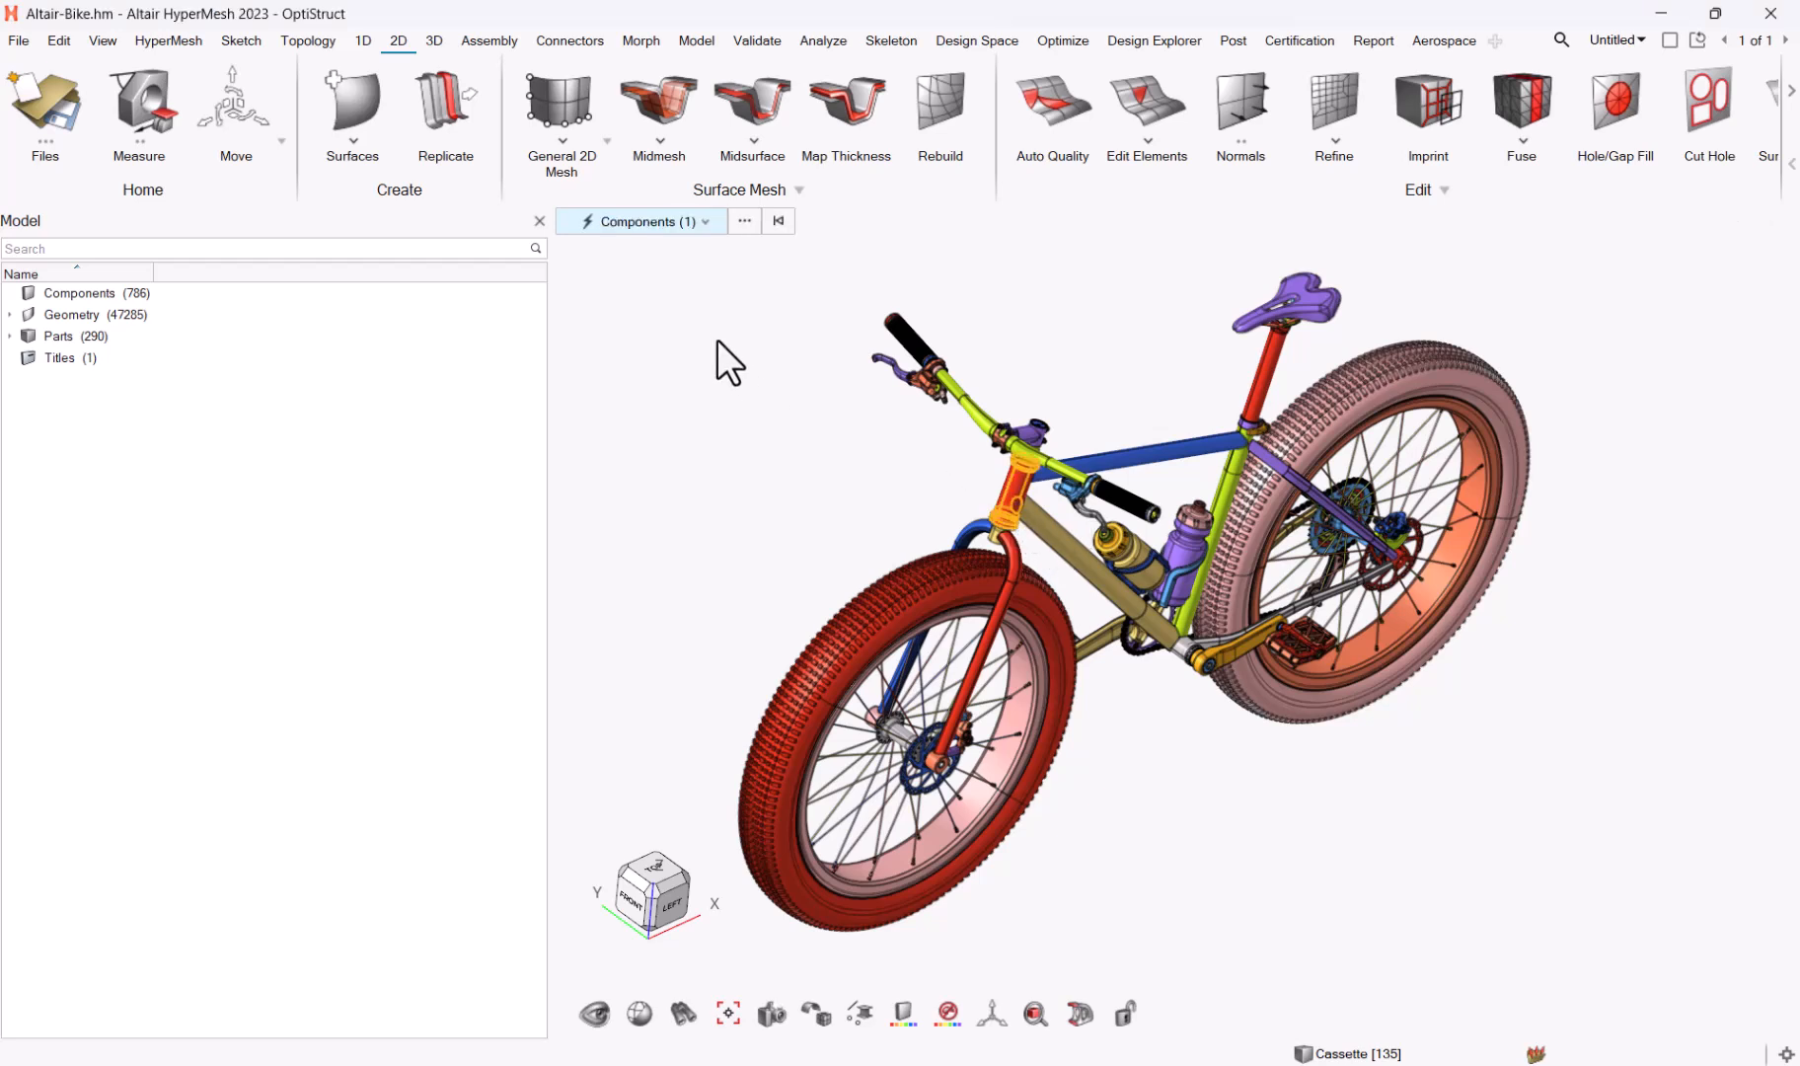
pyautogui.moveTo(659, 229)
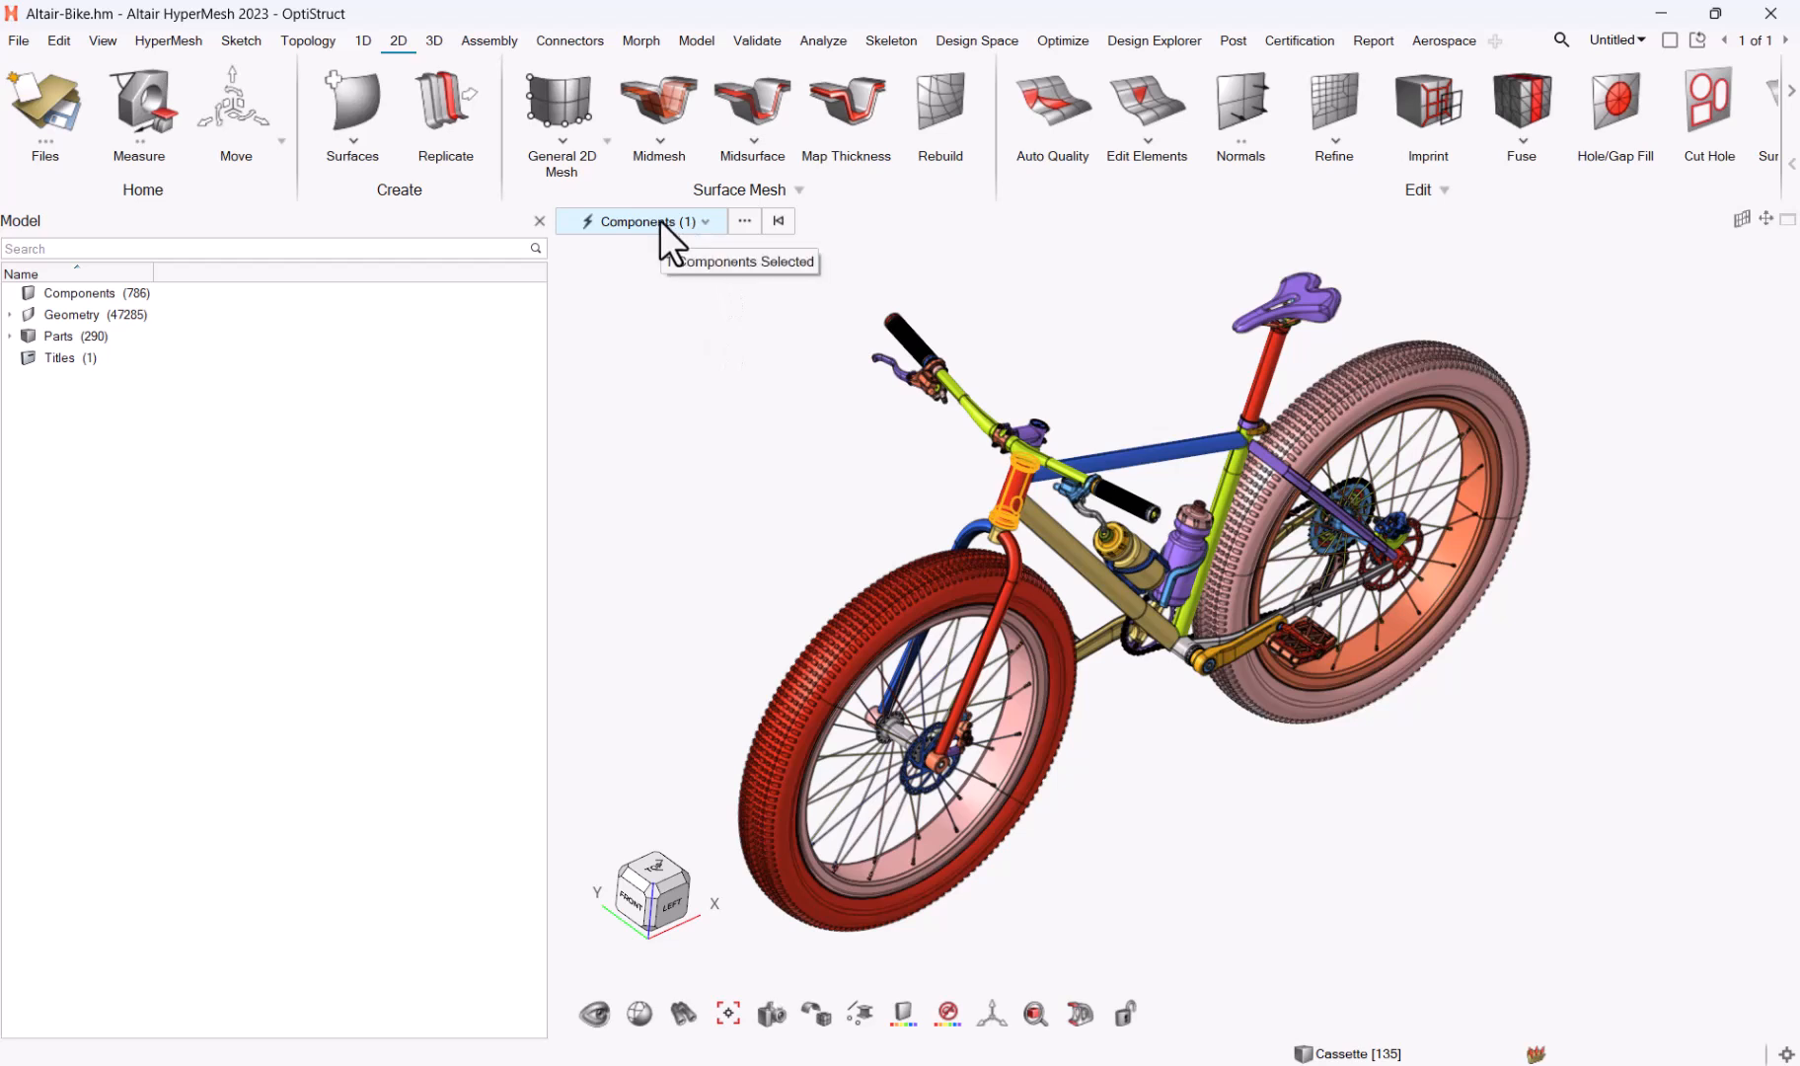
pyautogui.moveTo(802, 534)
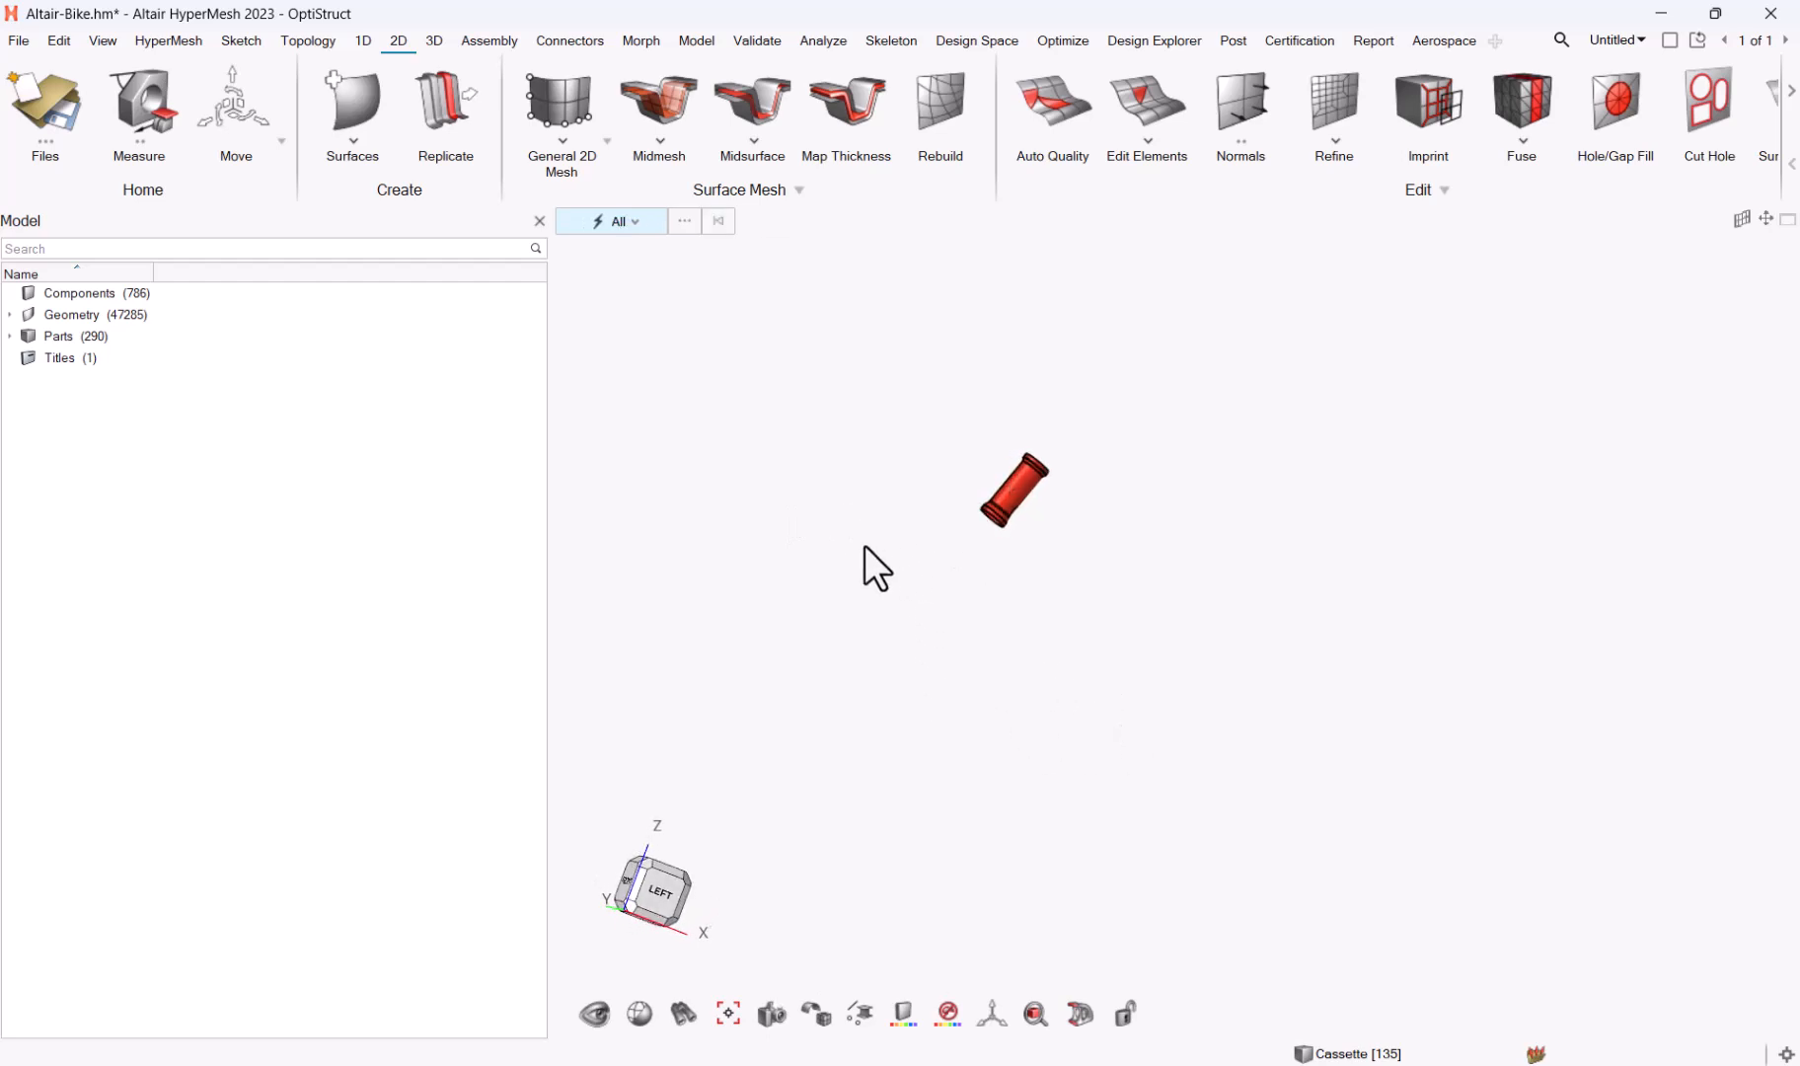
pyautogui.click(657, 894)
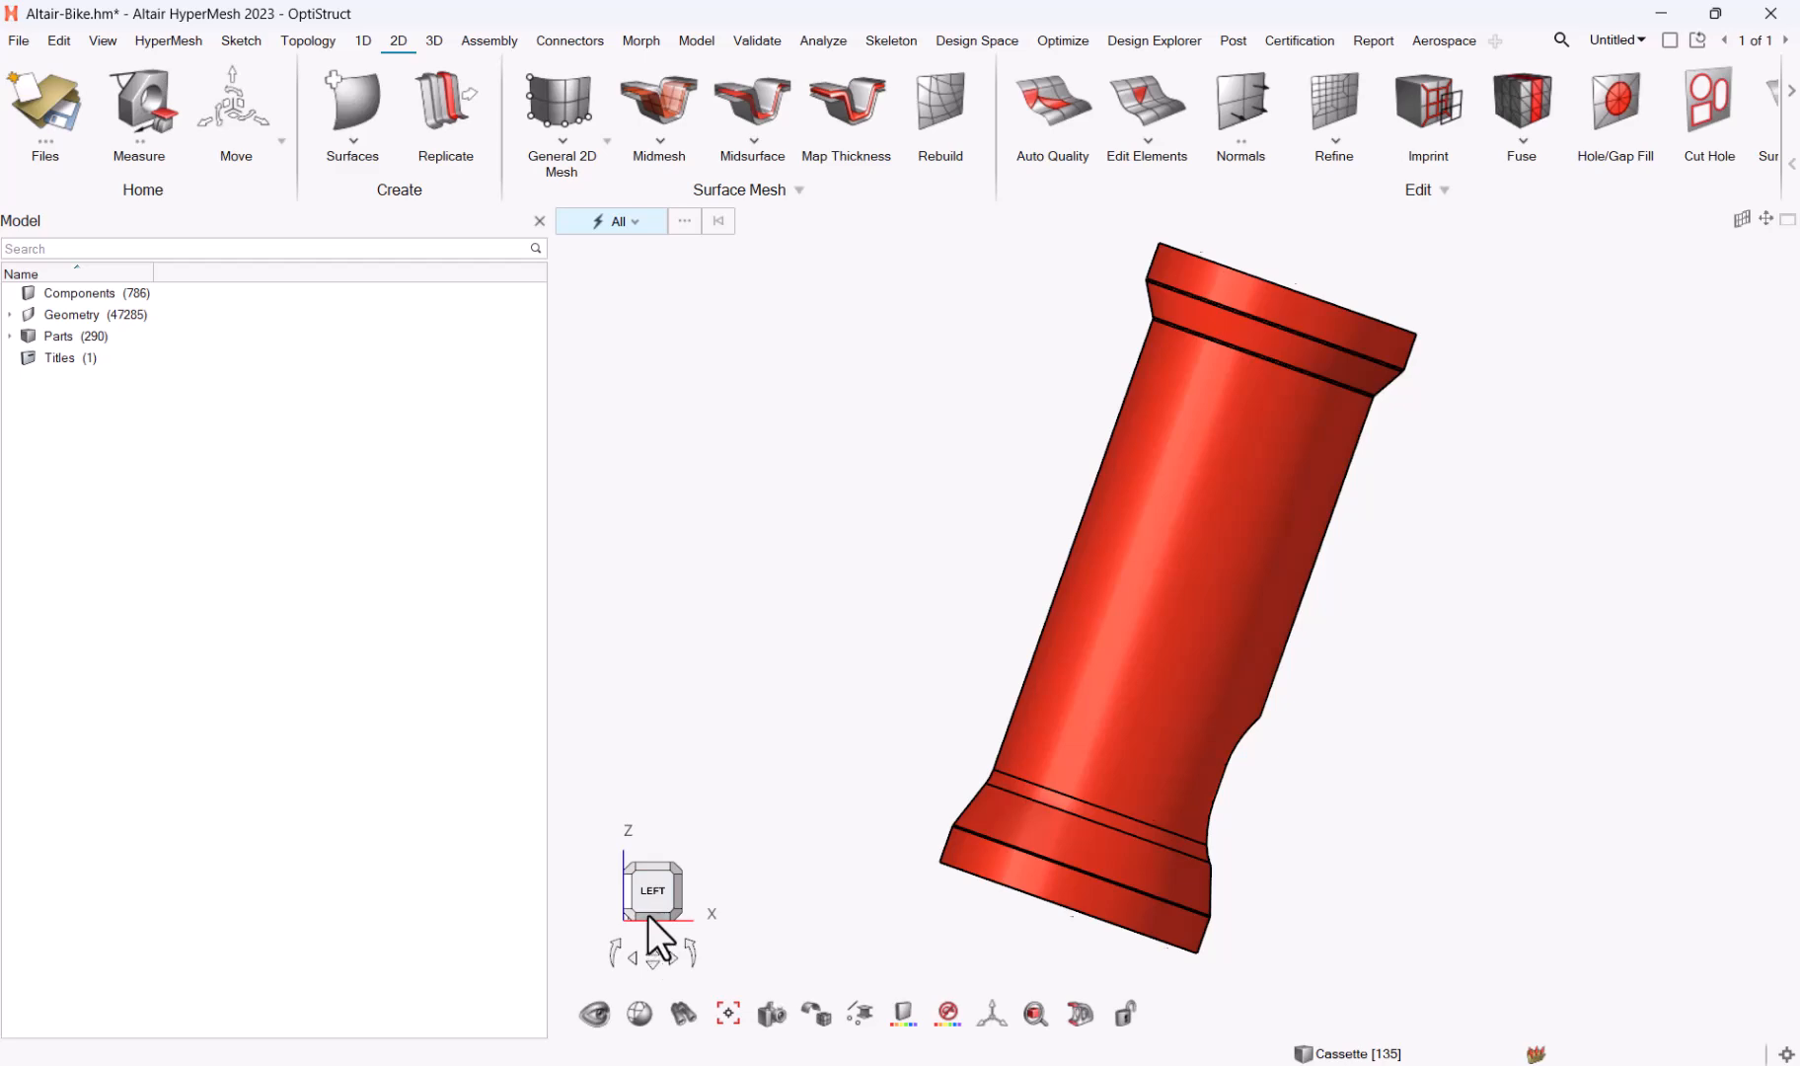
pyautogui.scroll(3)
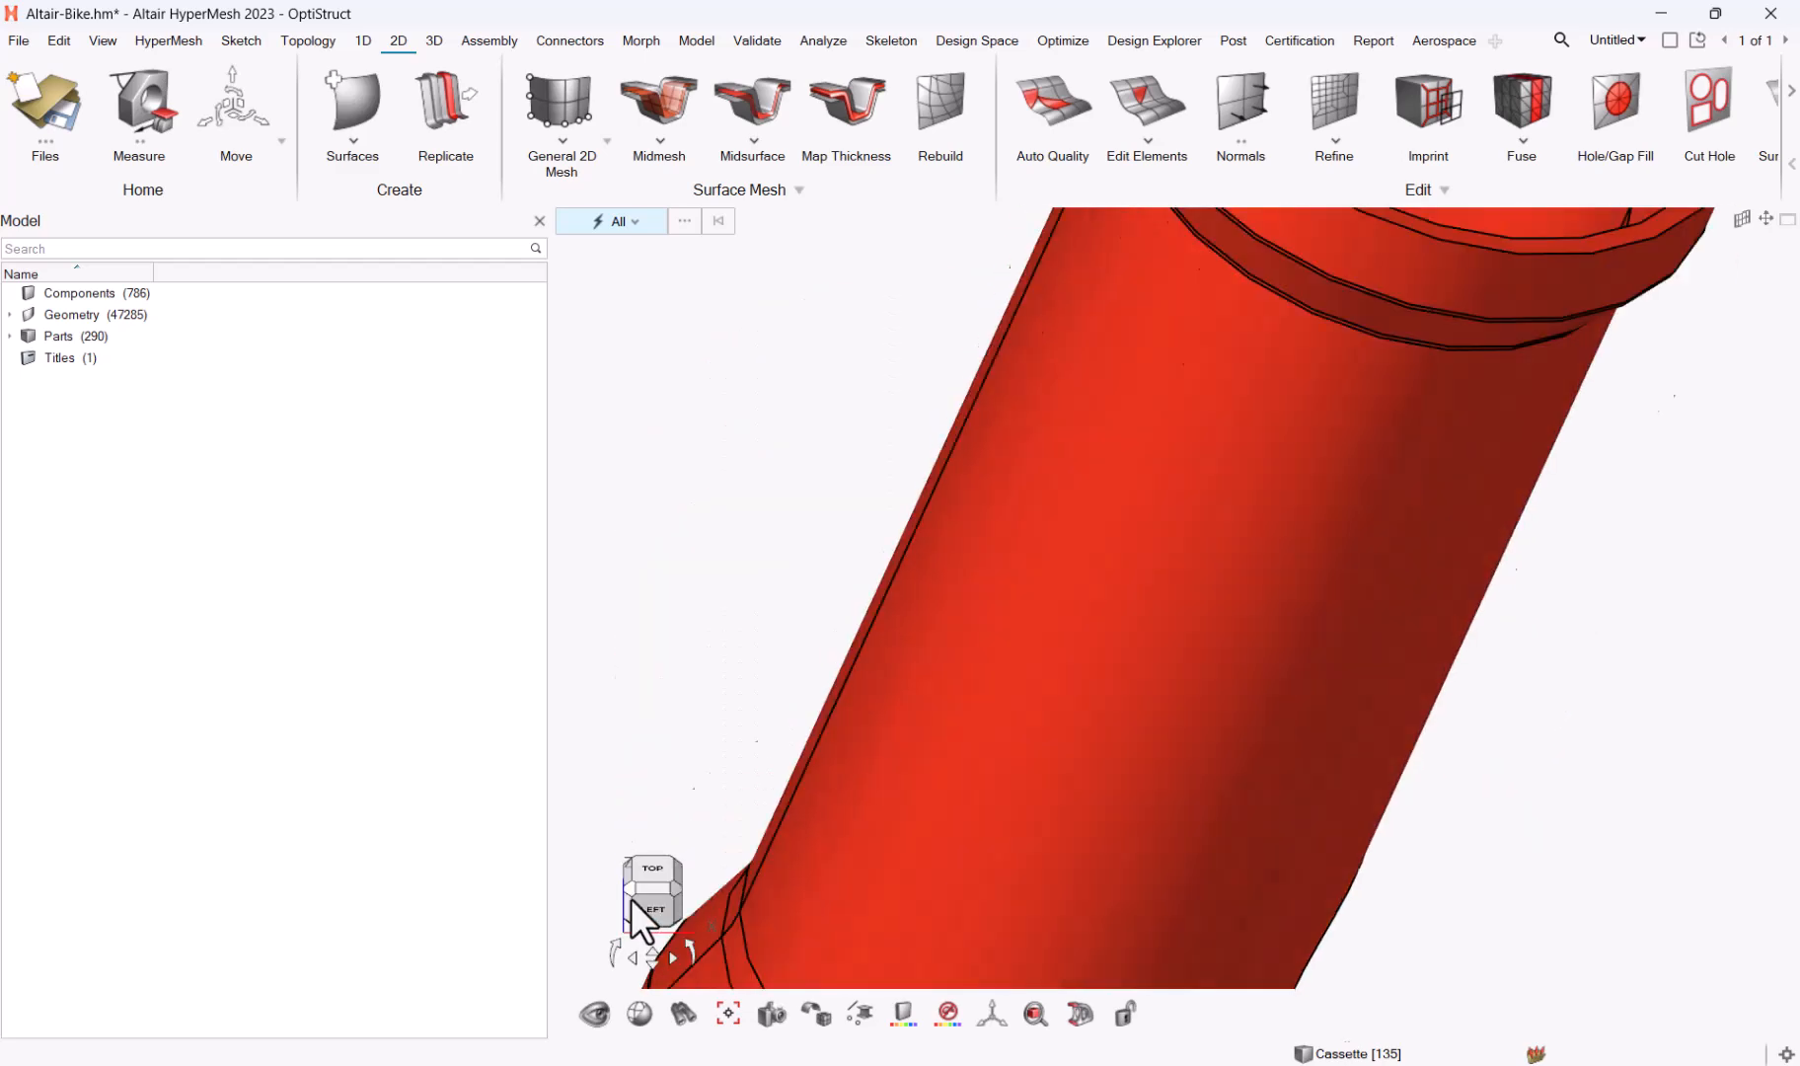
pyautogui.click(651, 910)
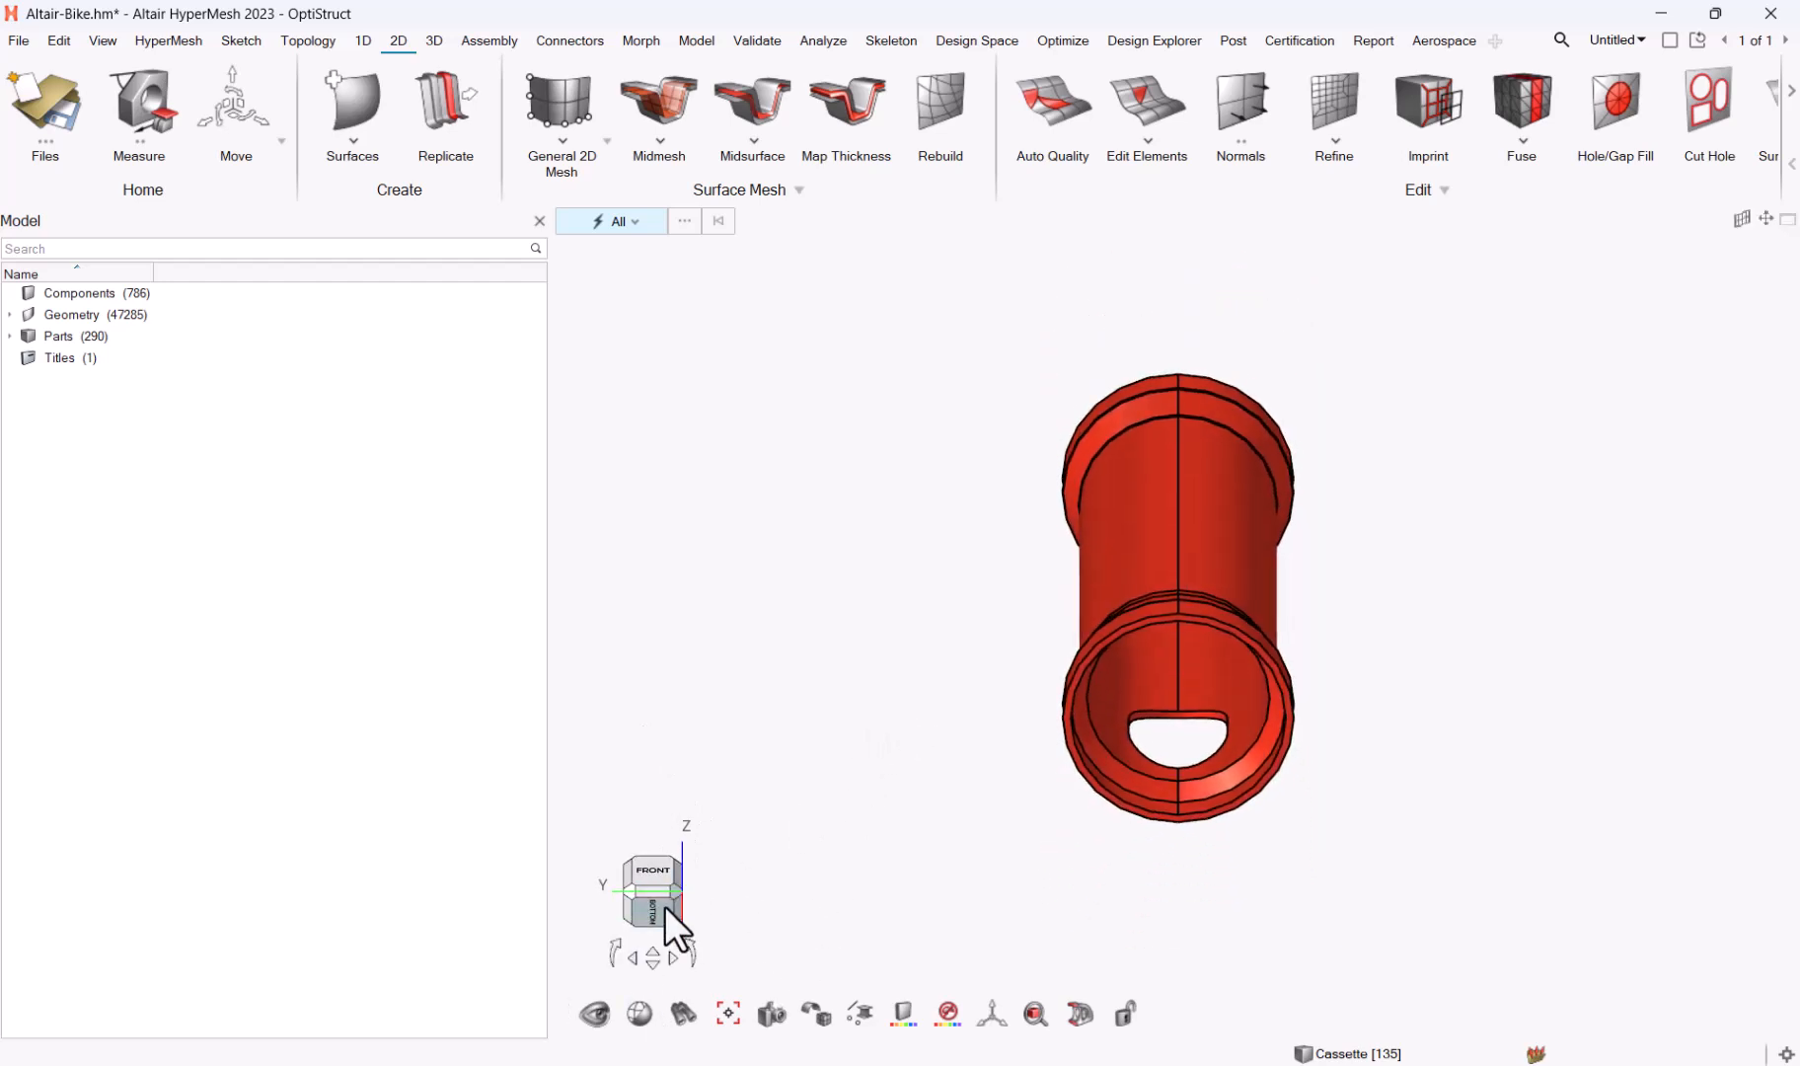
pyautogui.moveTo(665, 930)
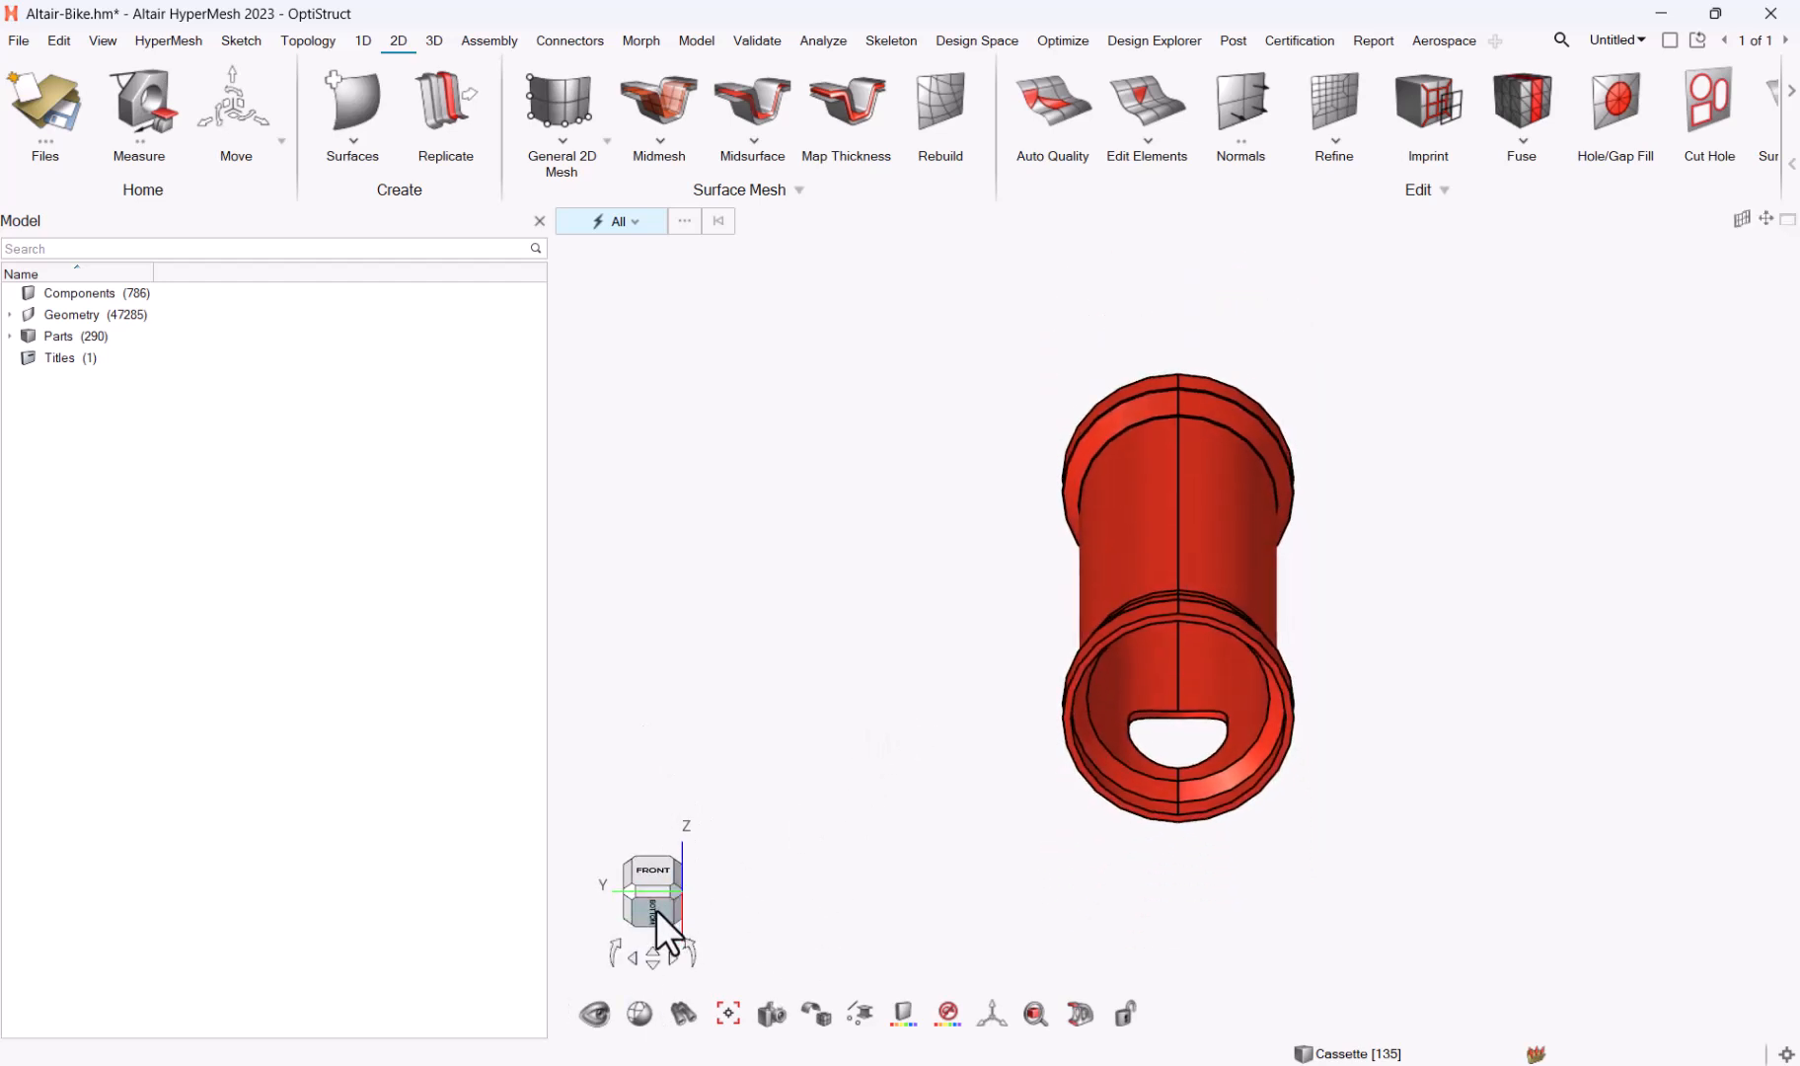
# Start True View alignment from the view cube's orientation options.
pyautogui.rightClick(651, 914)
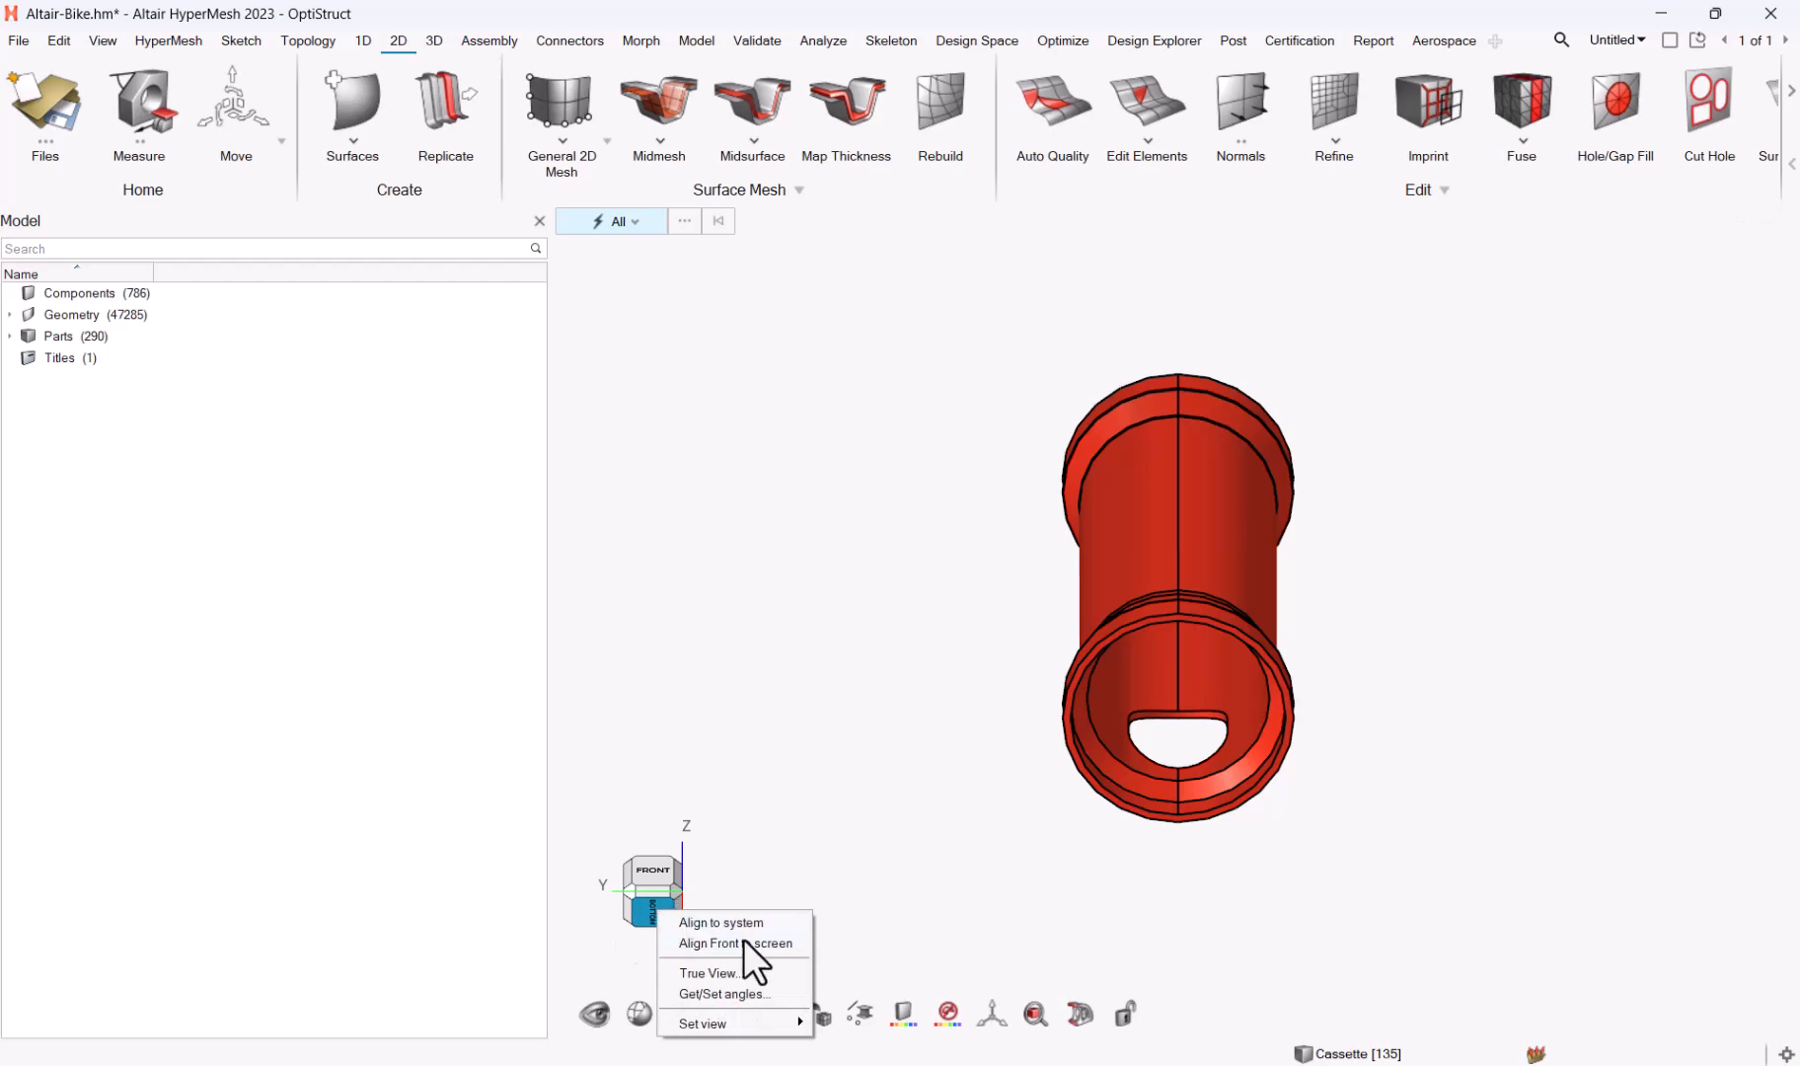
pyautogui.moveTo(734, 997)
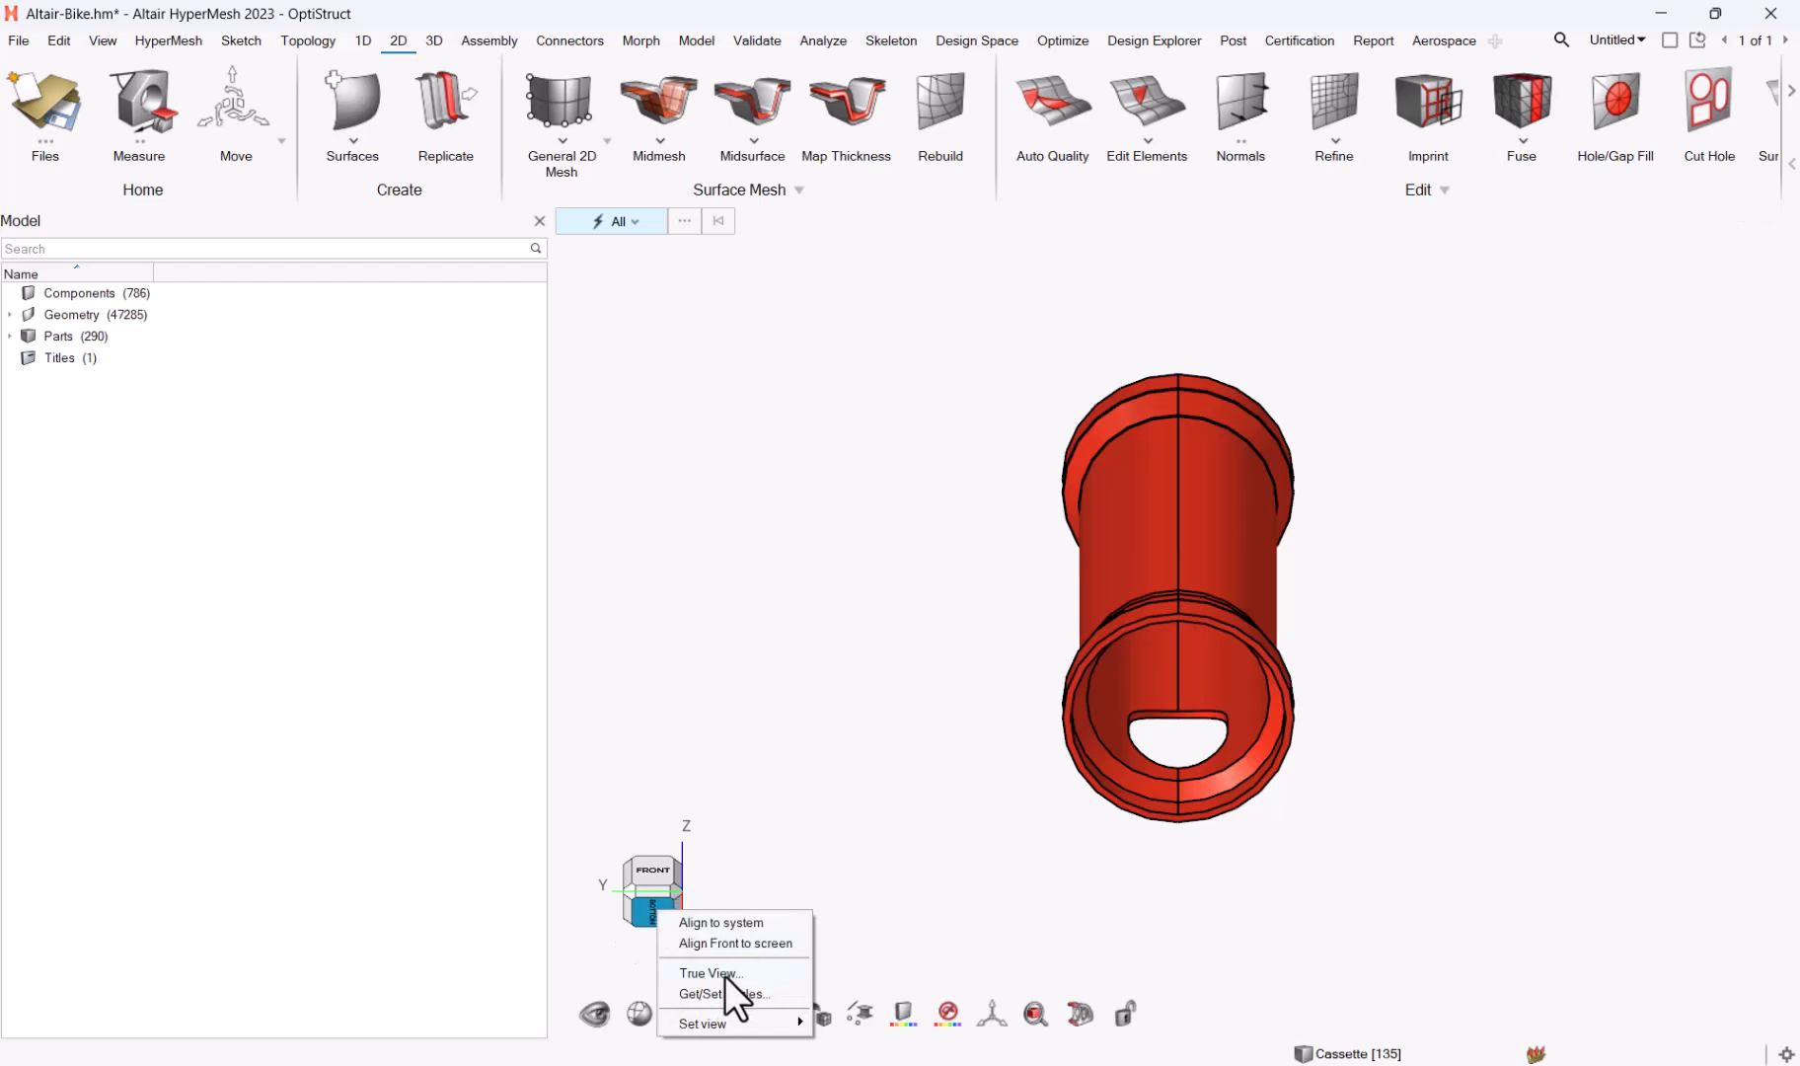
pyautogui.click(708, 973)
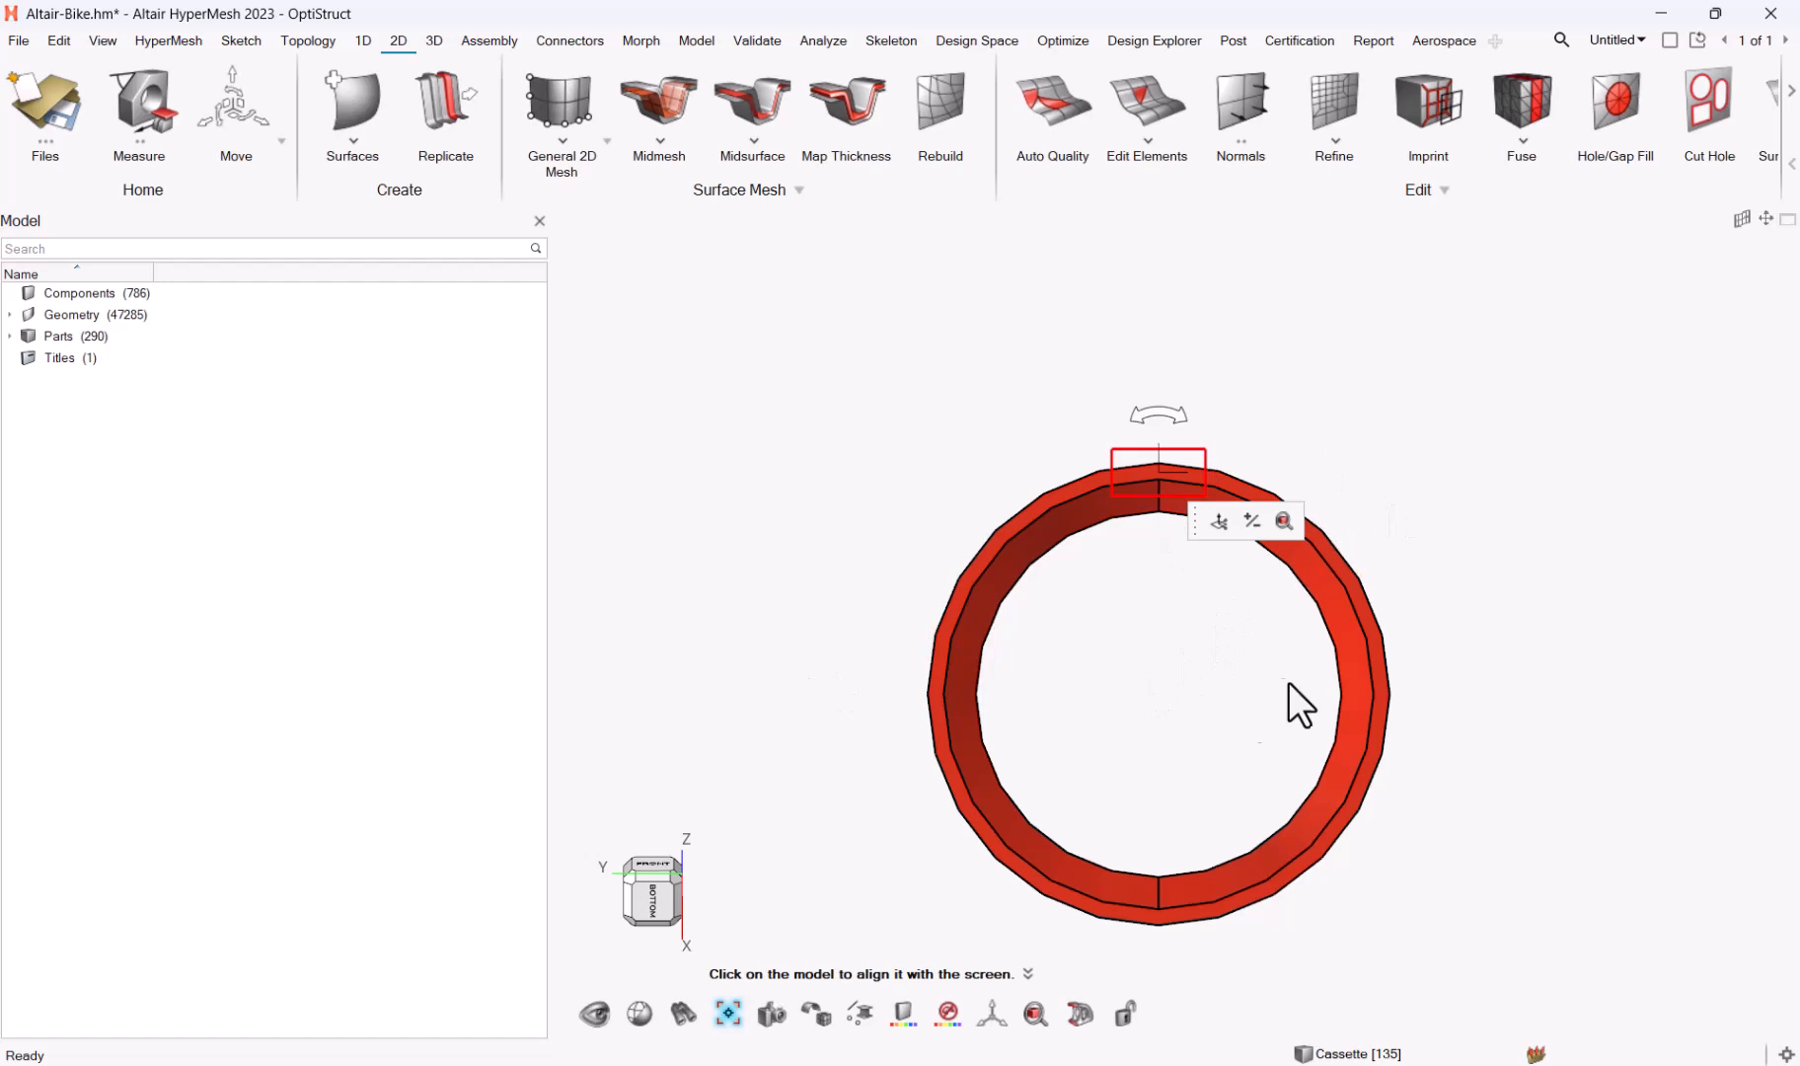
pyautogui.moveTo(1285, 655)
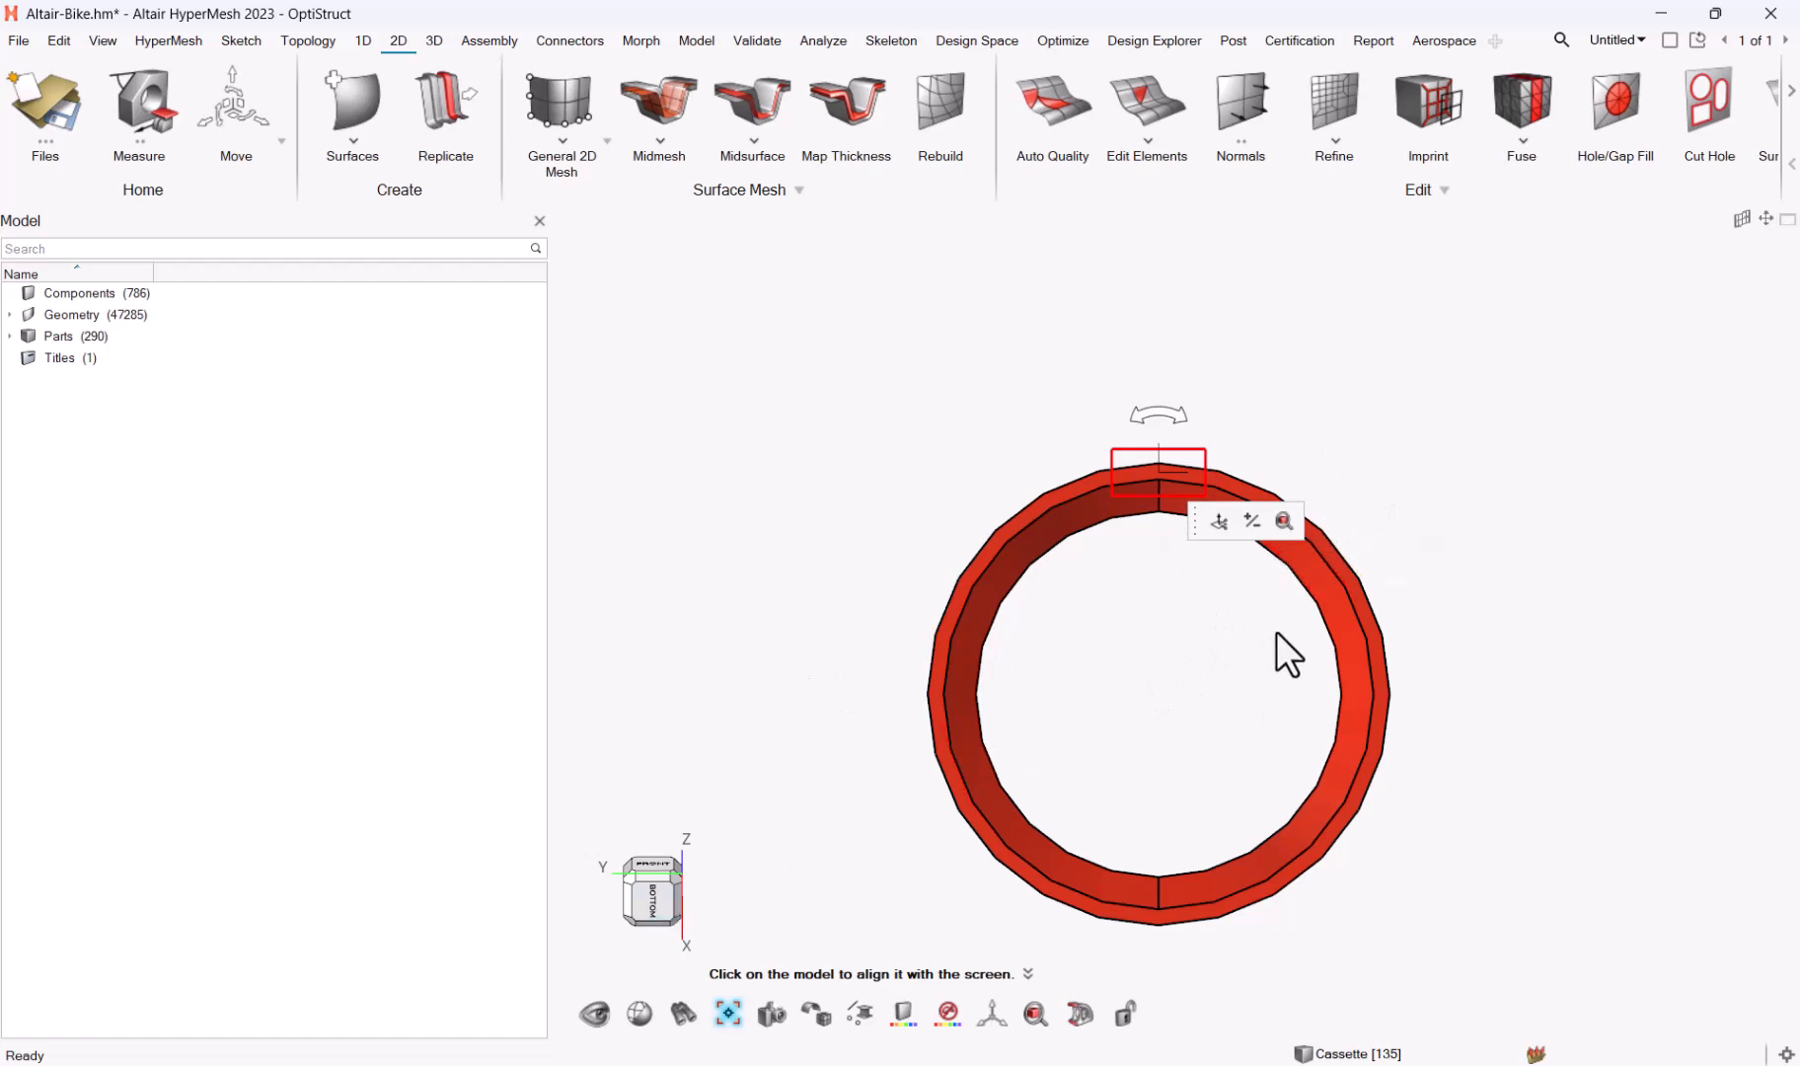
pyautogui.moveTo(1164, 652)
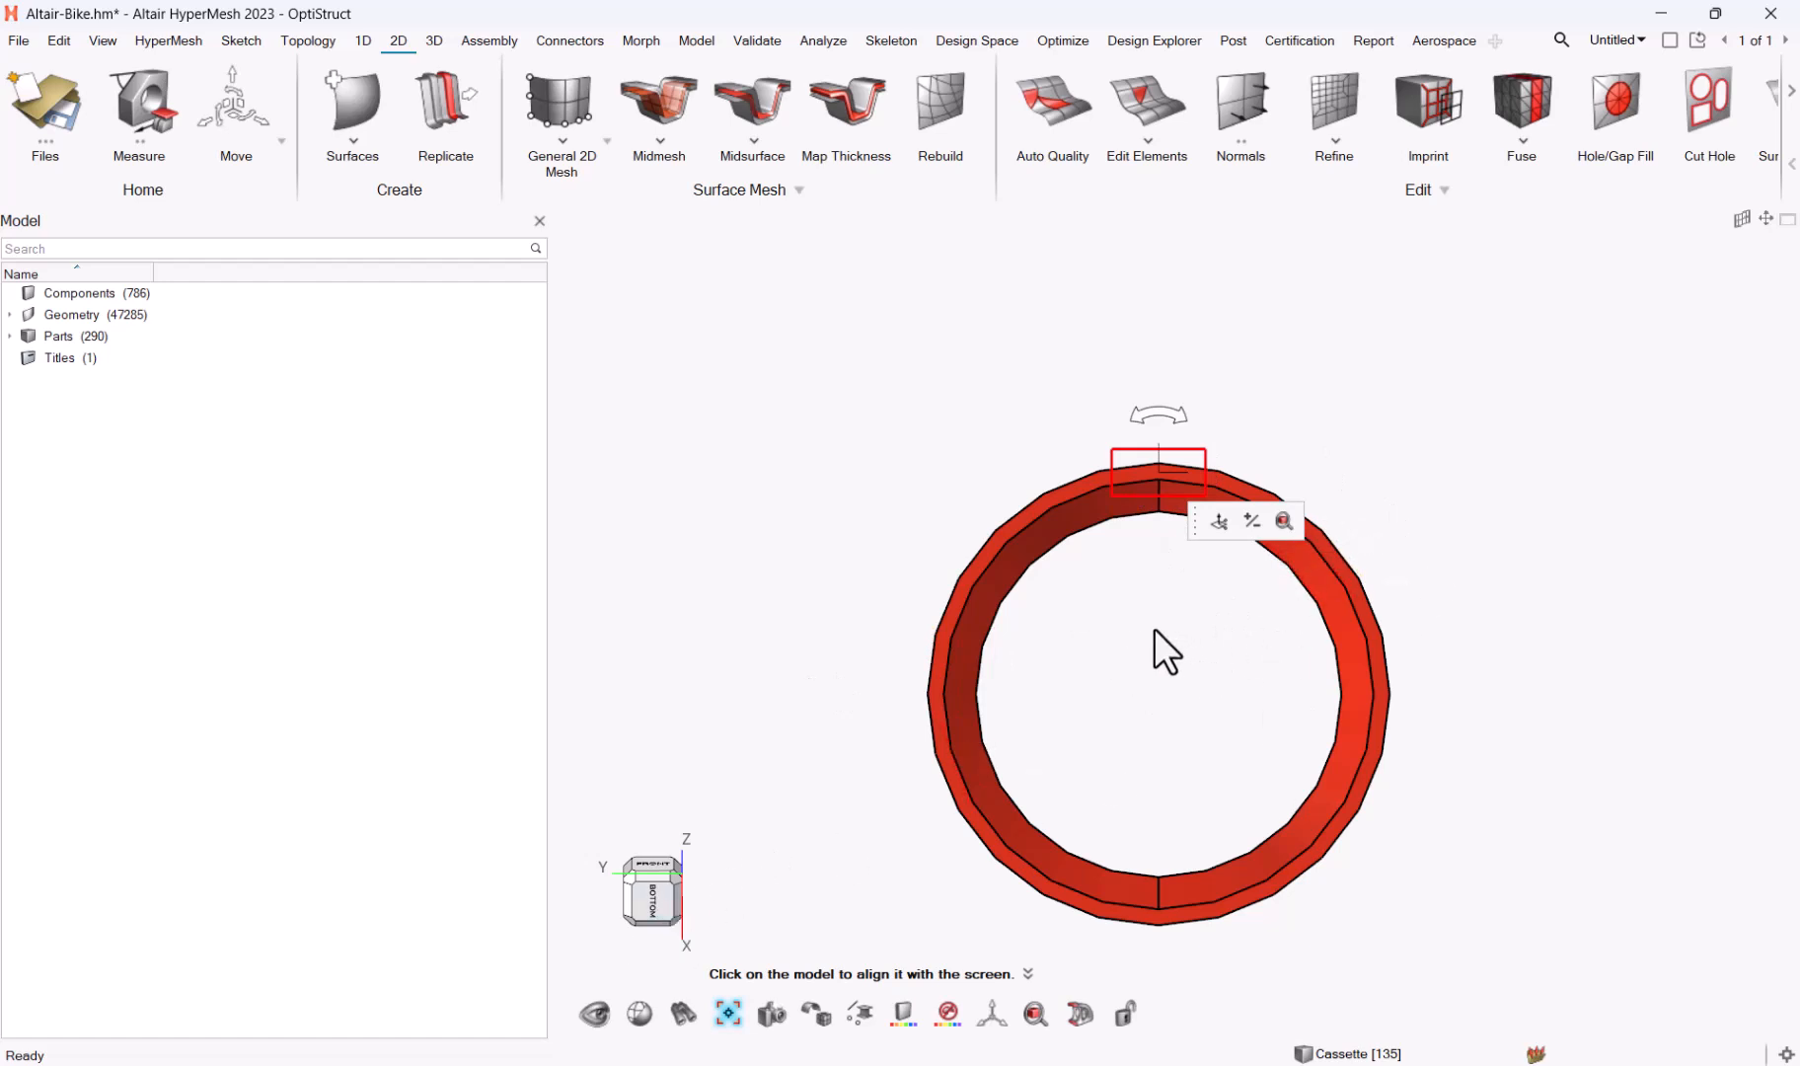
pyautogui.moveTo(691, 695)
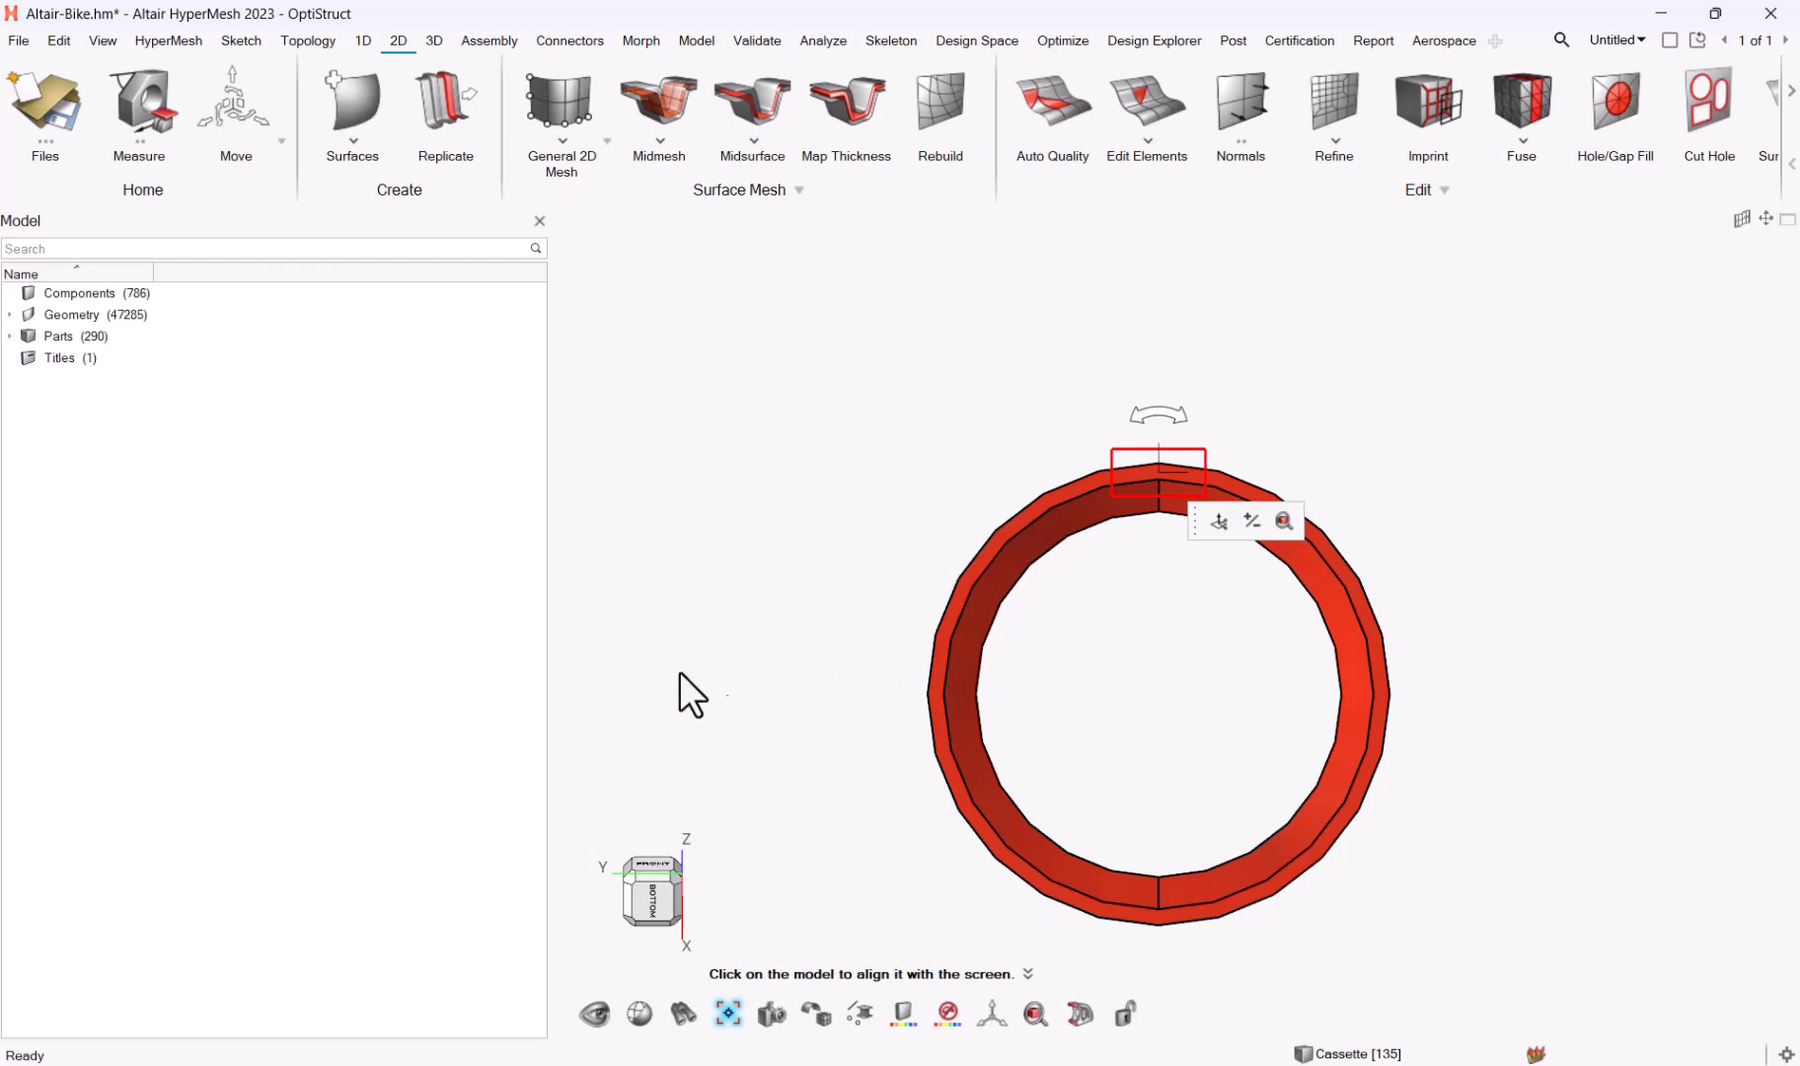
pyautogui.moveTo(652, 914)
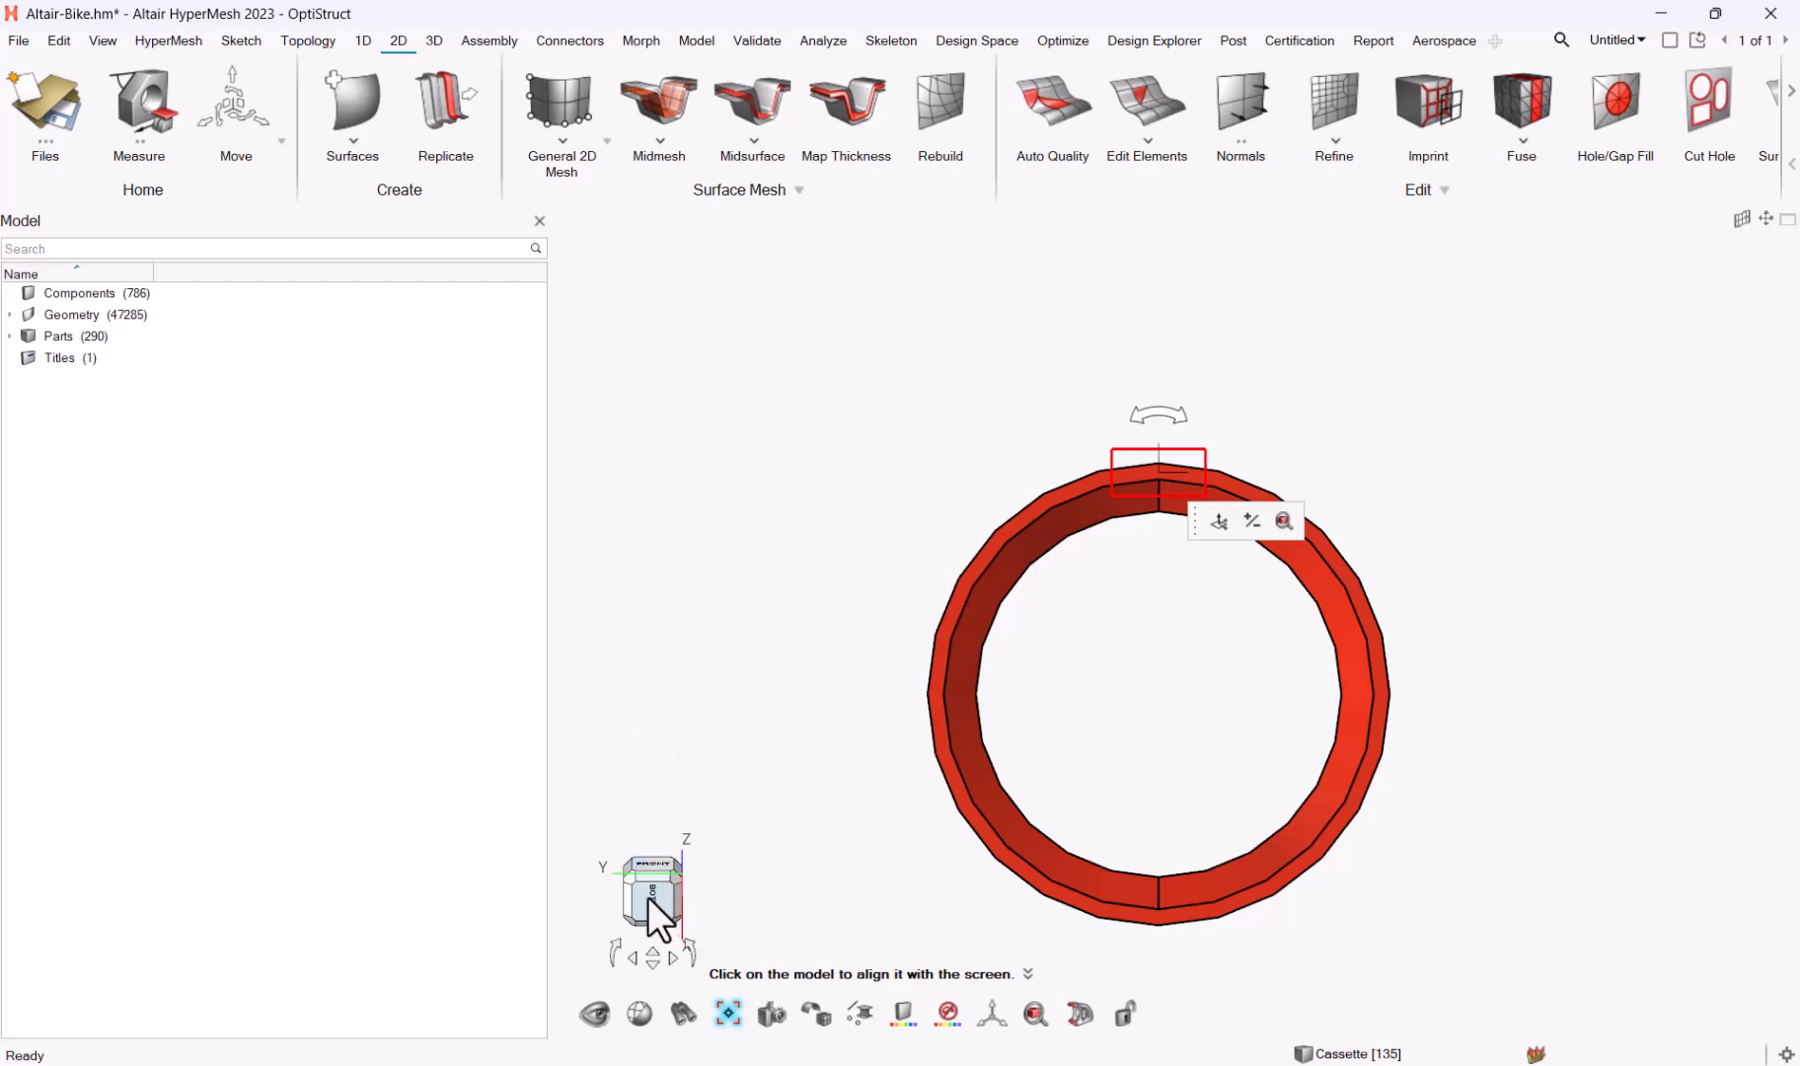
# Align the tube's front to the screen, then step through side and rear standard views.
pyautogui.rightClick(650, 908)
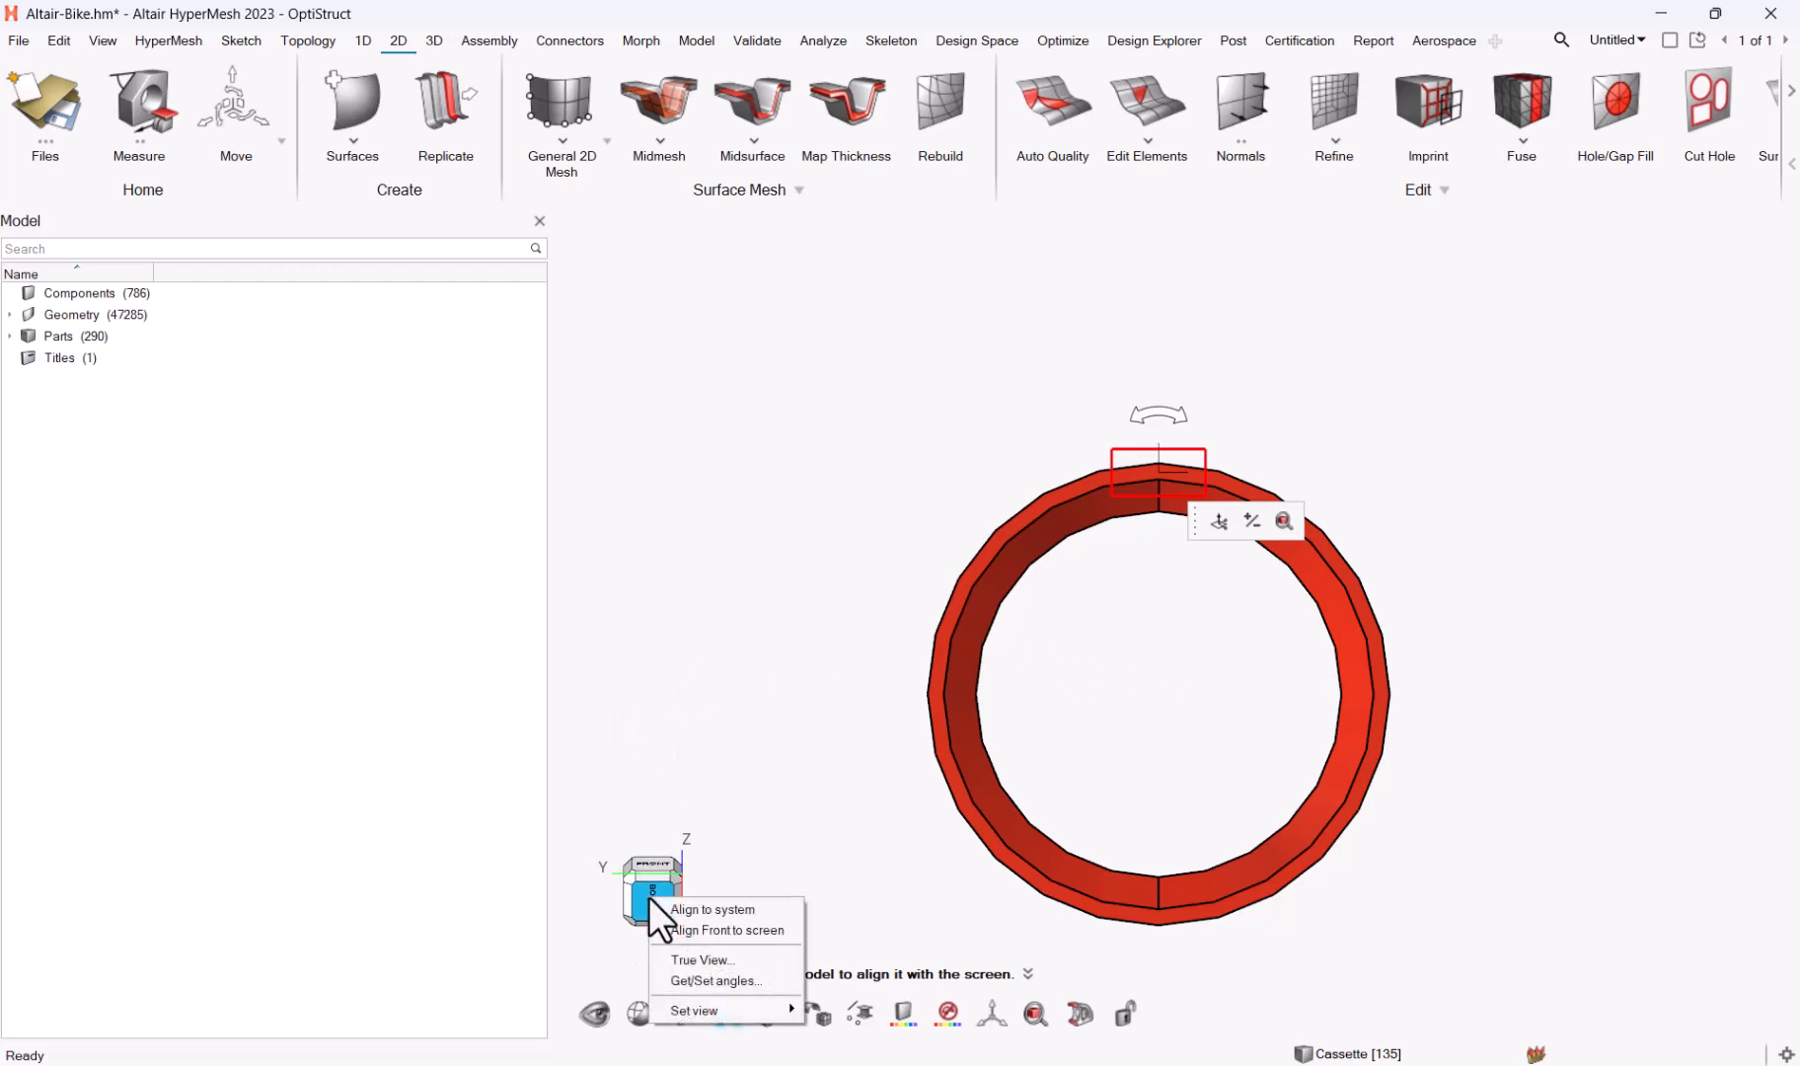
pyautogui.moveTo(702, 936)
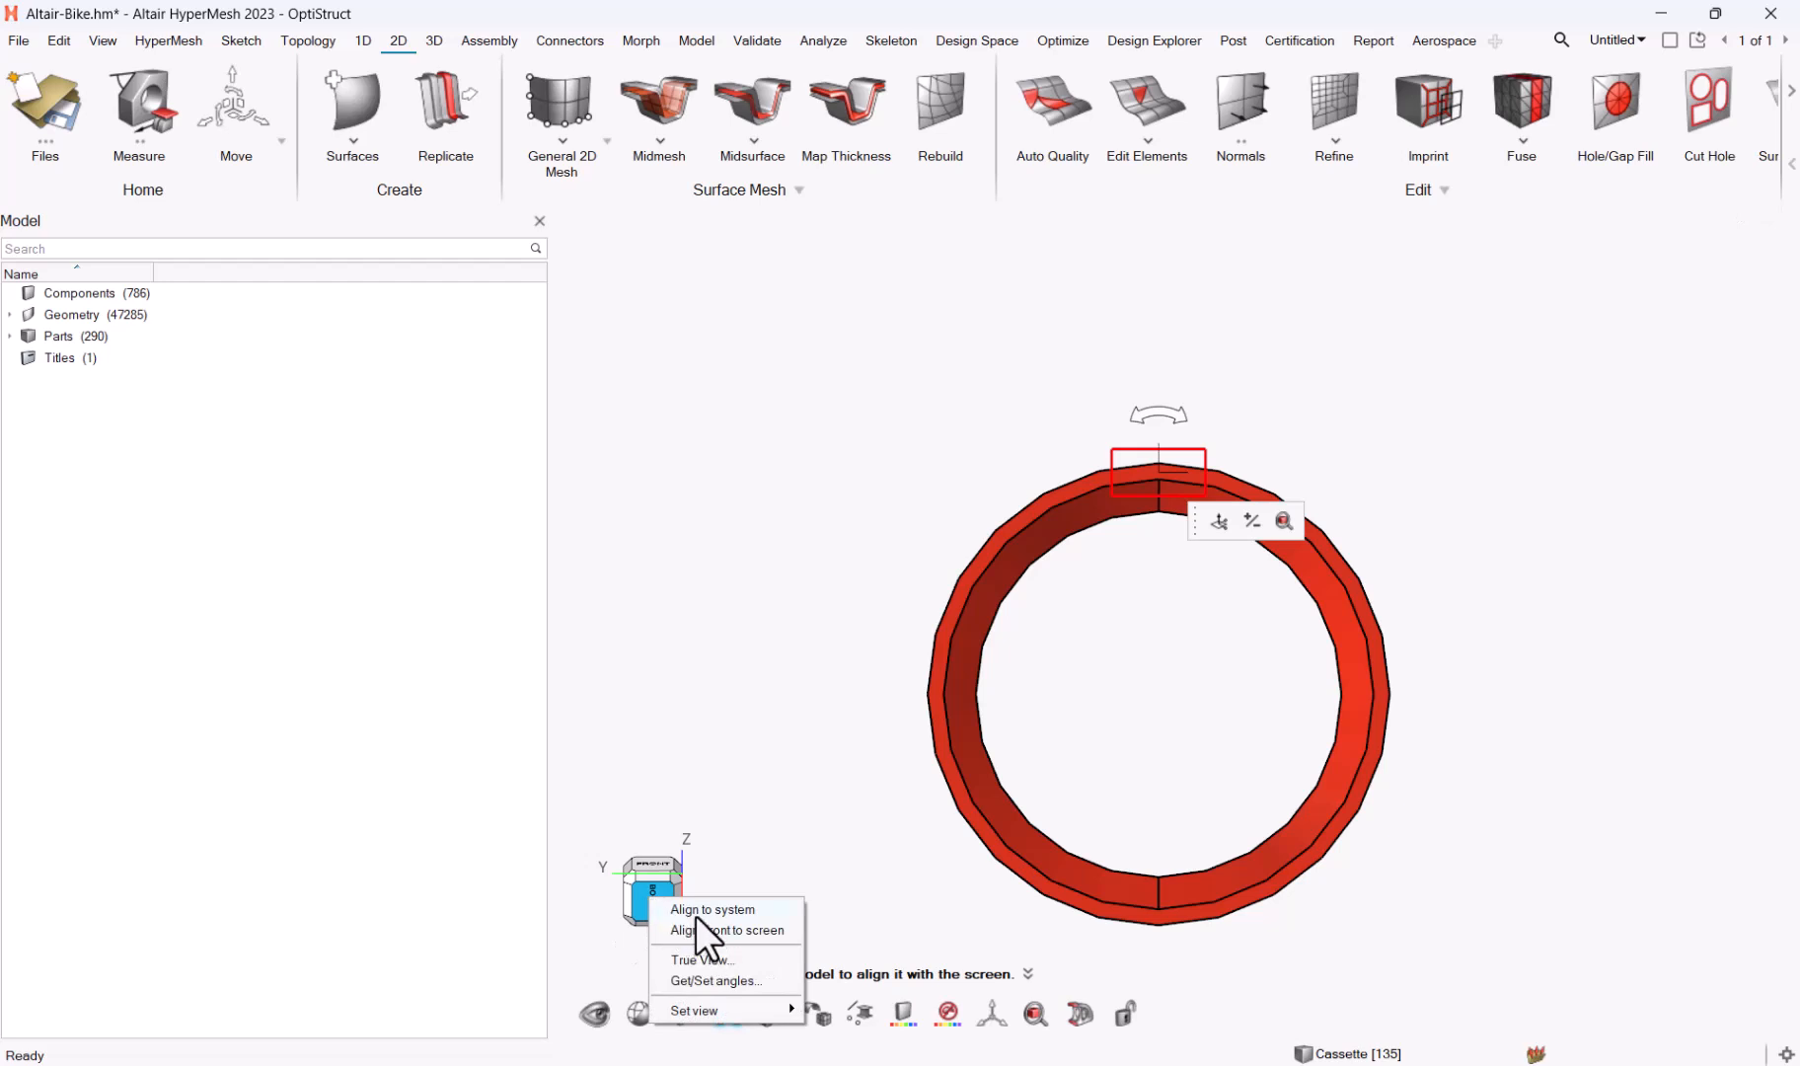
pyautogui.moveTo(698, 938)
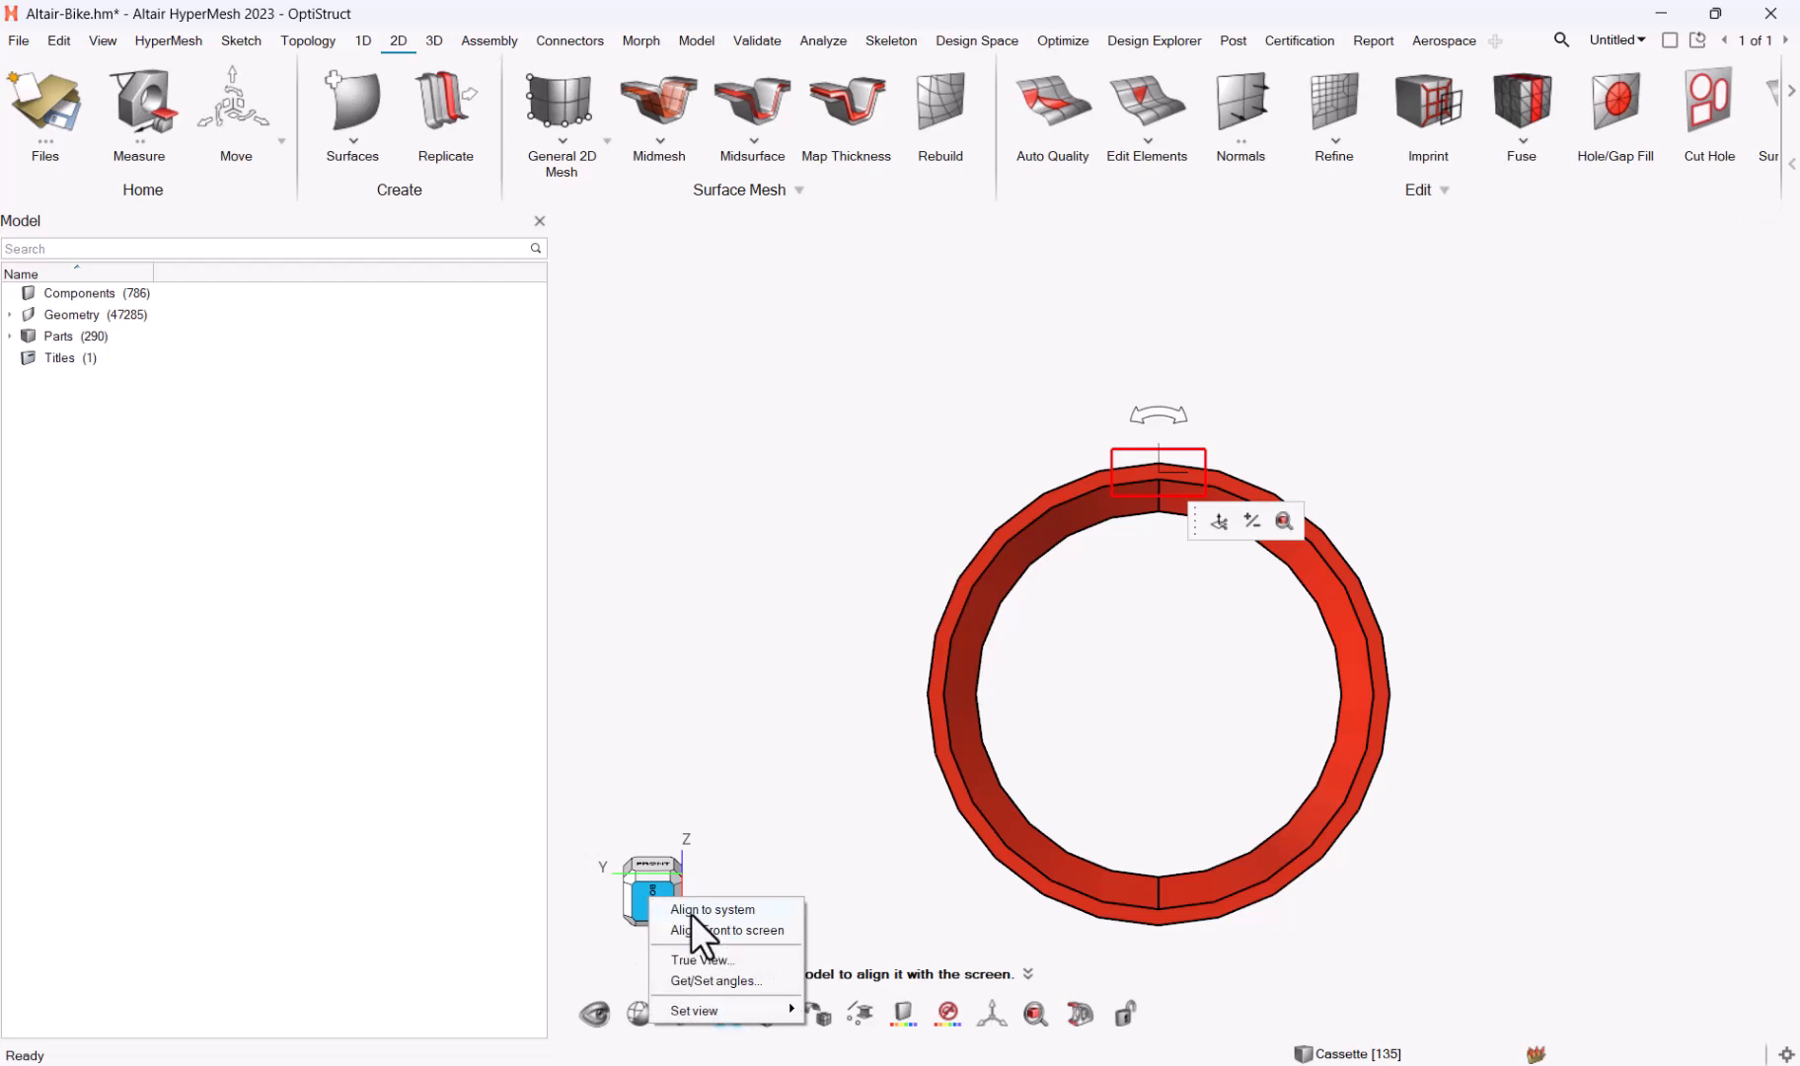
pyautogui.moveTo(718, 935)
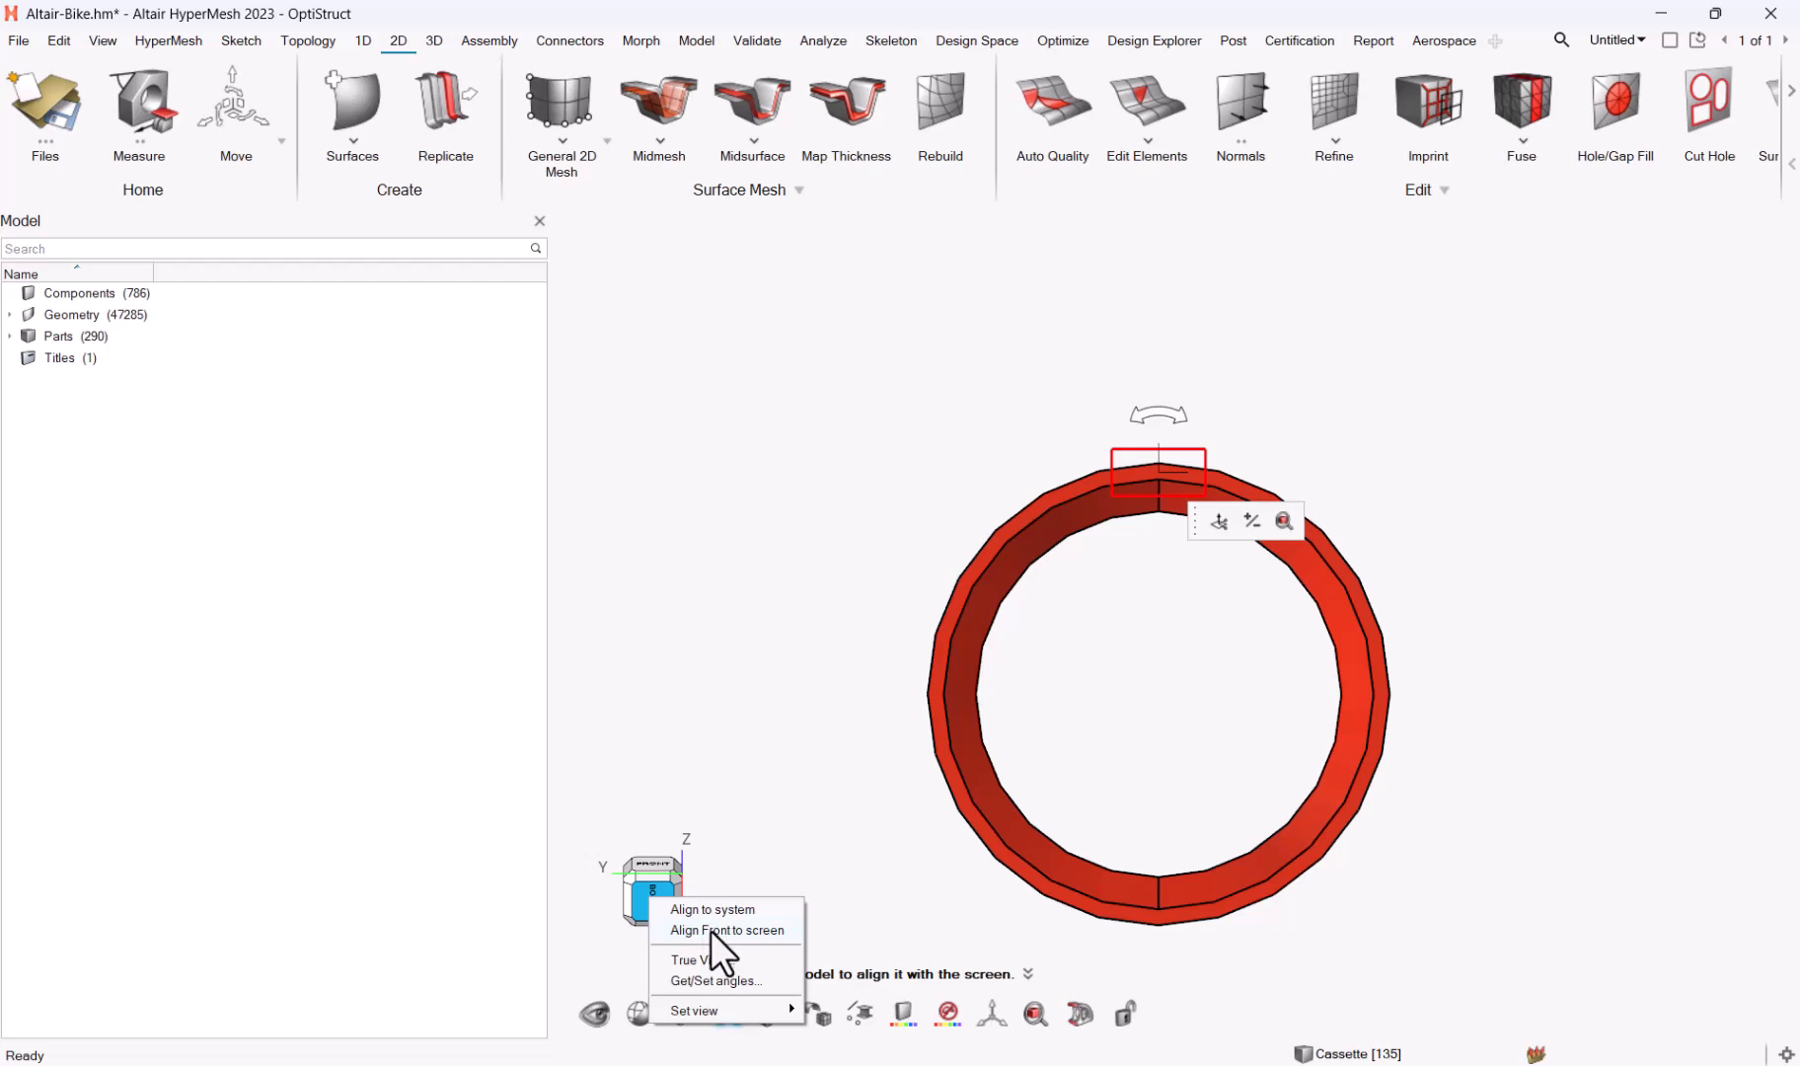
pyautogui.click(727, 930)
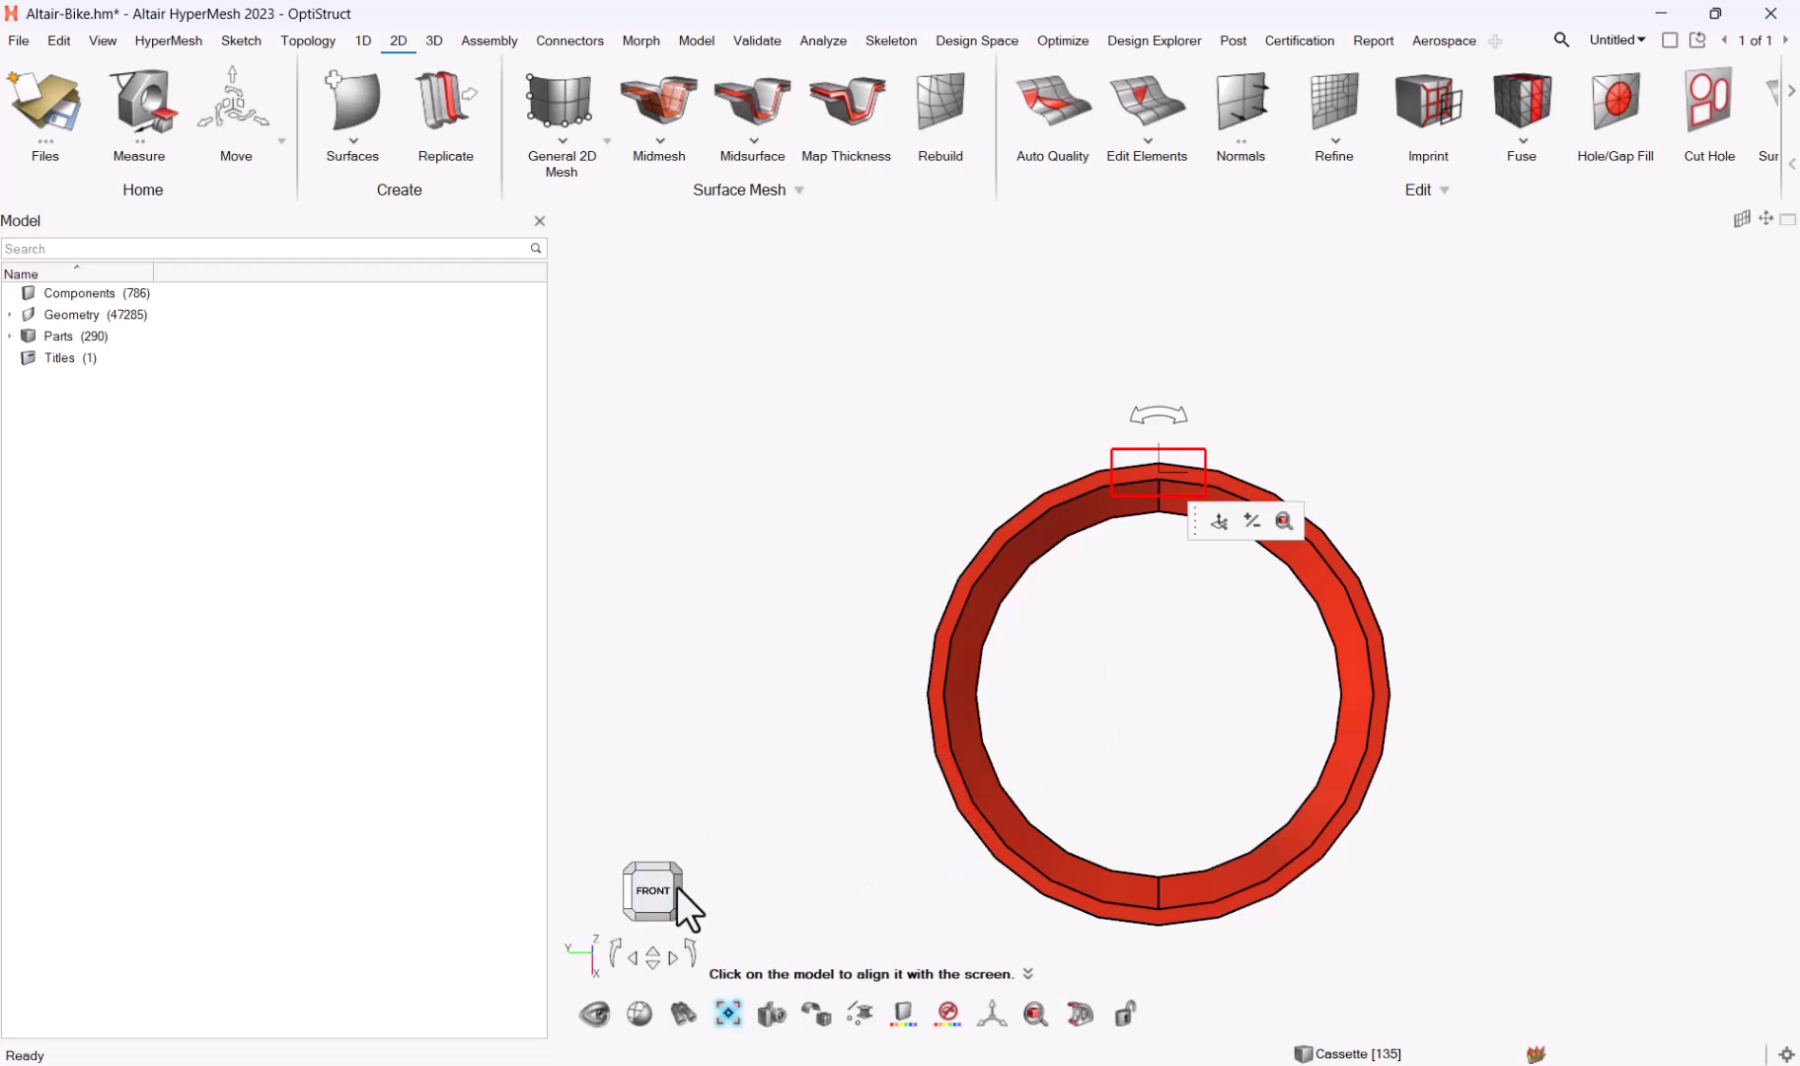
pyautogui.click(654, 890)
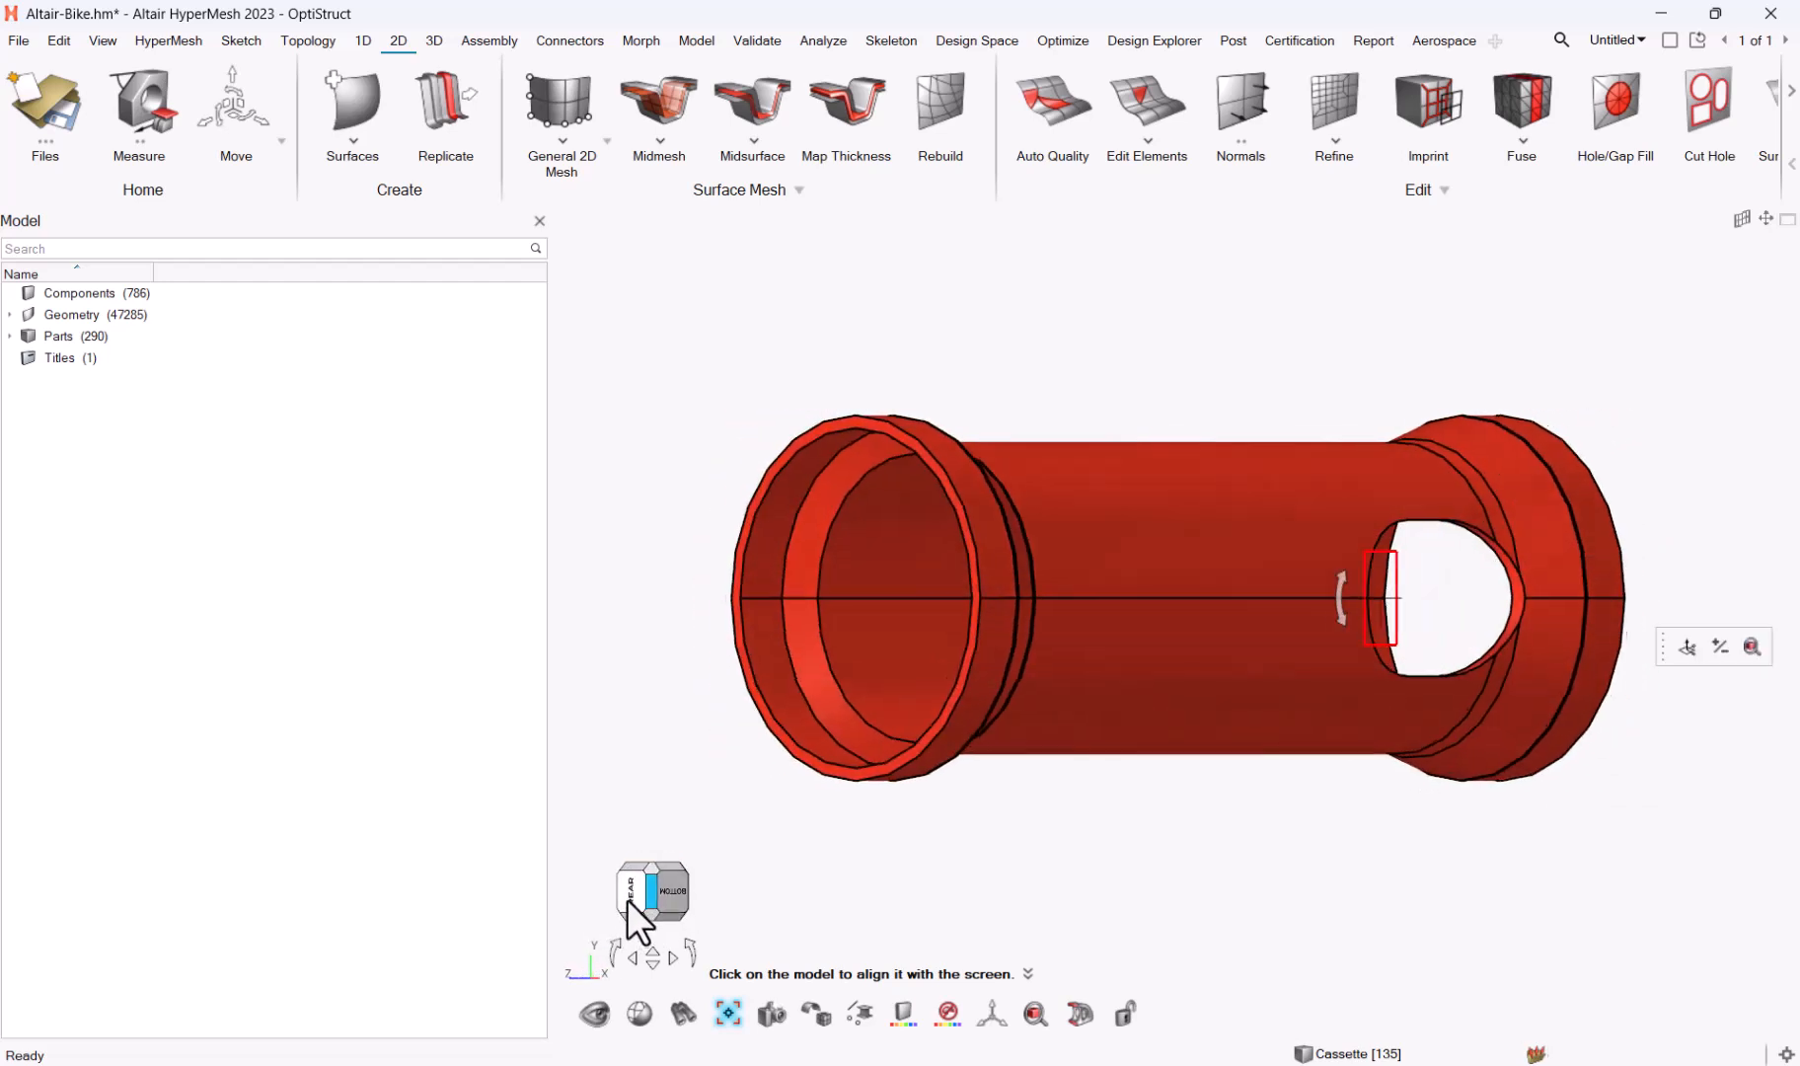
pyautogui.click(670, 891)
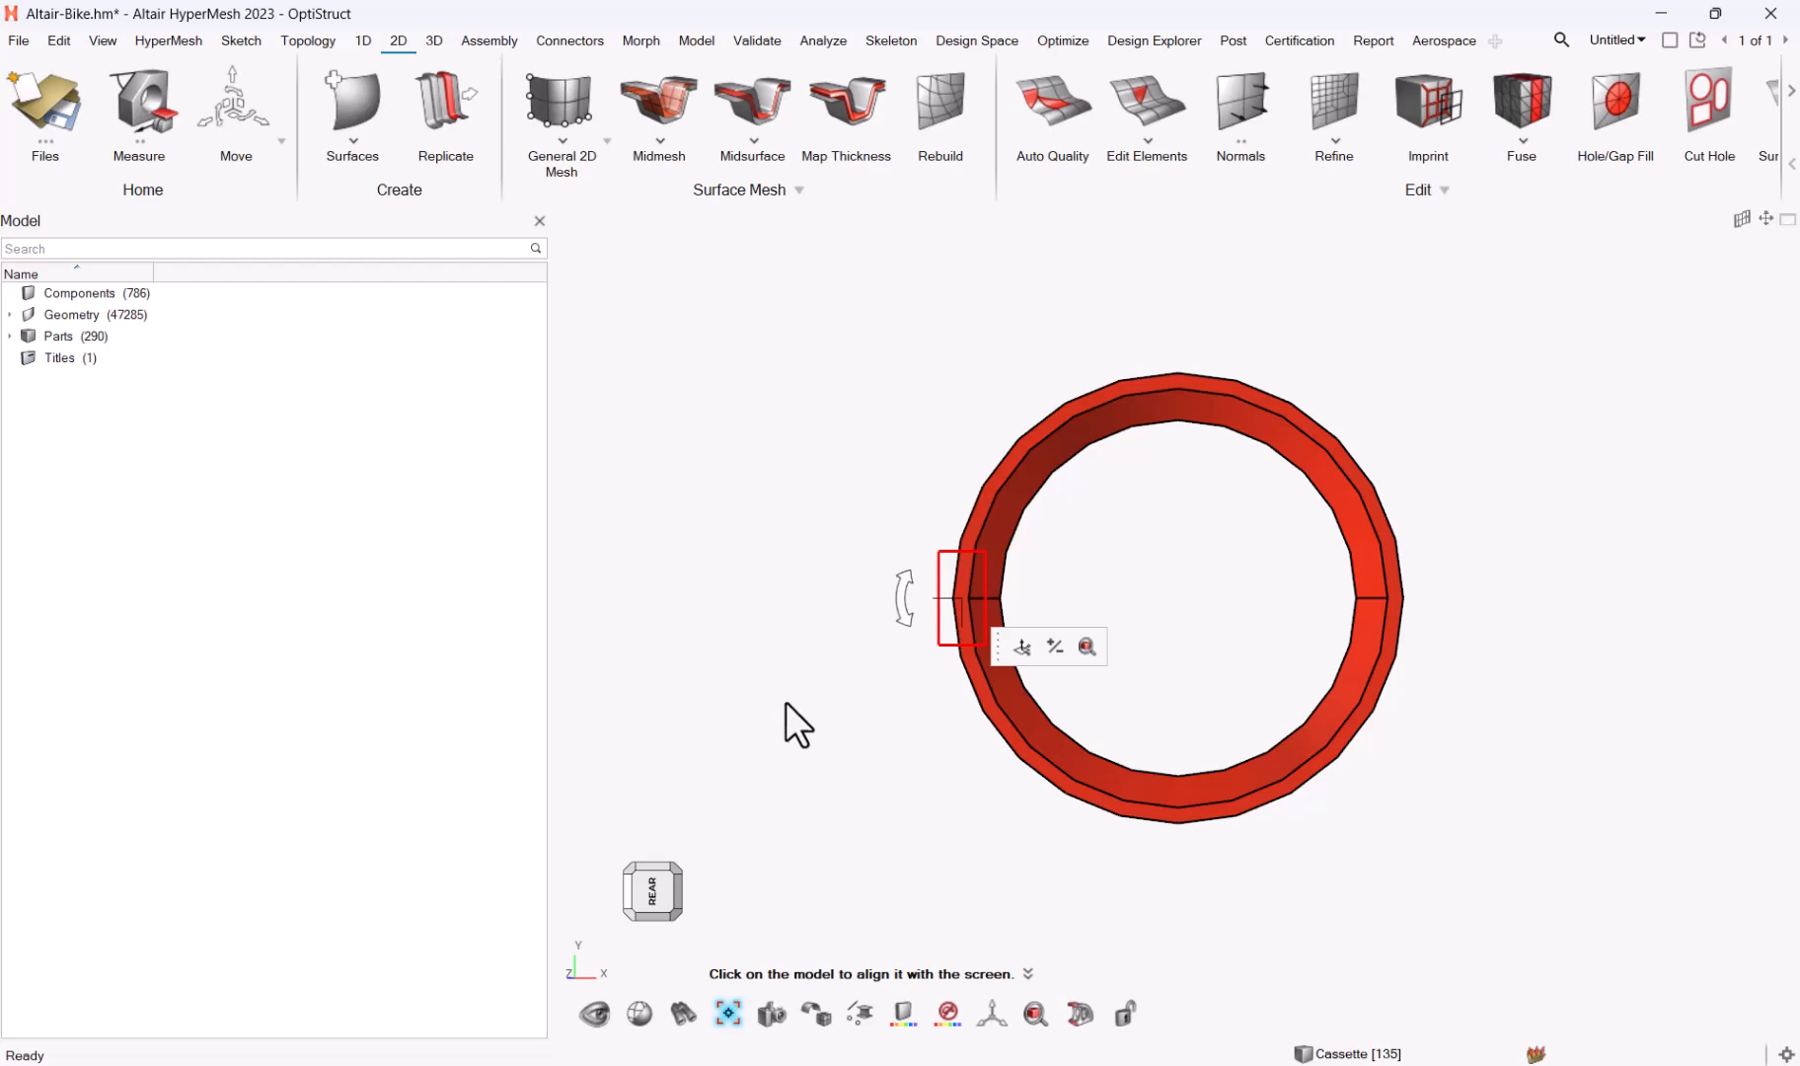
pyautogui.moveTo(754, 734)
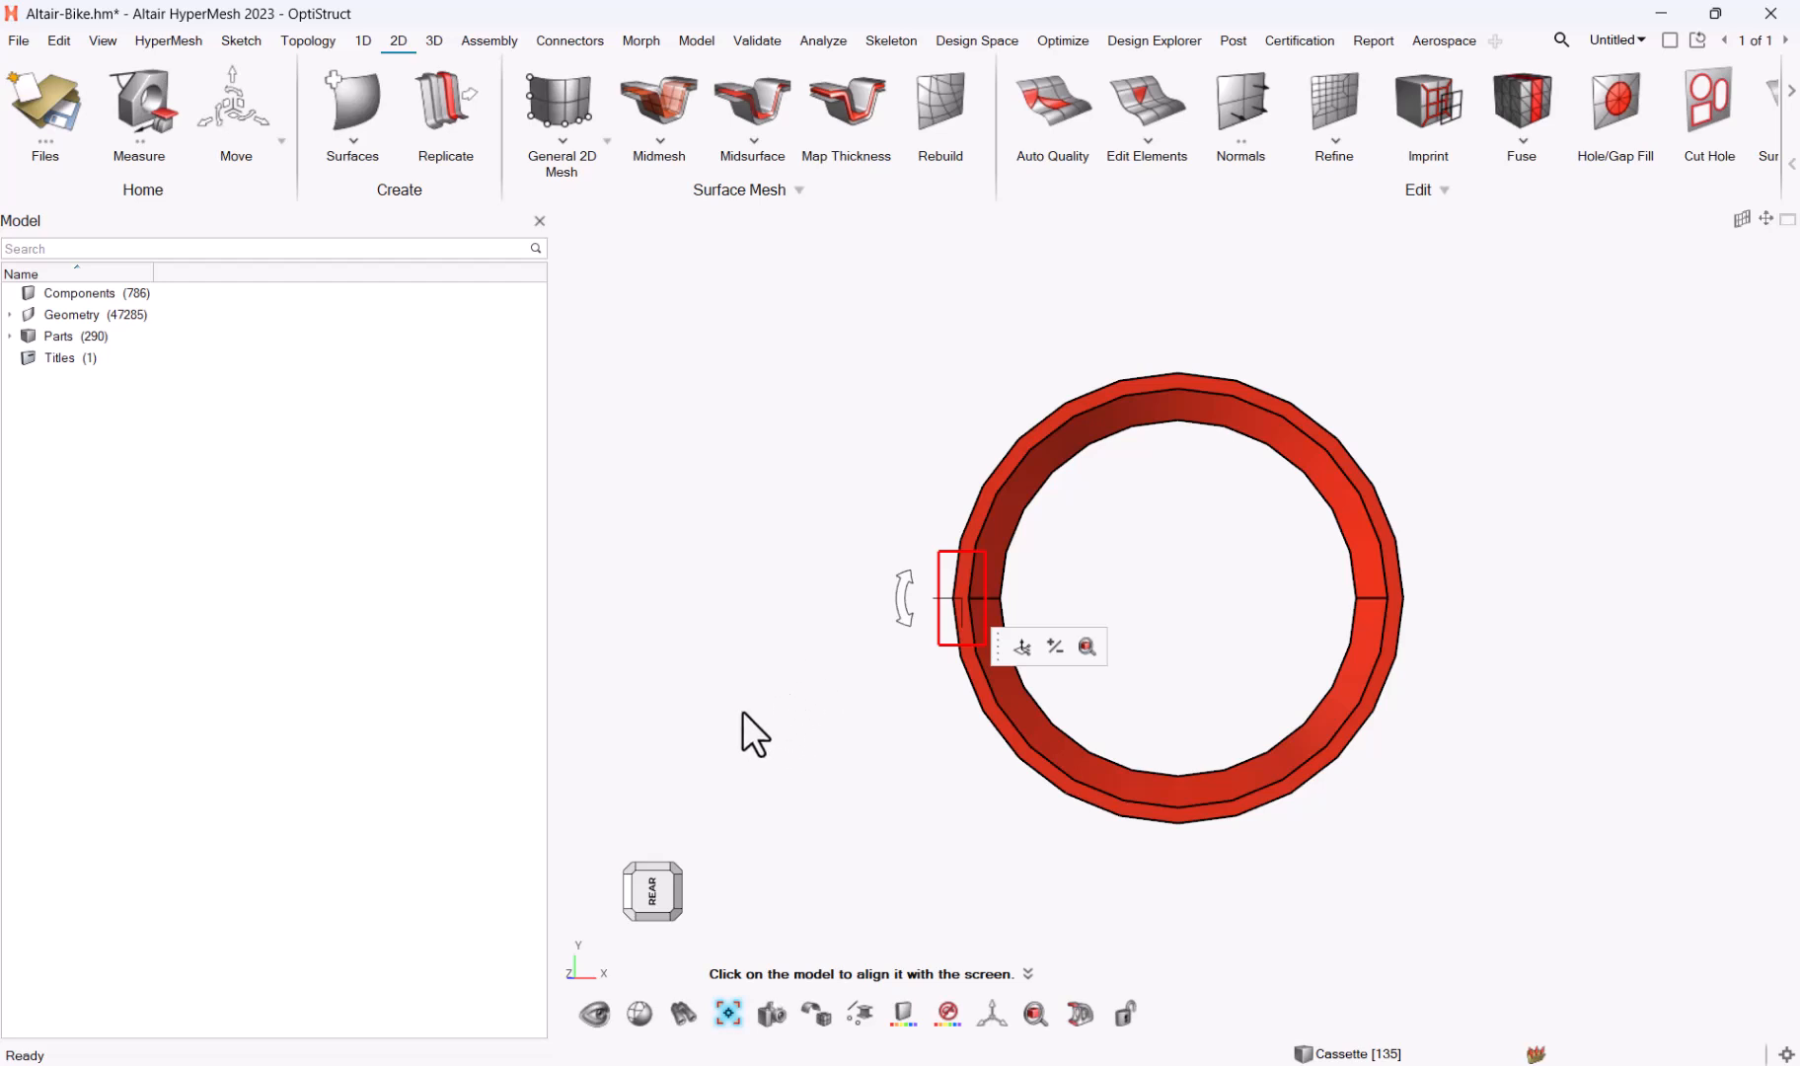
pyautogui.rightClick(652, 890)
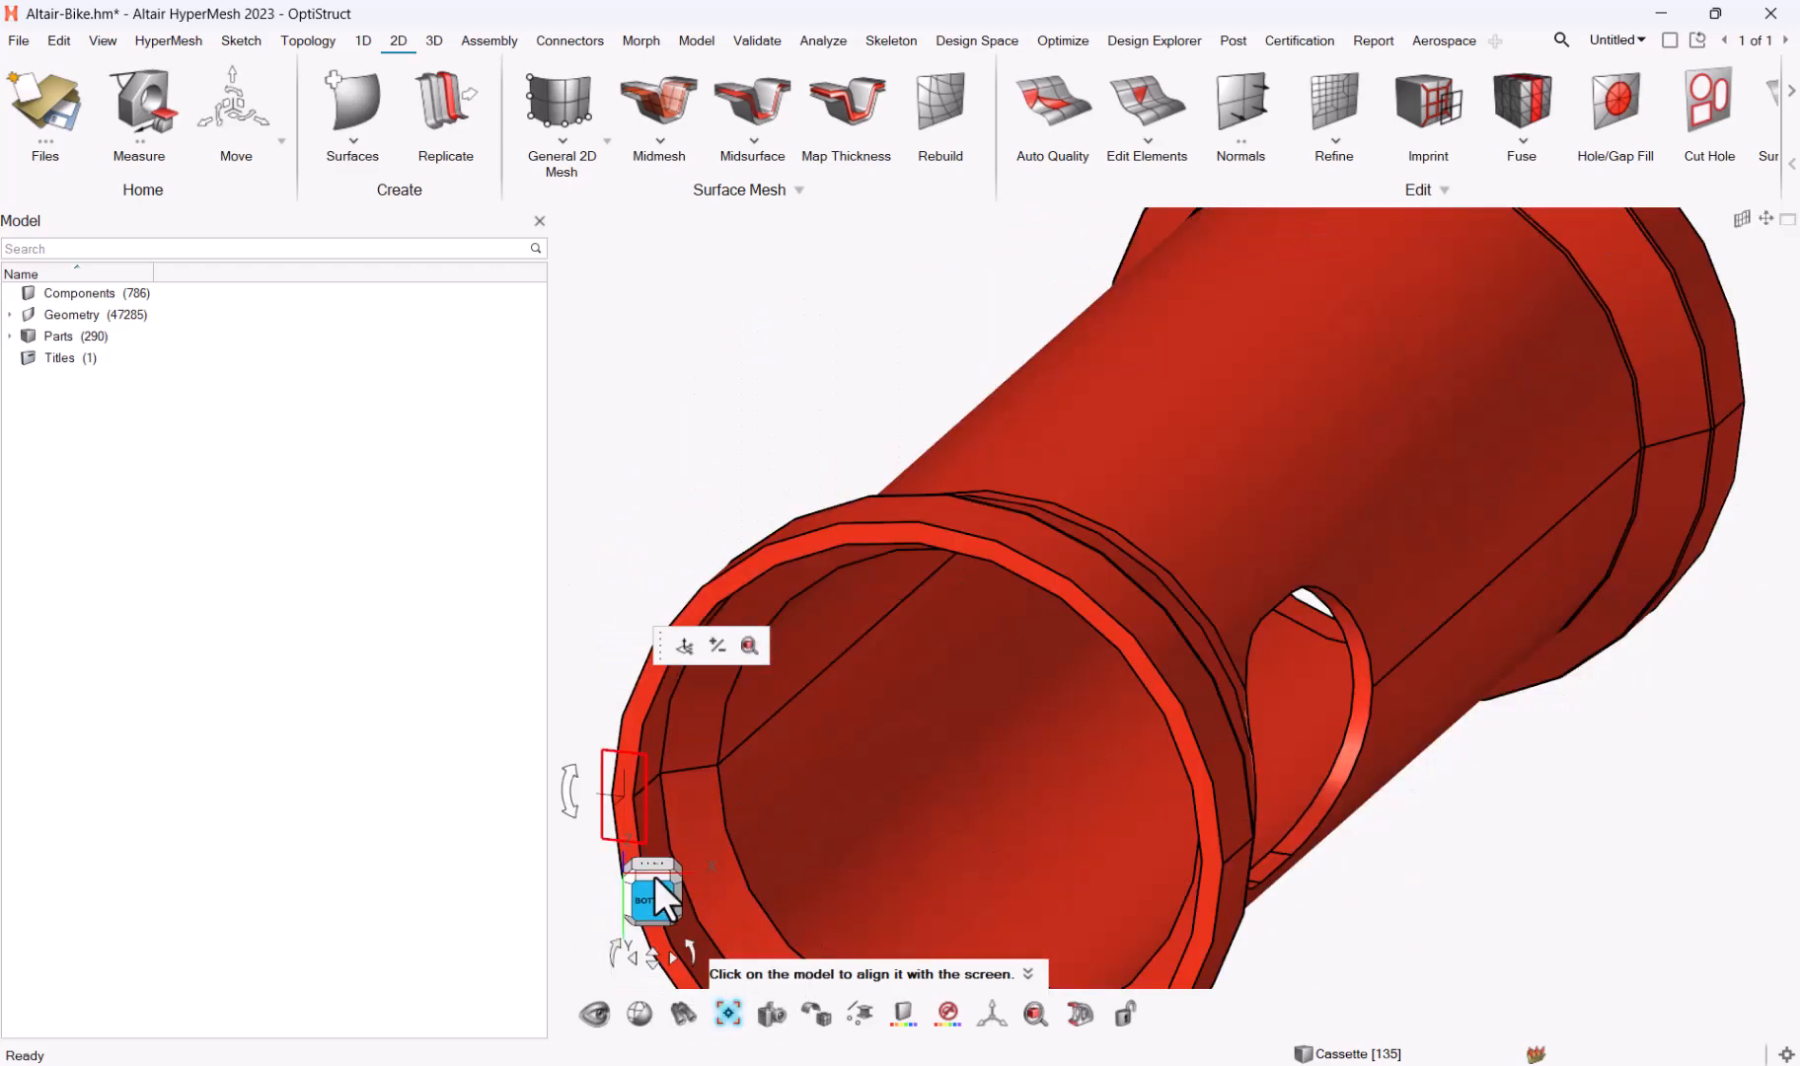
# Show the whole bike from its left side, then end alignment leaving only the frame and drivetrain visible.
pyautogui.click(651, 894)
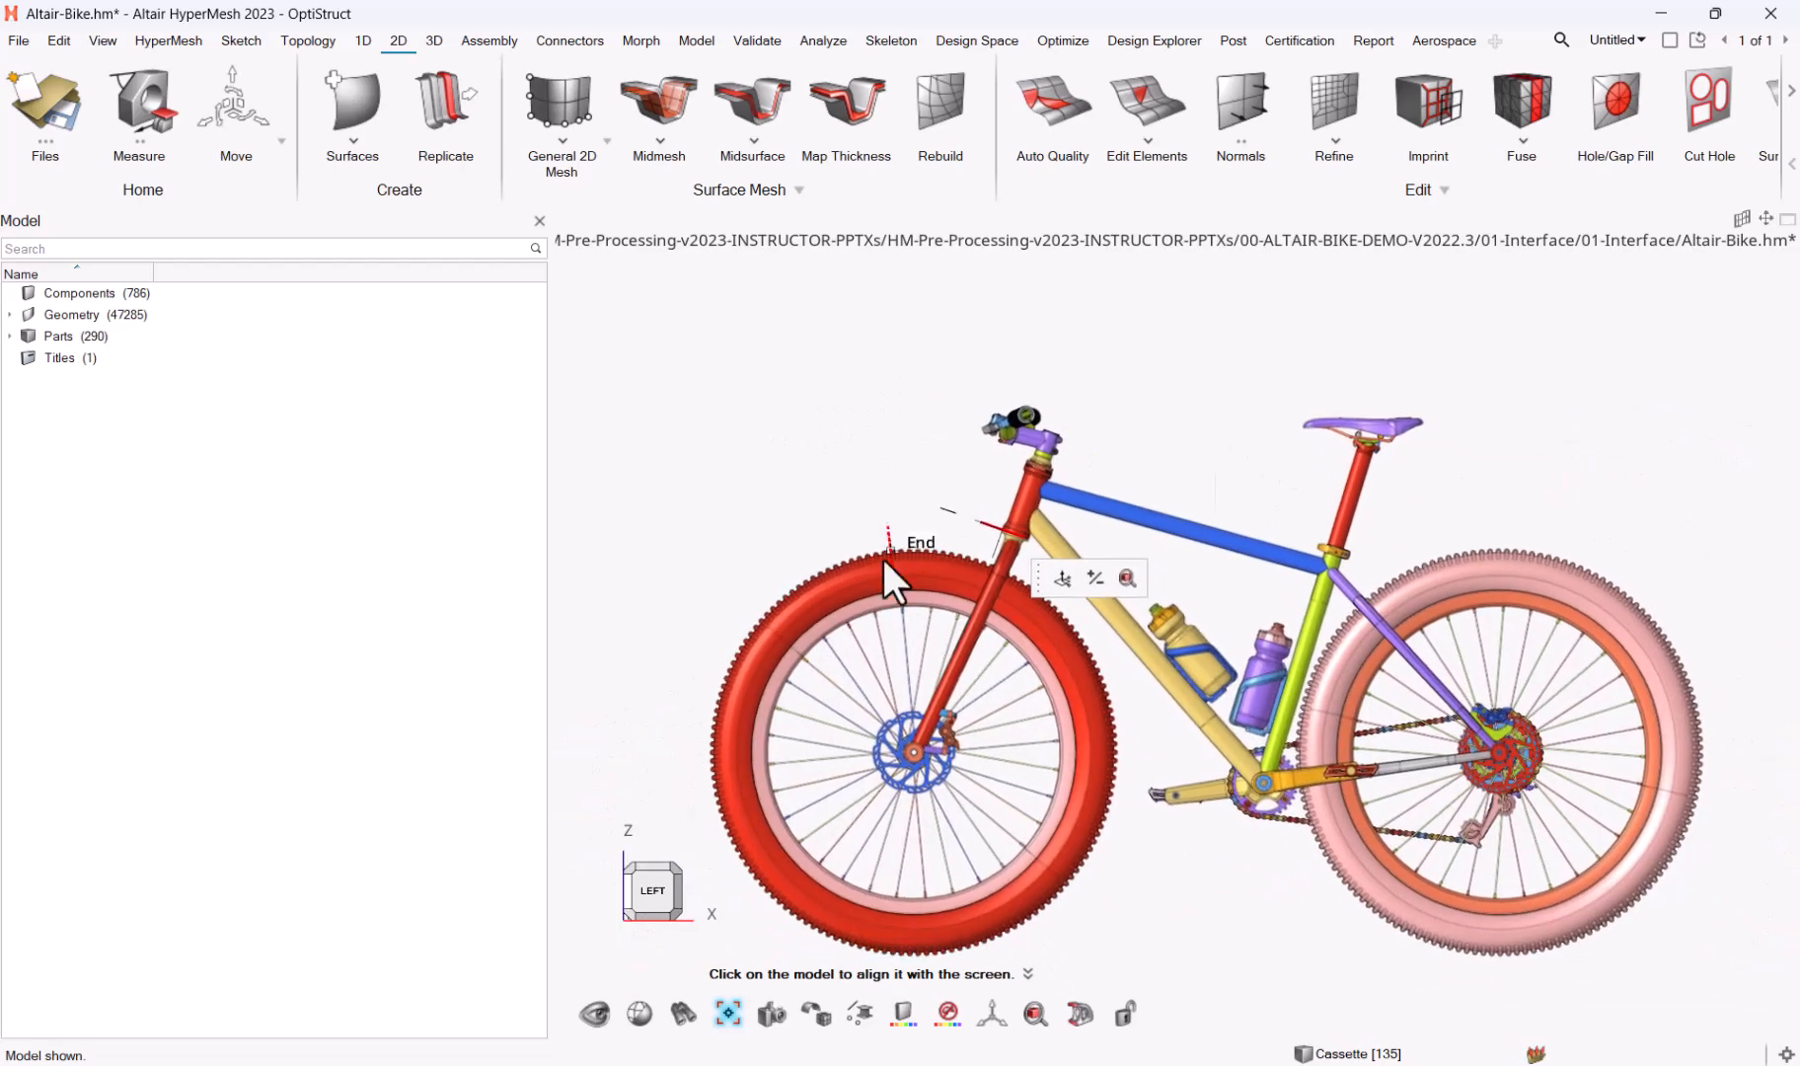
pyautogui.moveTo(632, 403)
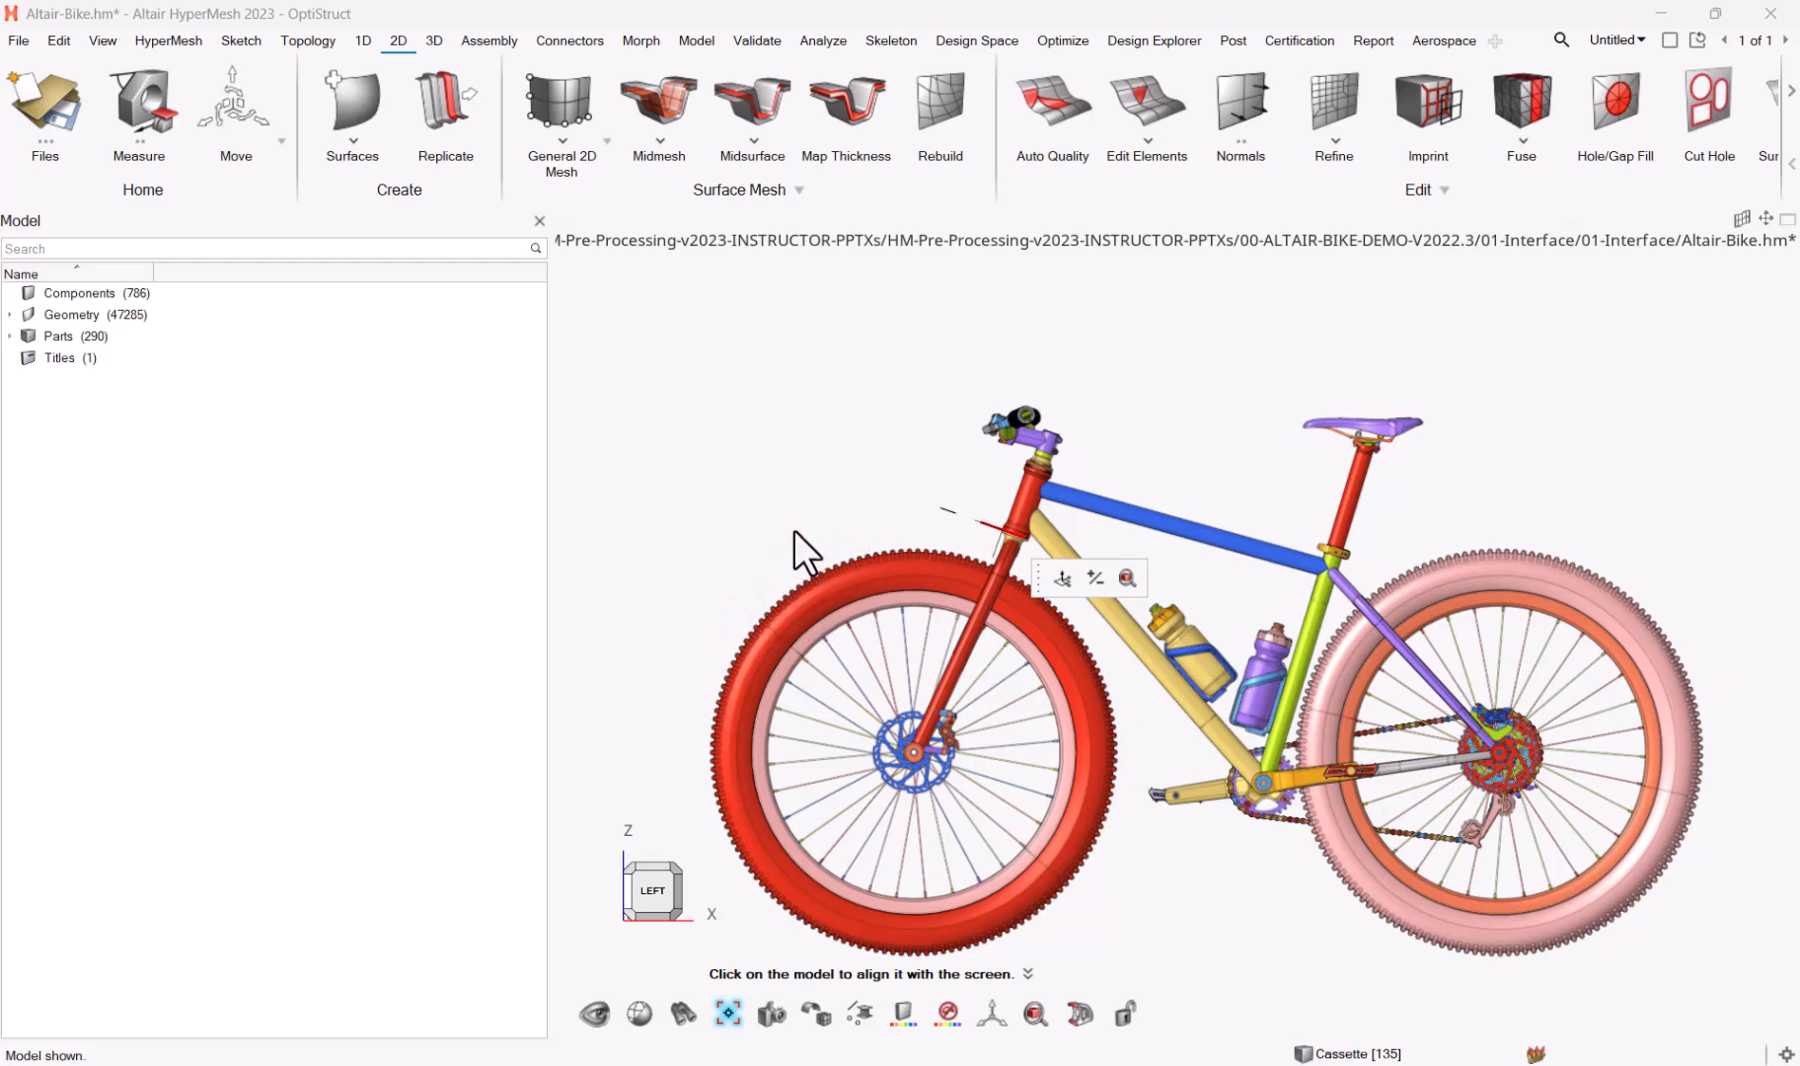
pyautogui.moveTo(756, 592)
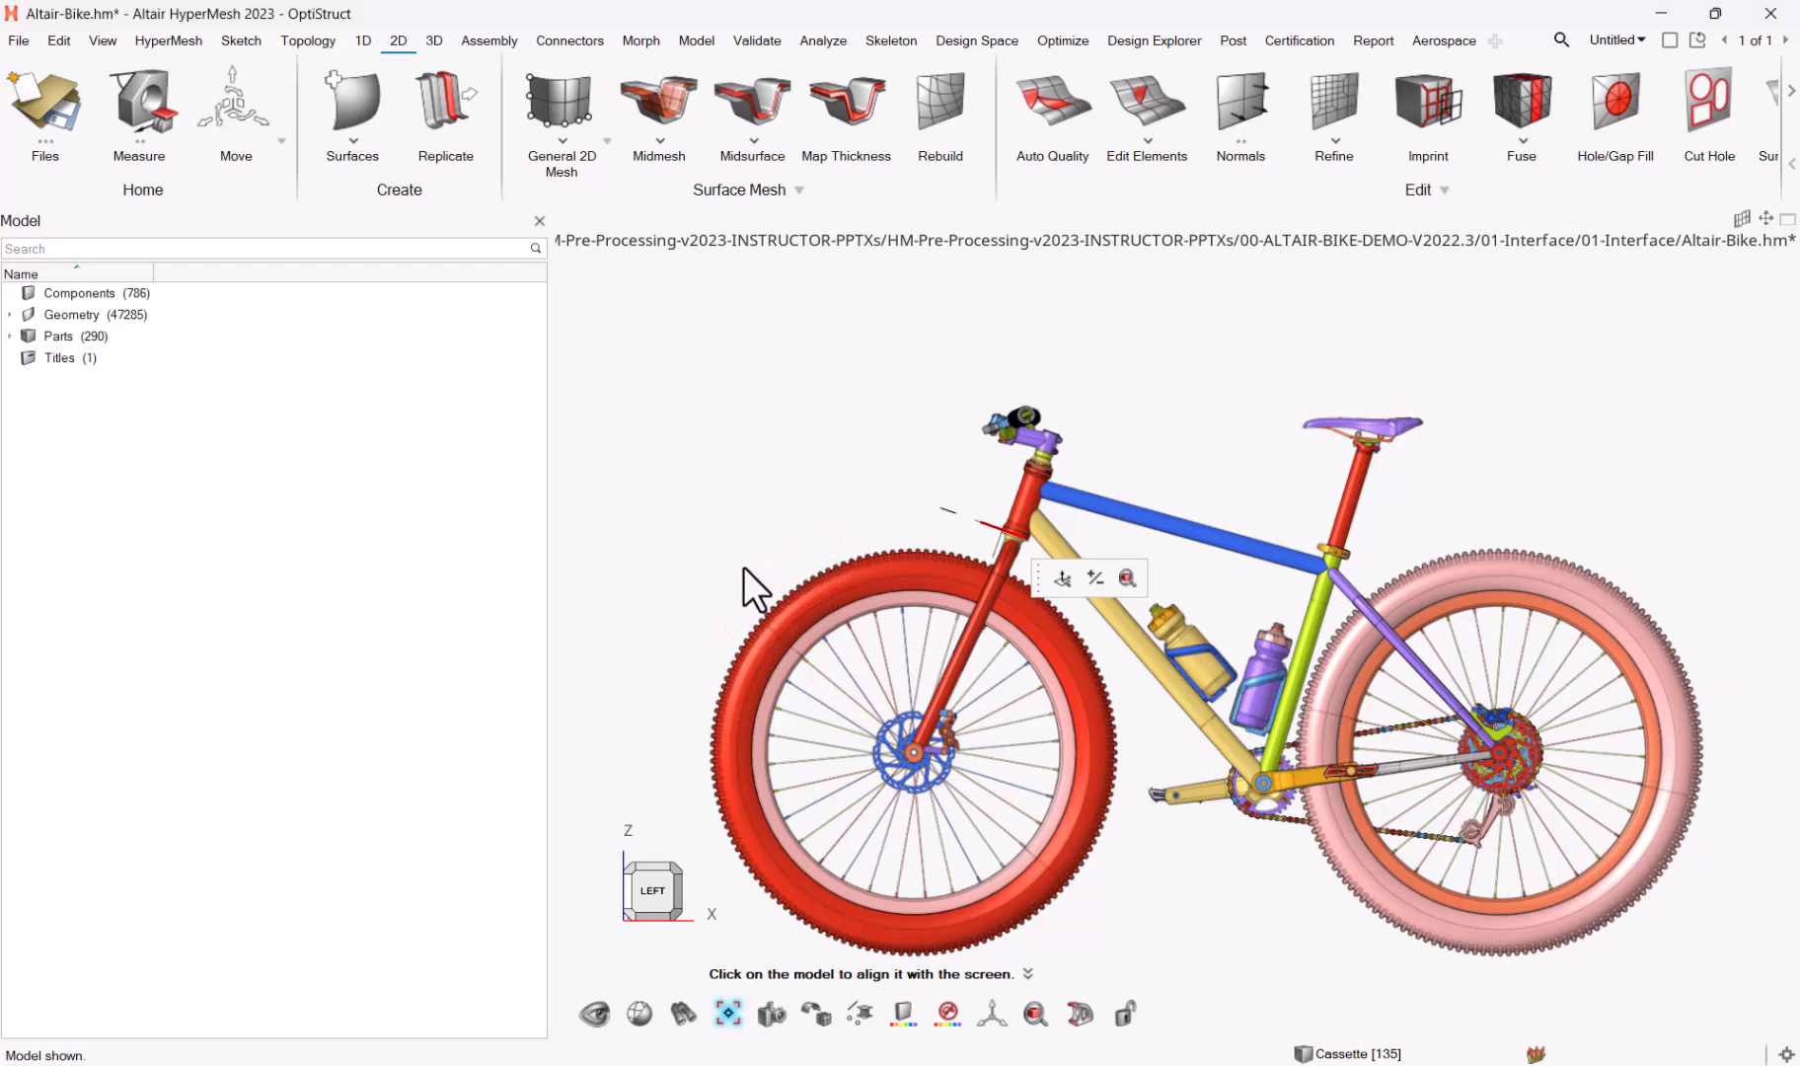
pyautogui.moveTo(1498, 700)
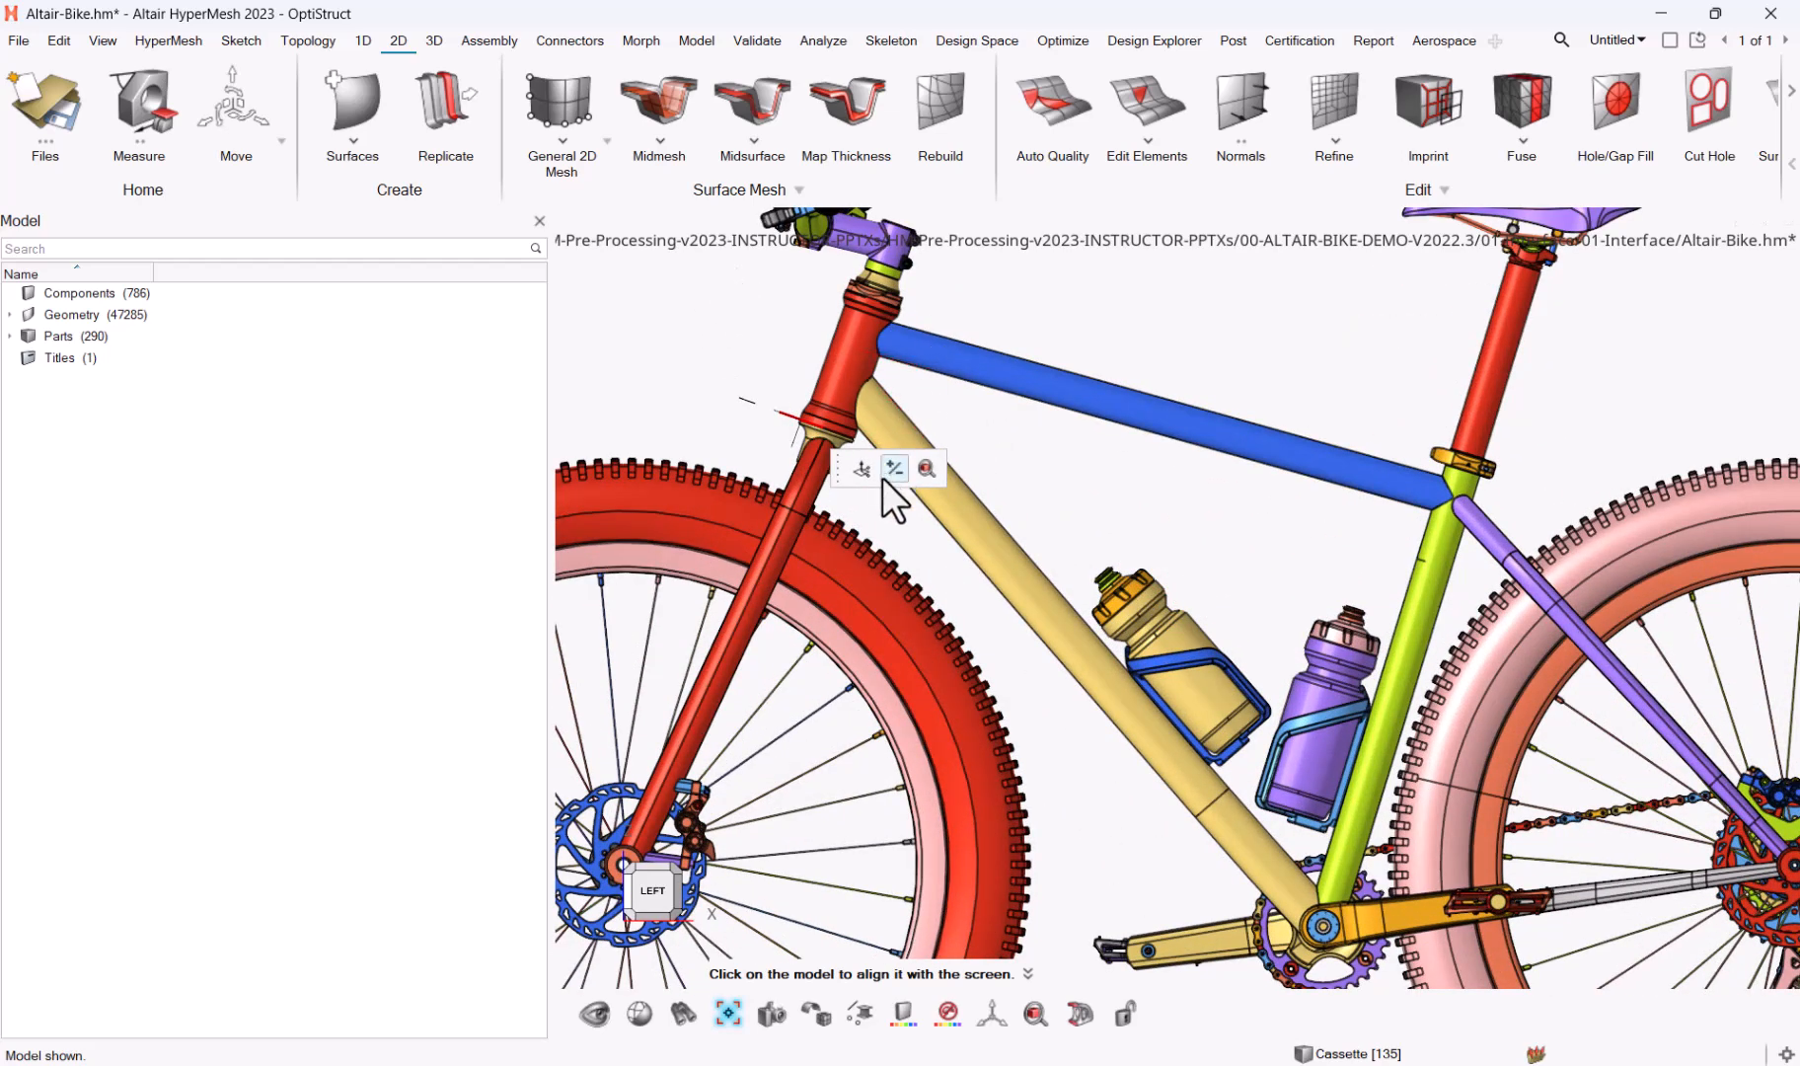
pyautogui.moveTo(1158, 350)
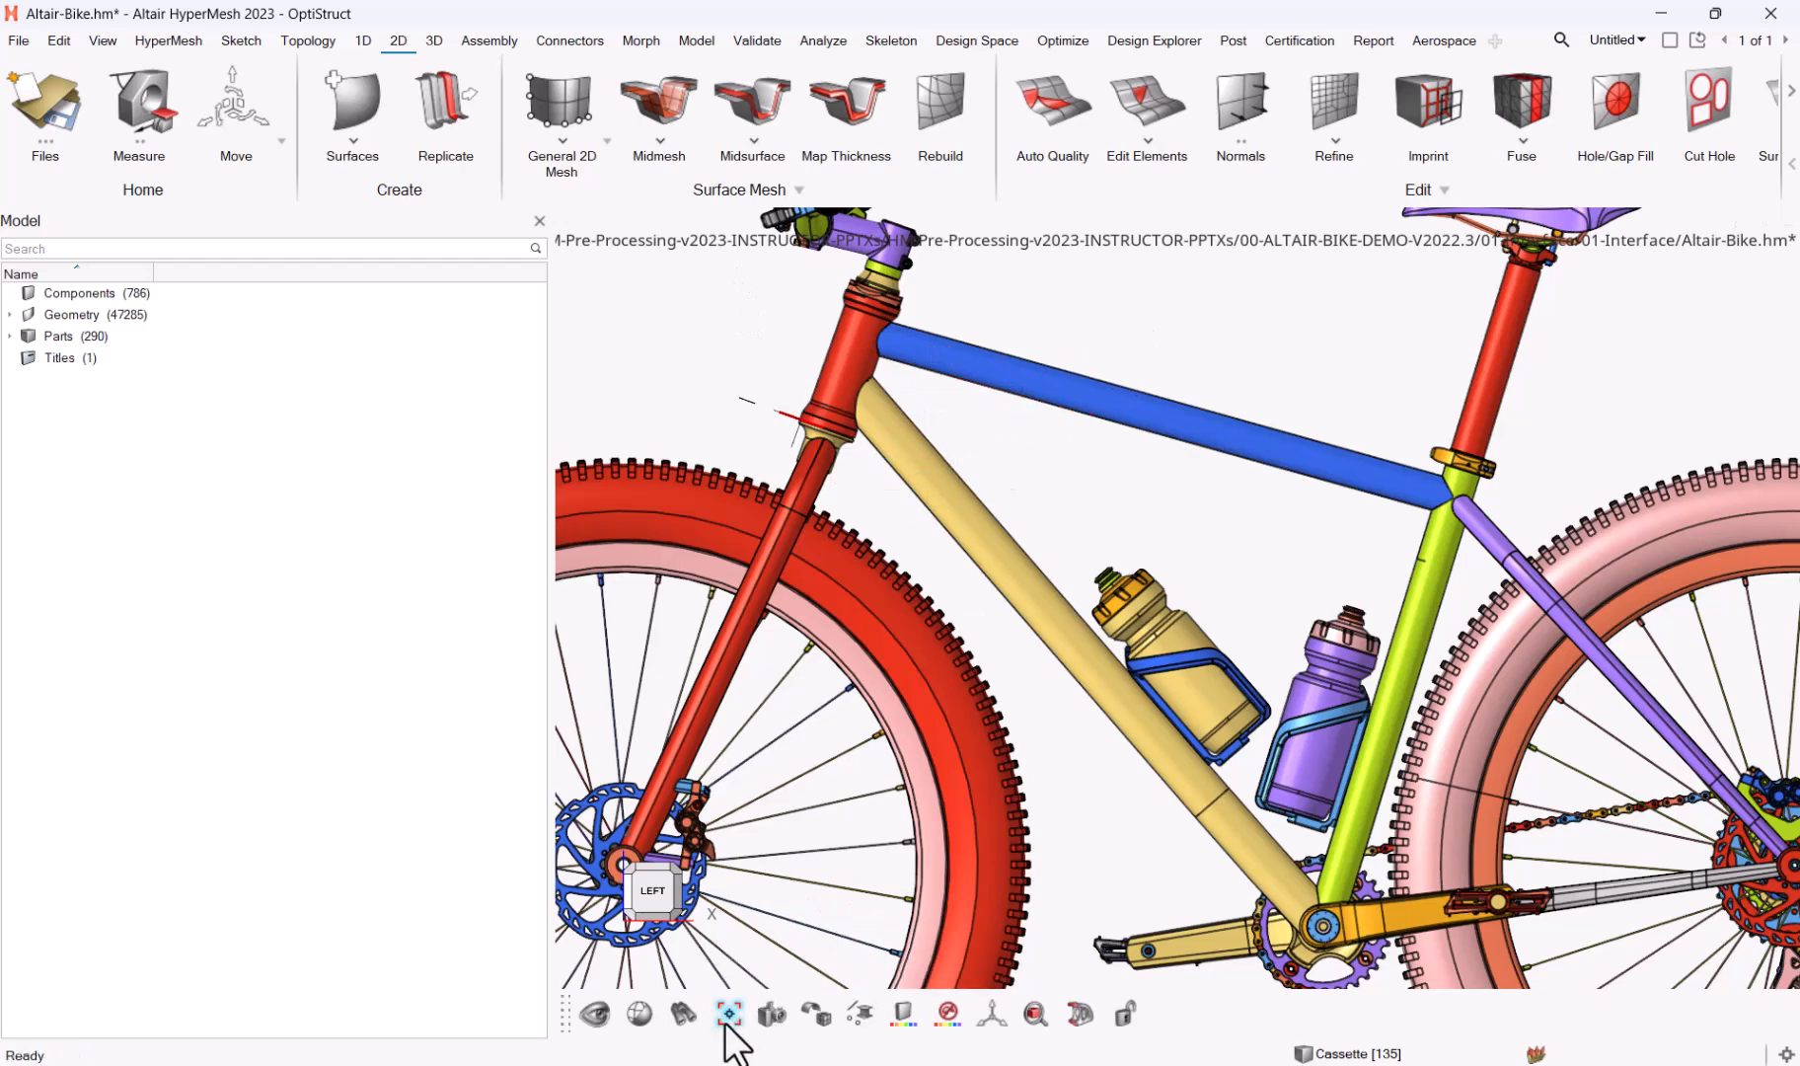
pyautogui.click(728, 1014)
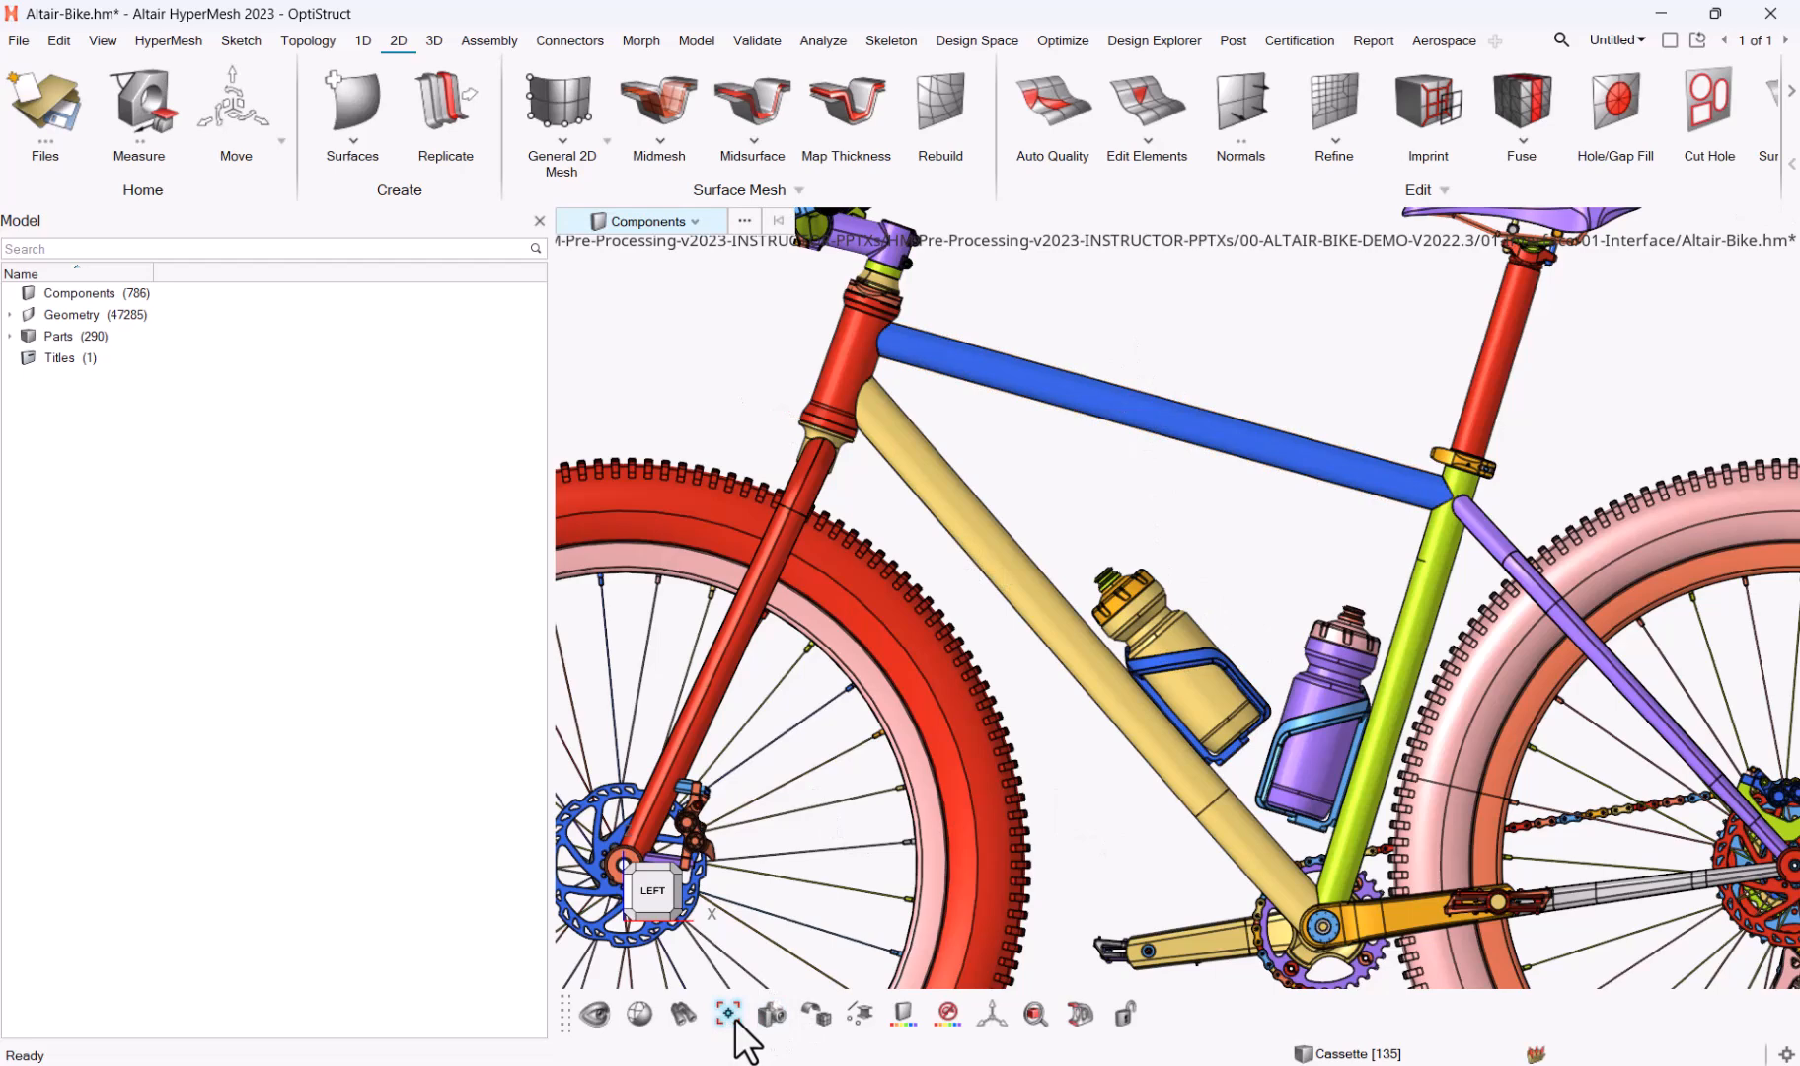
pyautogui.moveTo(728, 1015)
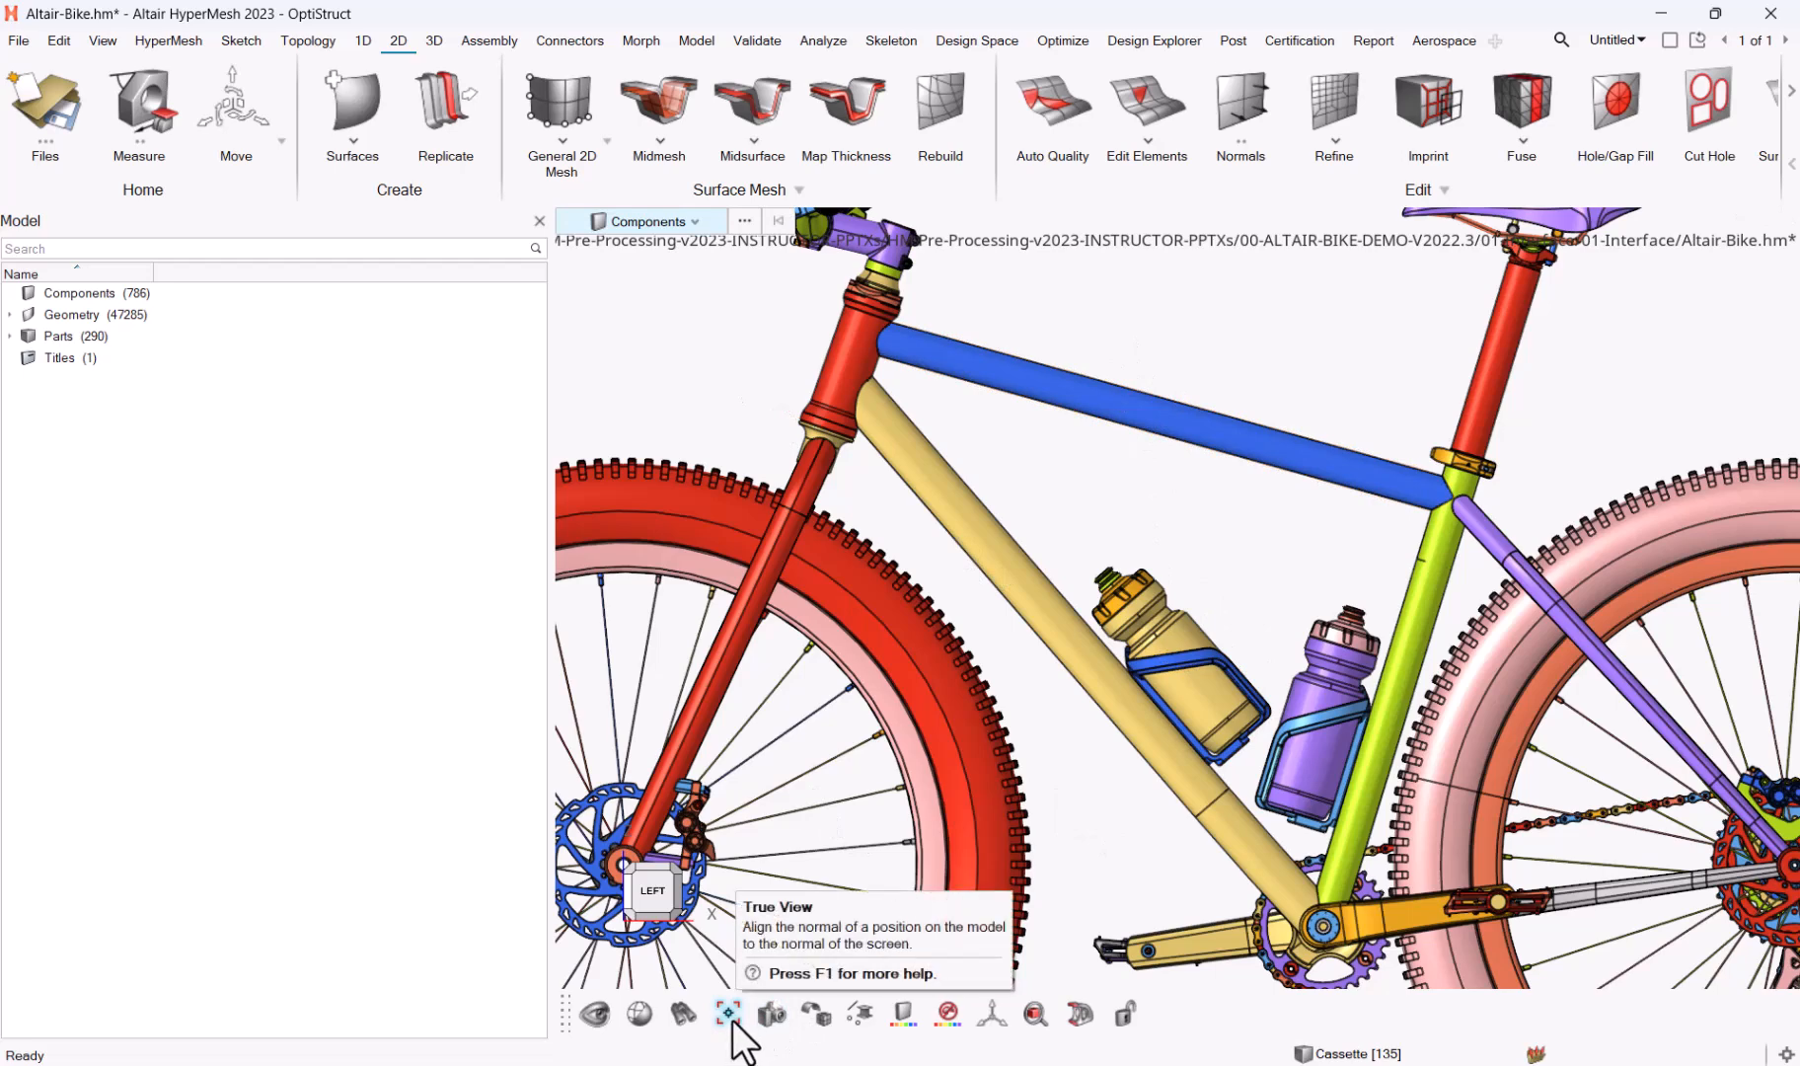
pyautogui.click(729, 1032)
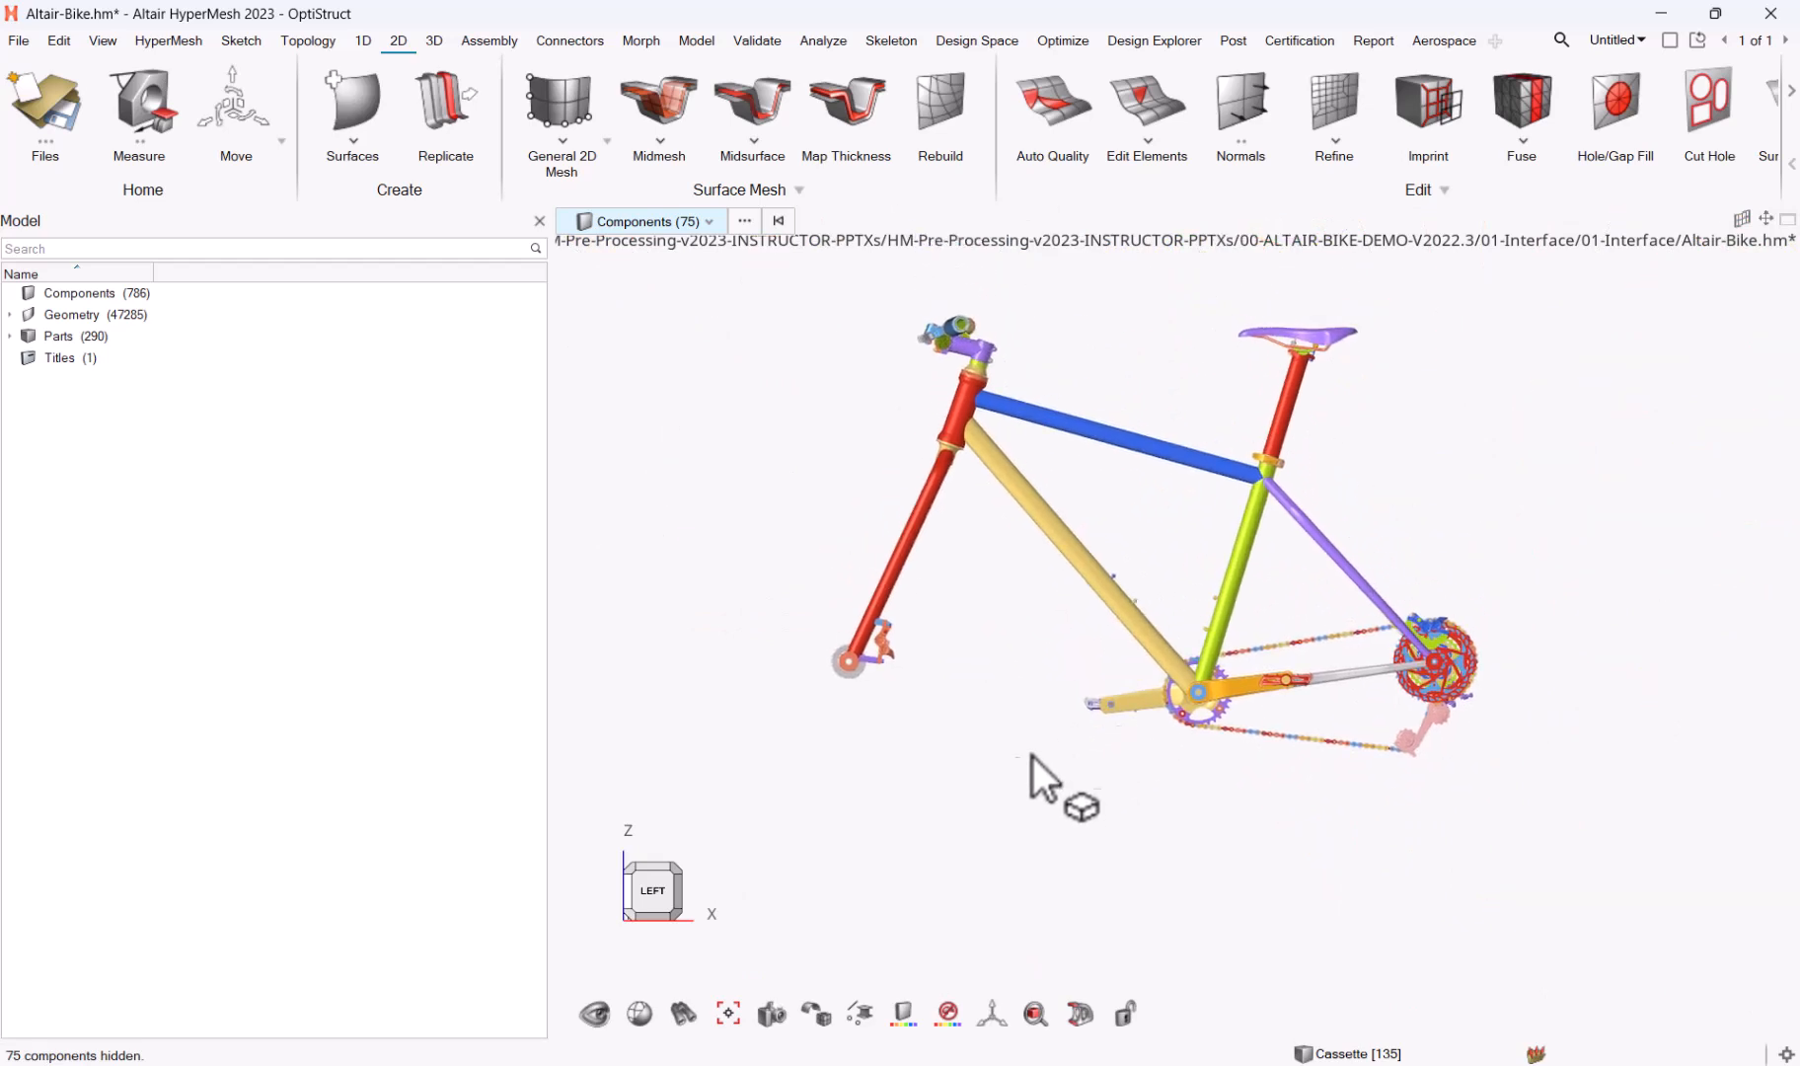
pyautogui.moveTo(1114, 873)
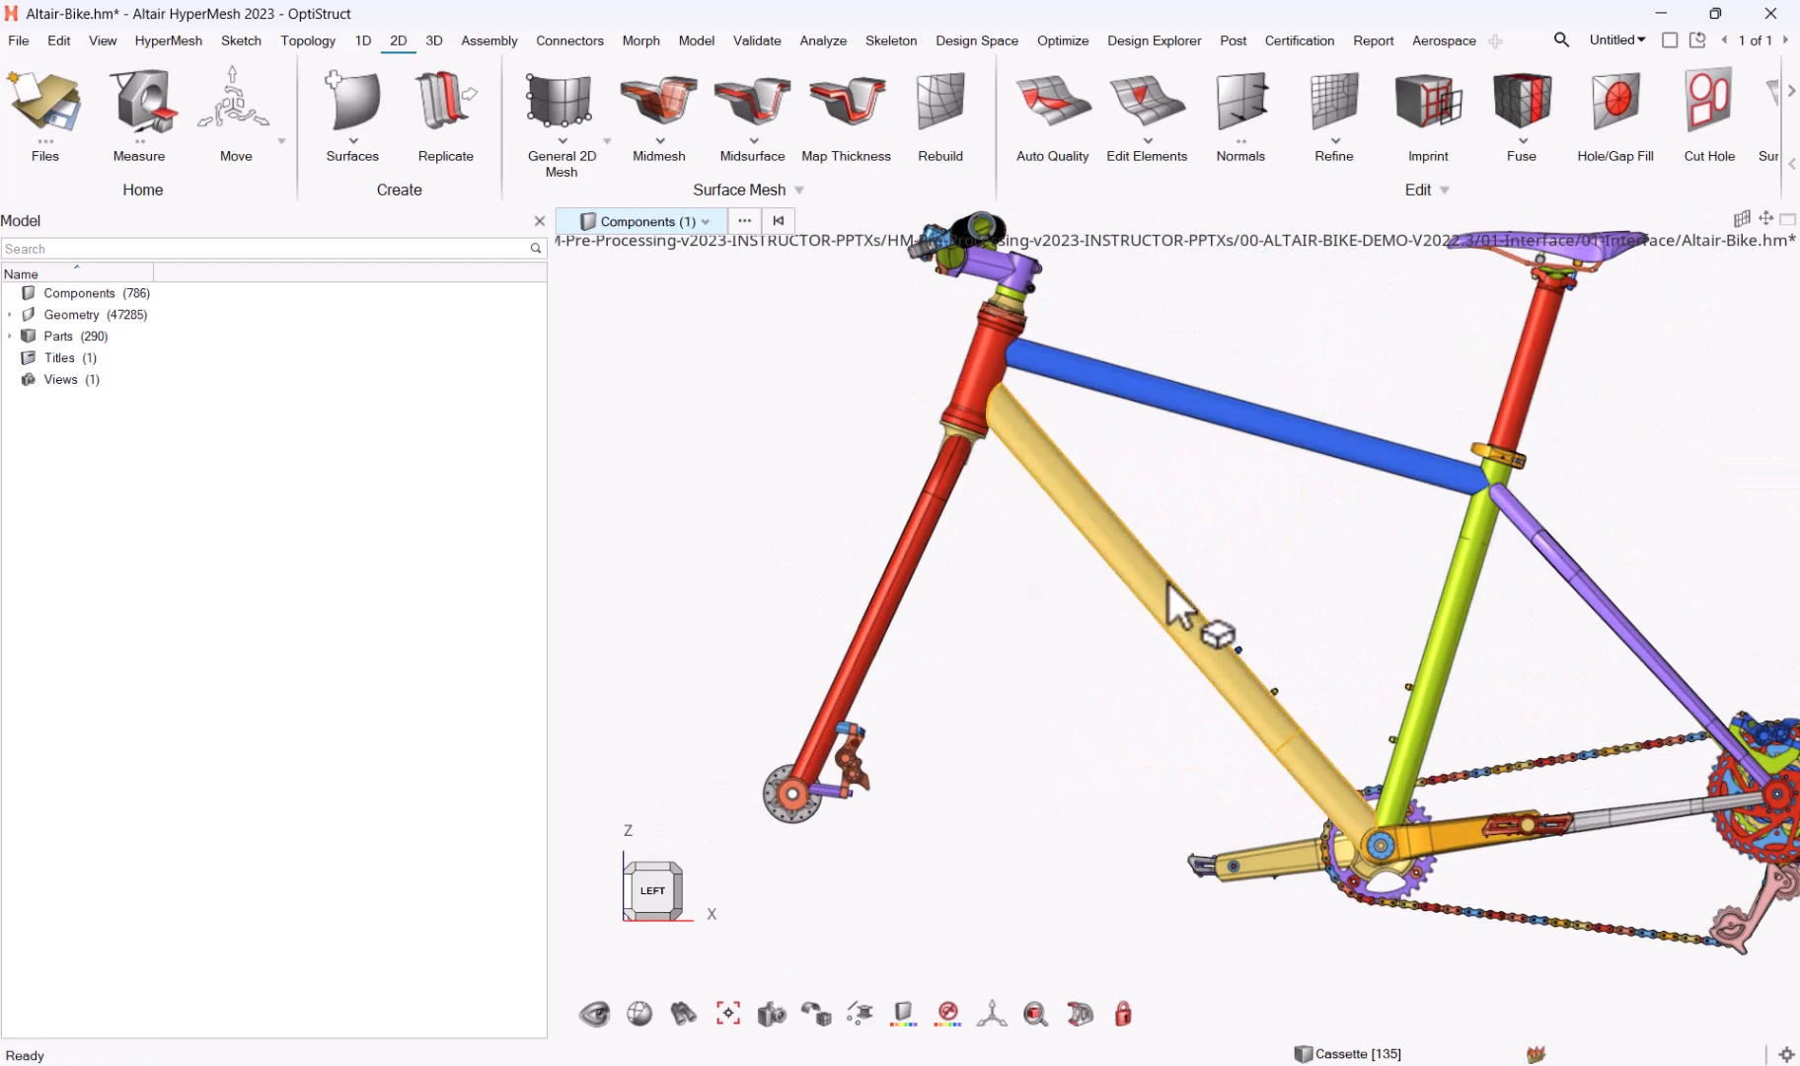
# With the view locked to the frame, use Show All so only the locked frame components appear.
pyautogui.click(1239, 403)
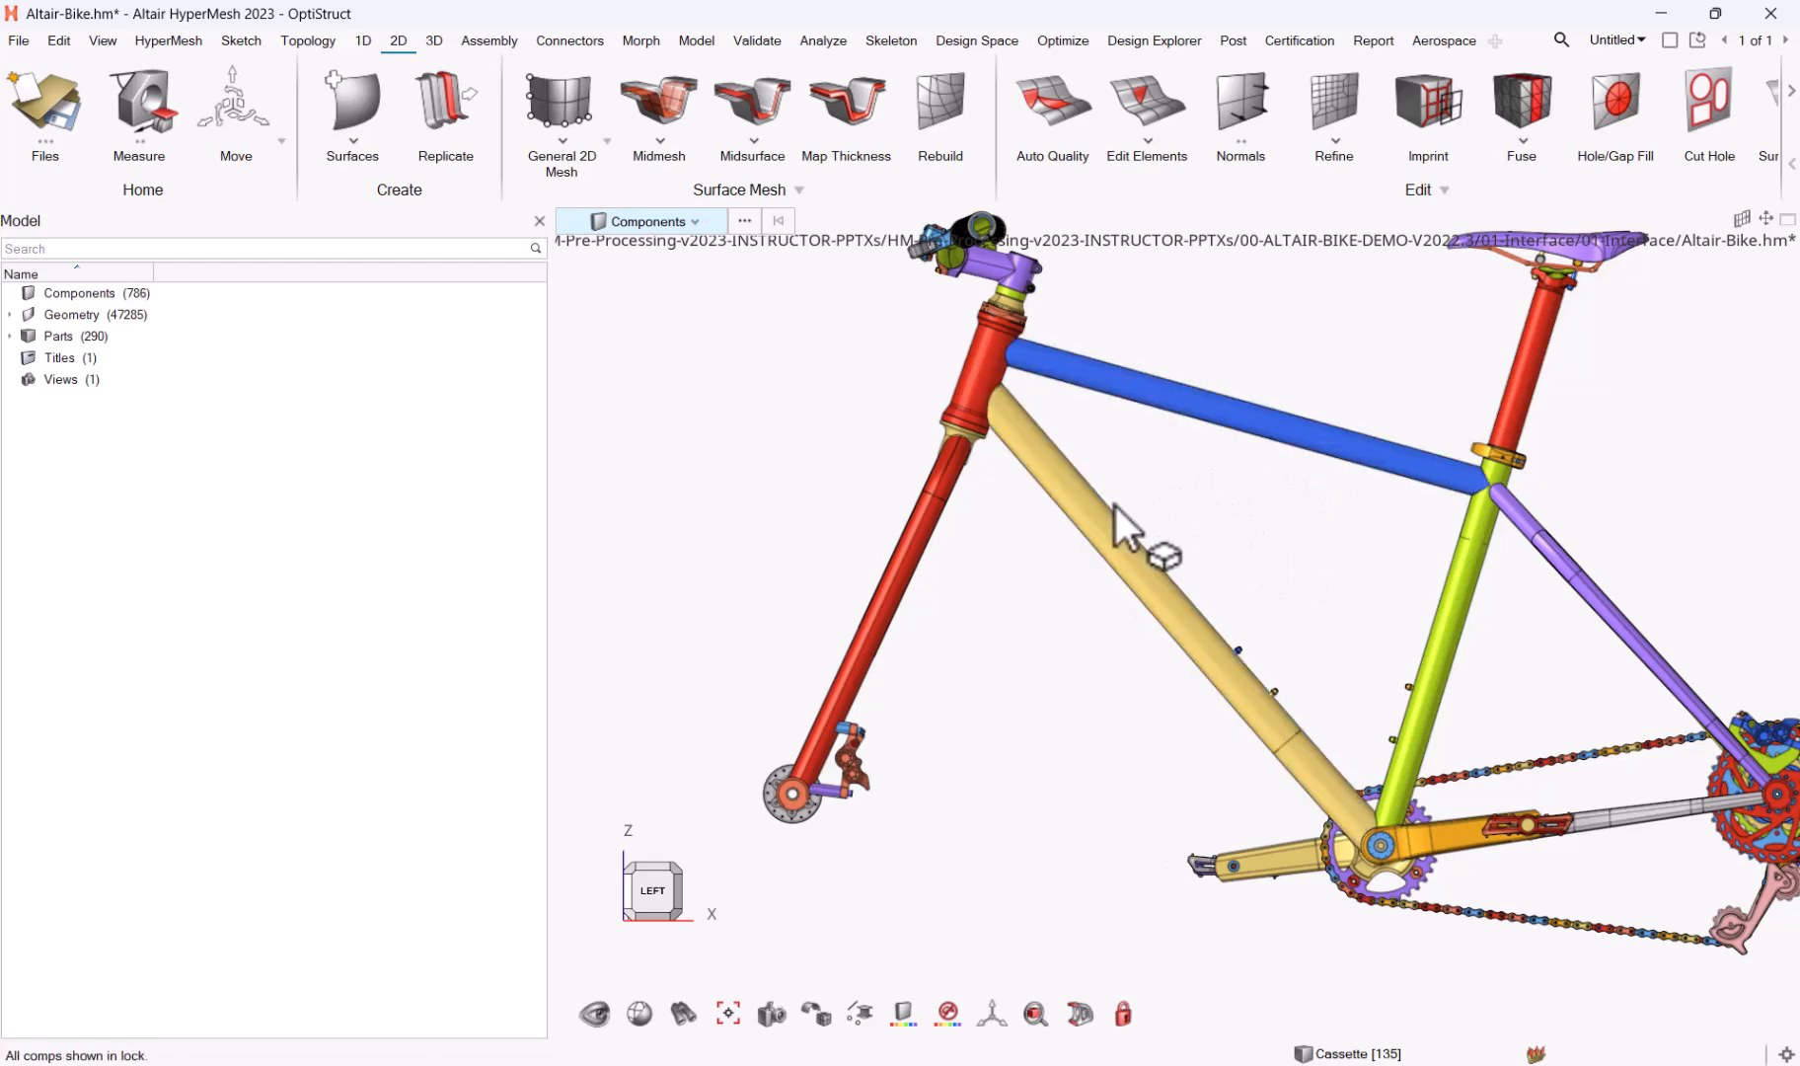
pyautogui.scroll(-3)
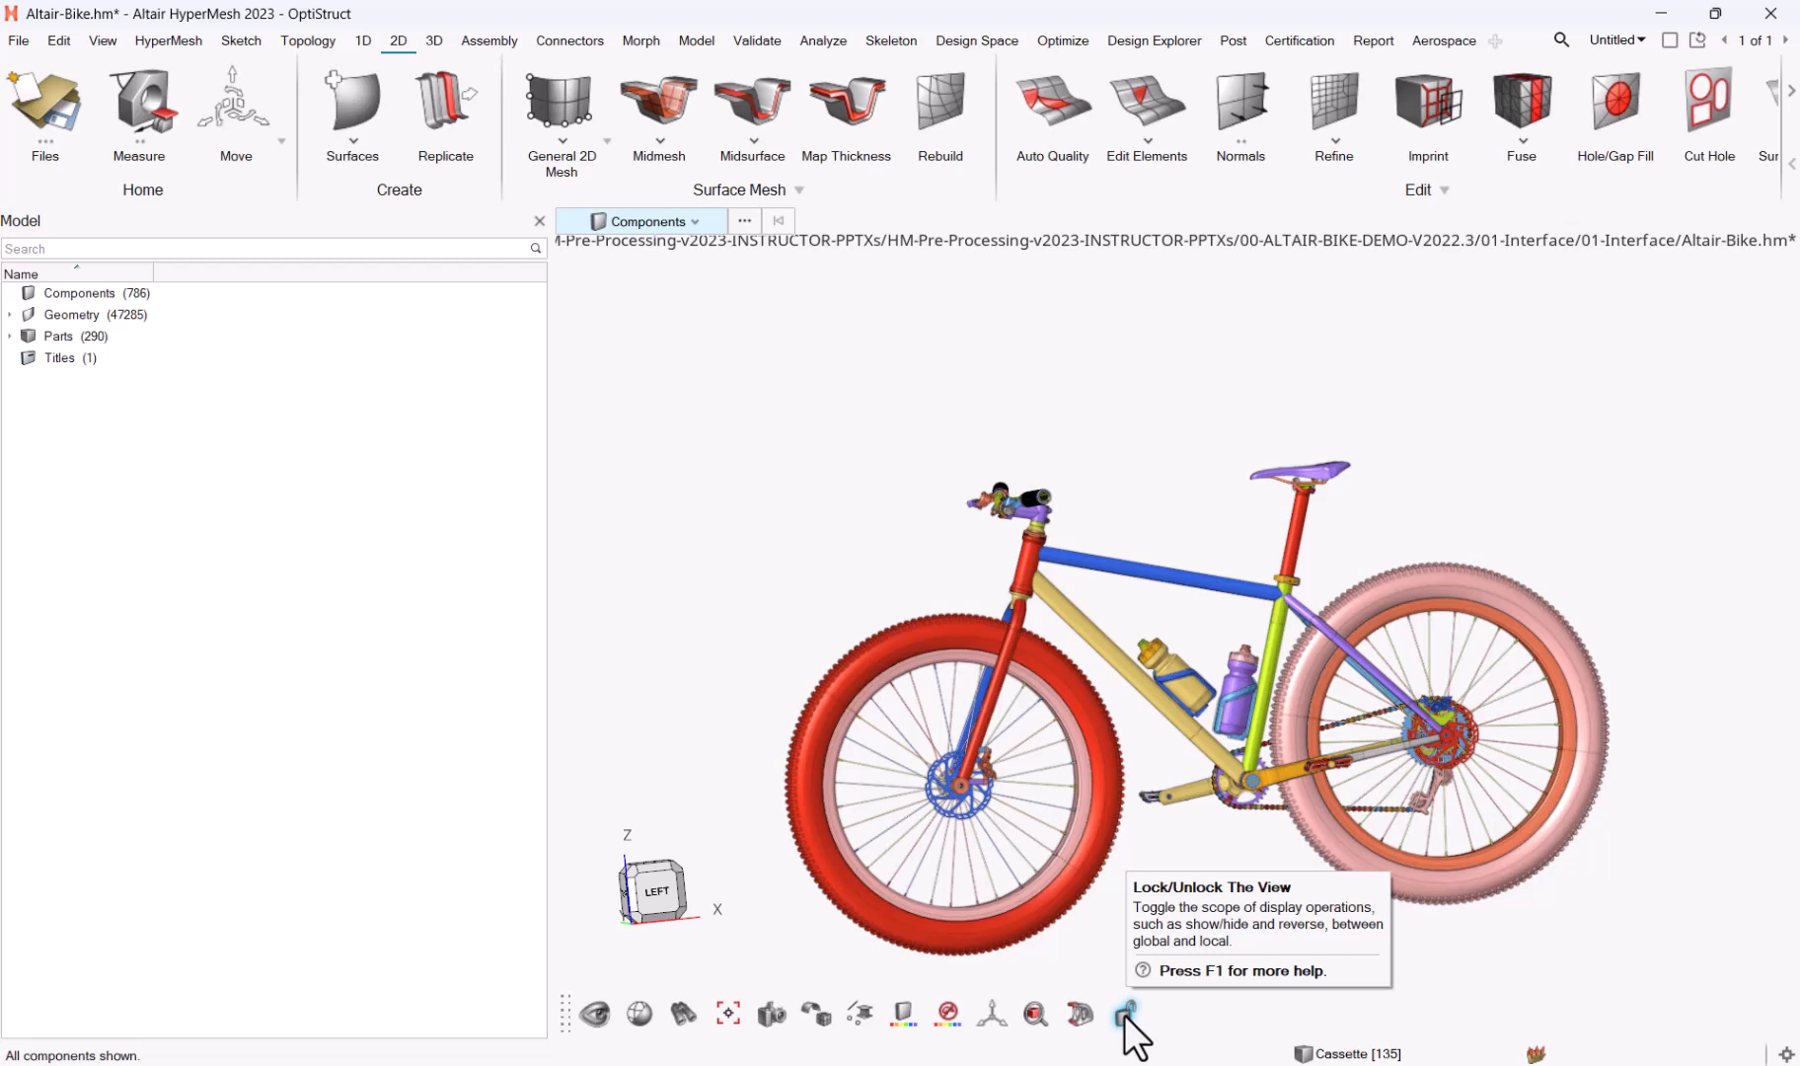
pyautogui.moveTo(1149, 672)
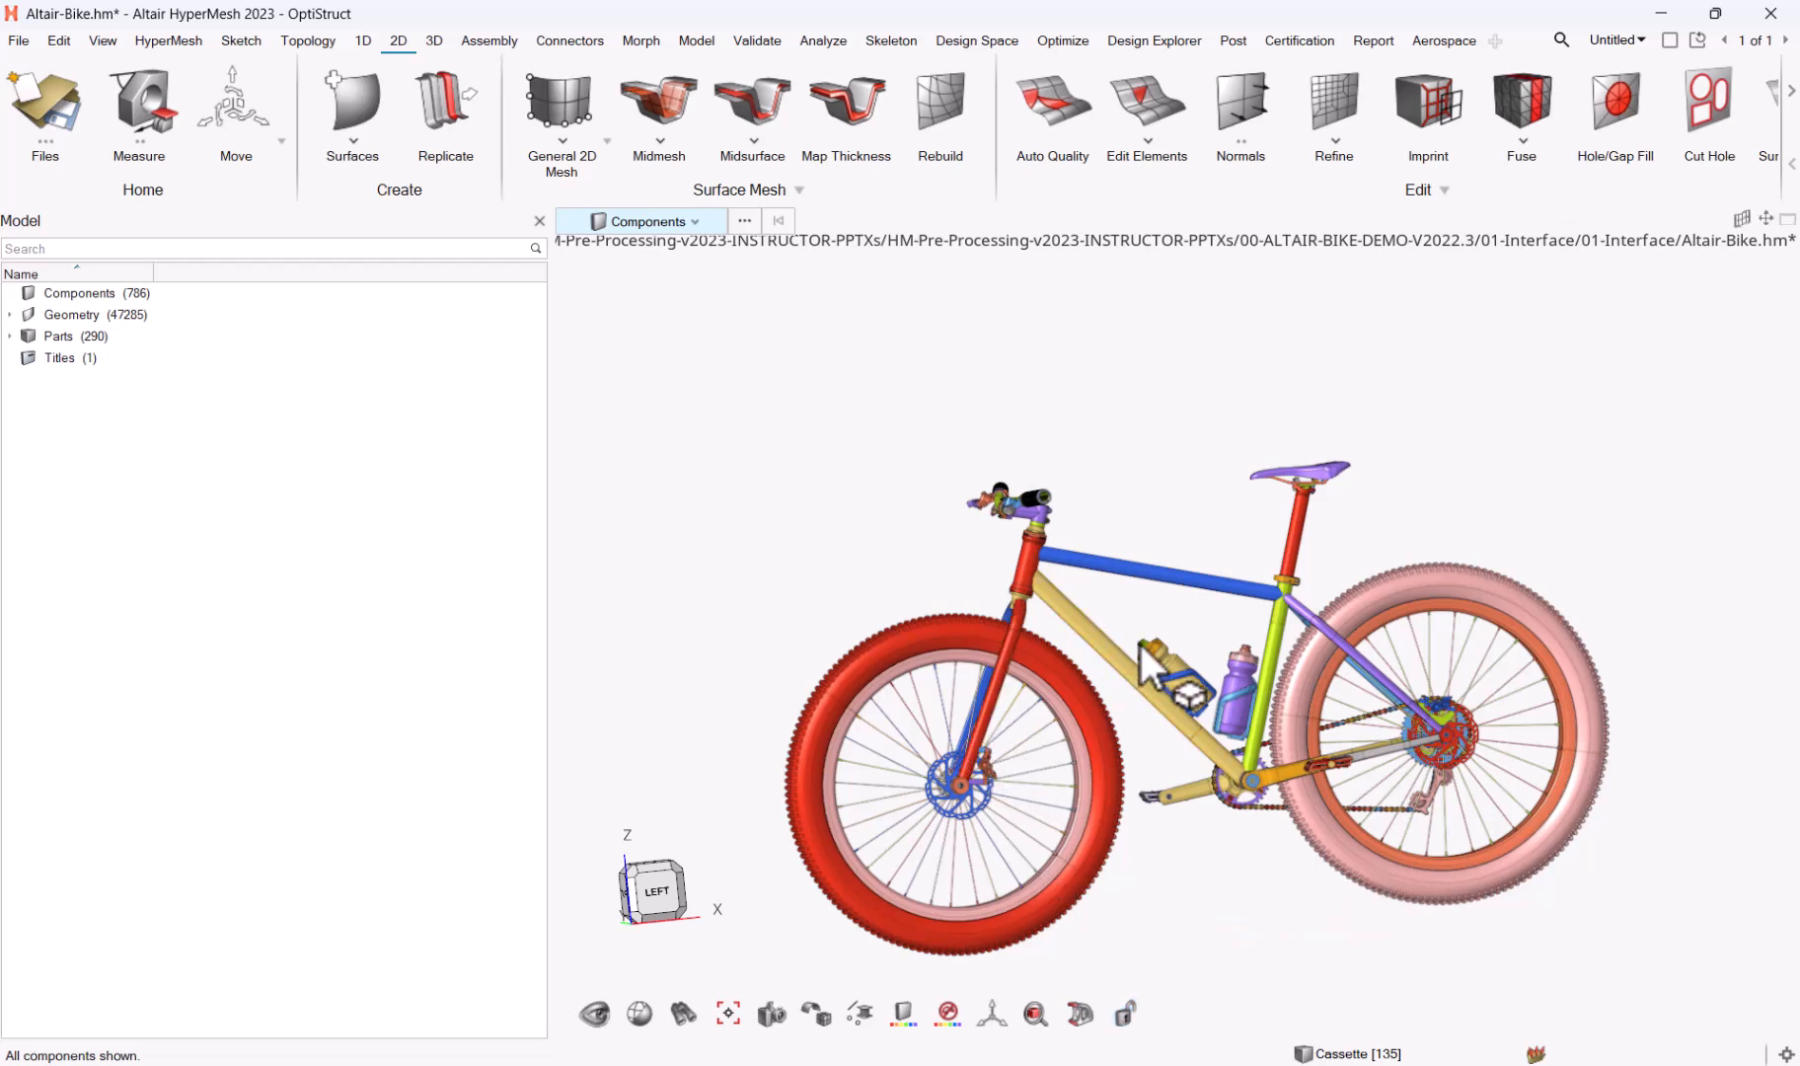
pyautogui.moveTo(1125, 1014)
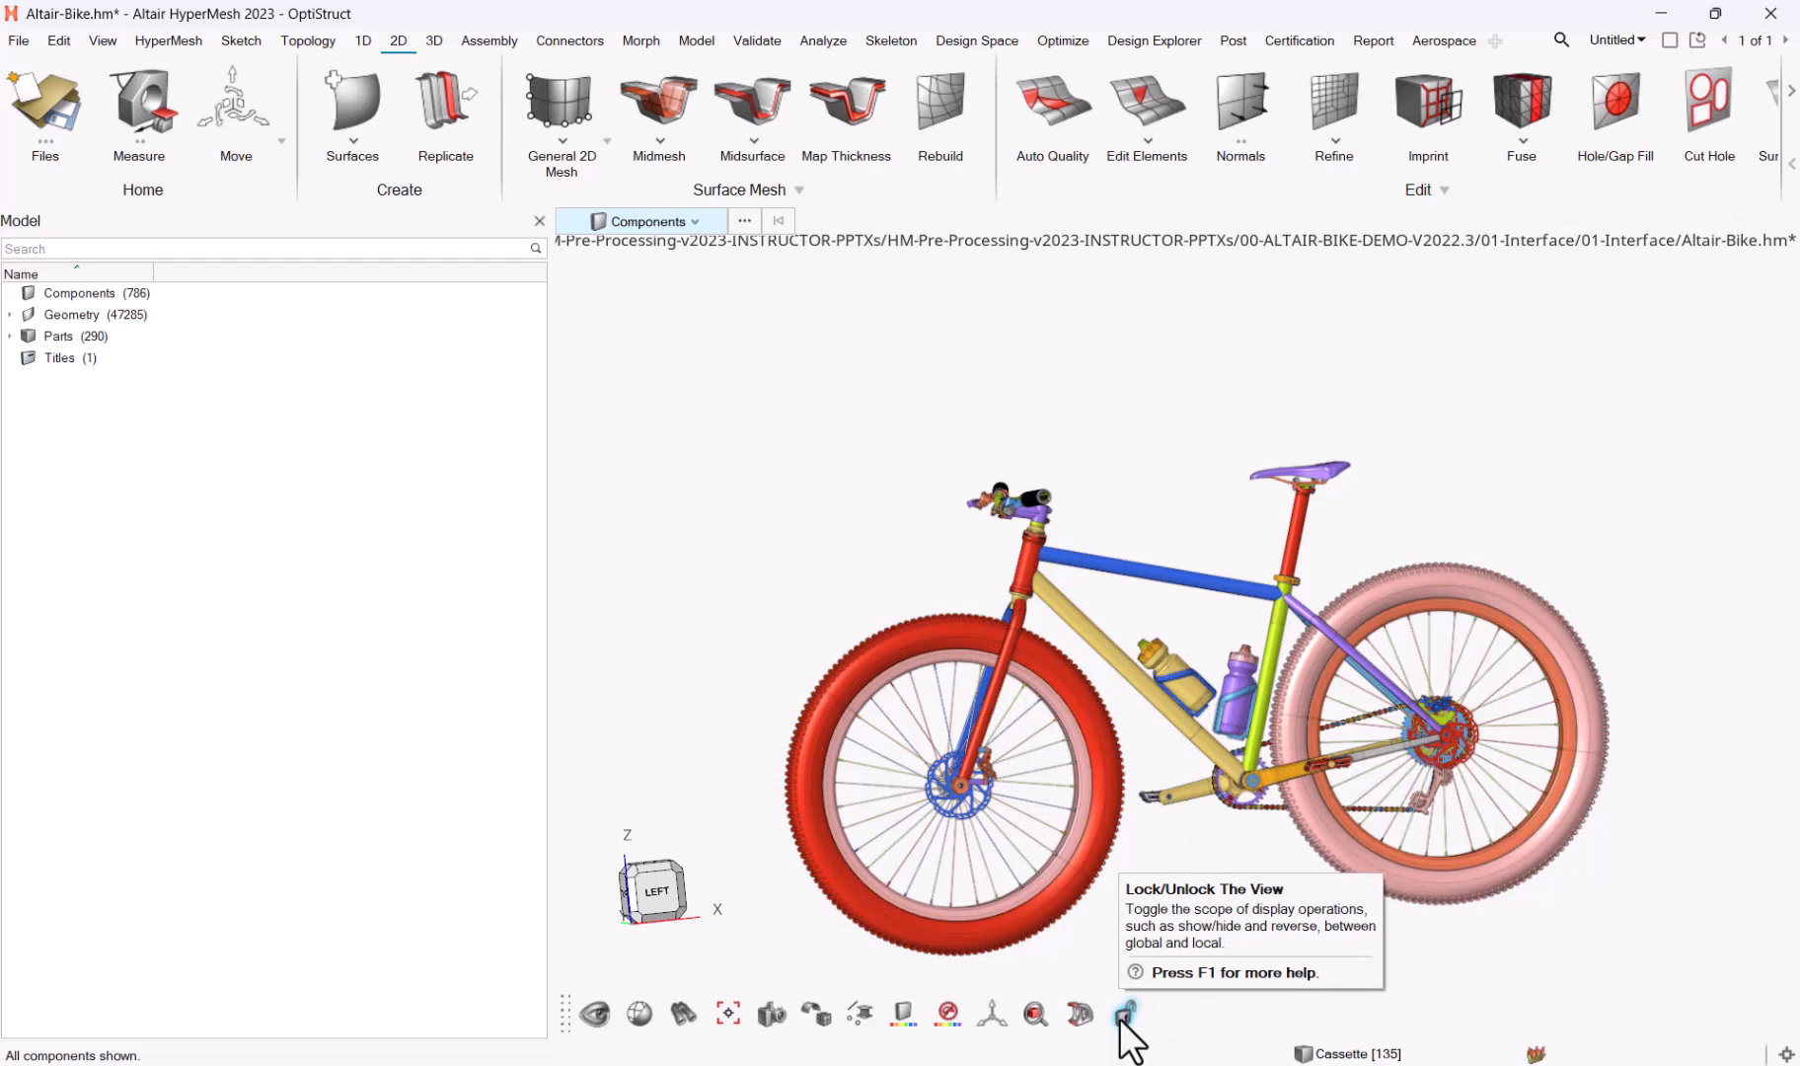
pyautogui.moveTo(1123, 677)
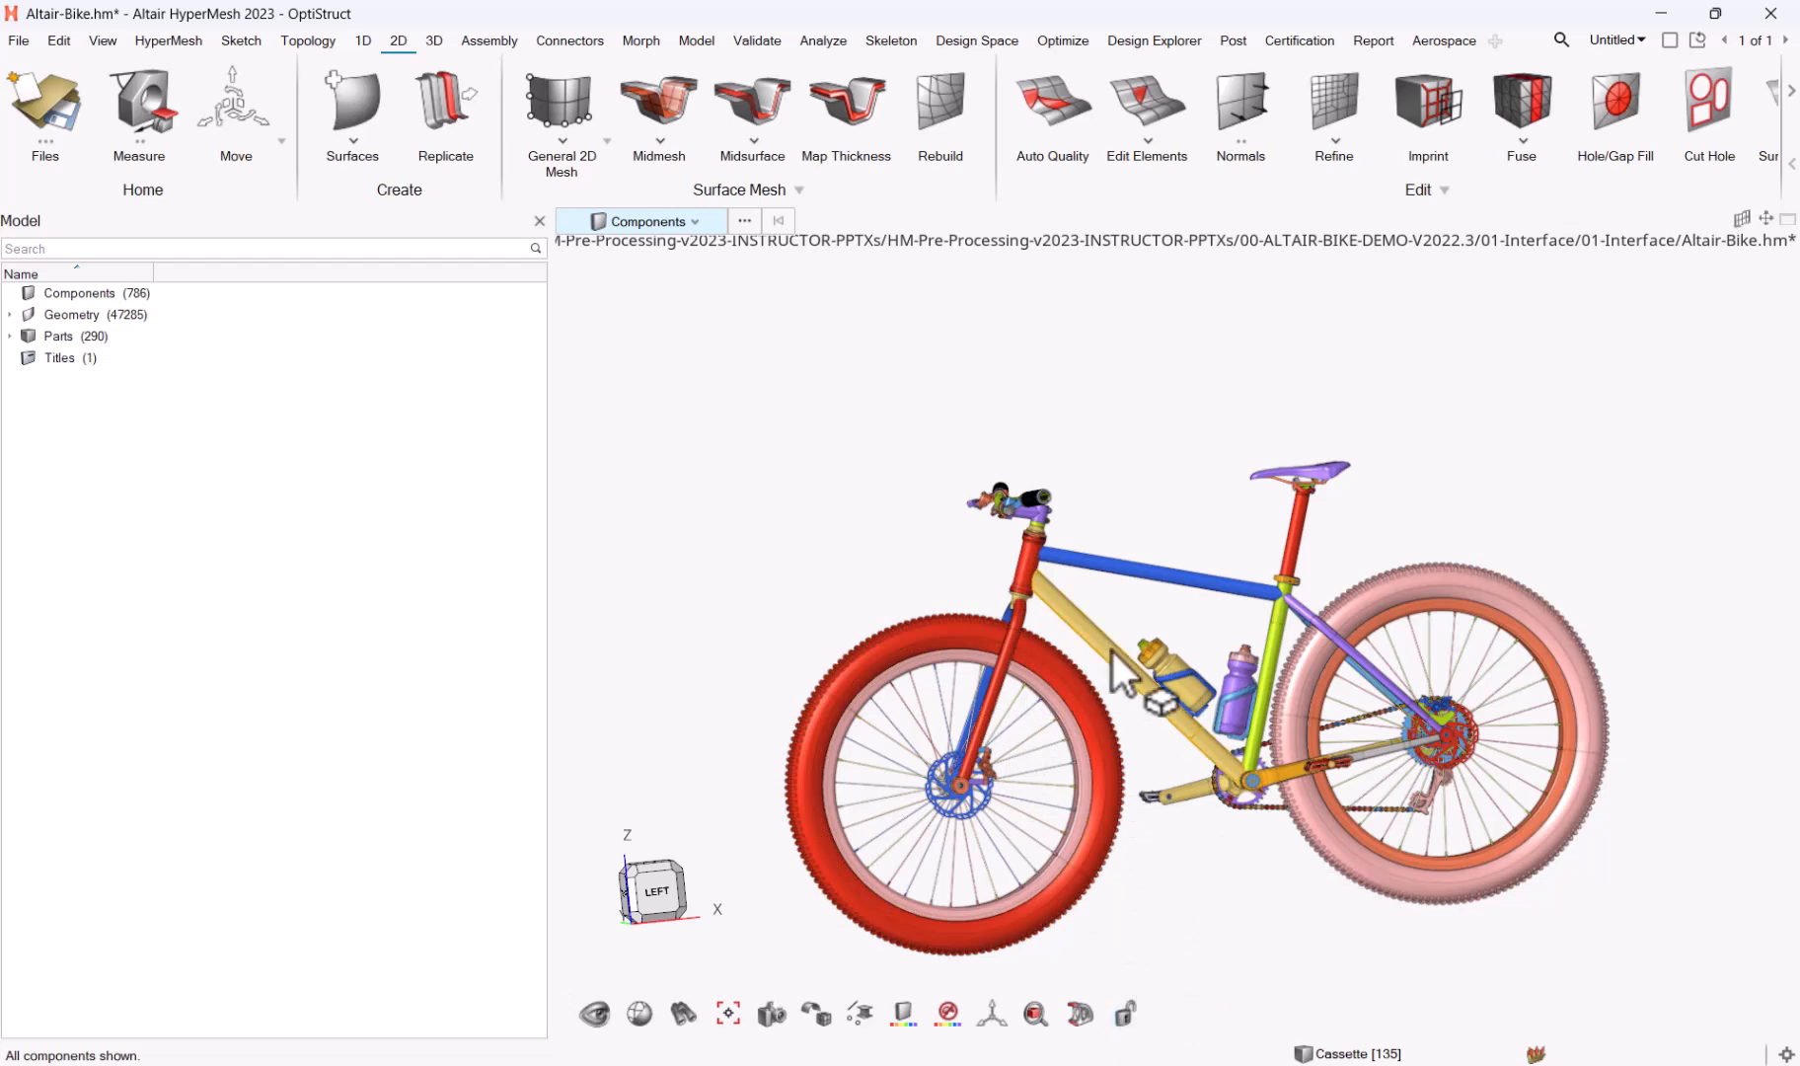